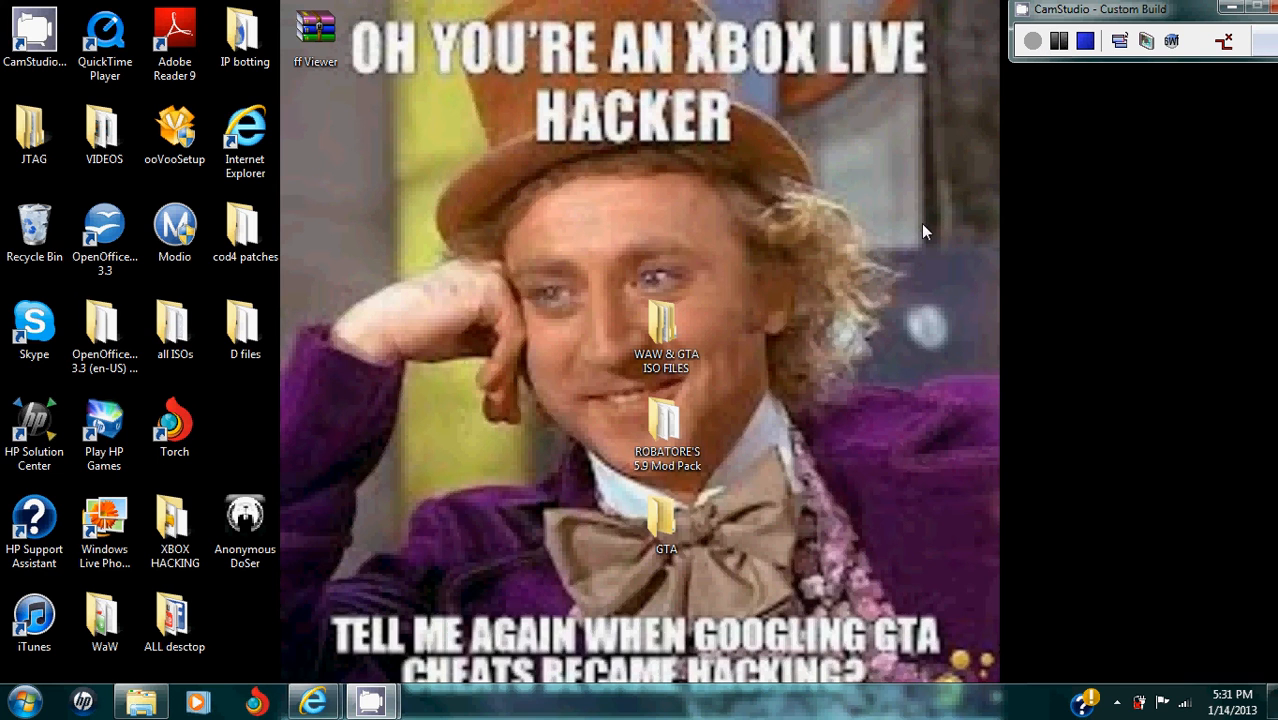
mouse_move(600, 280)
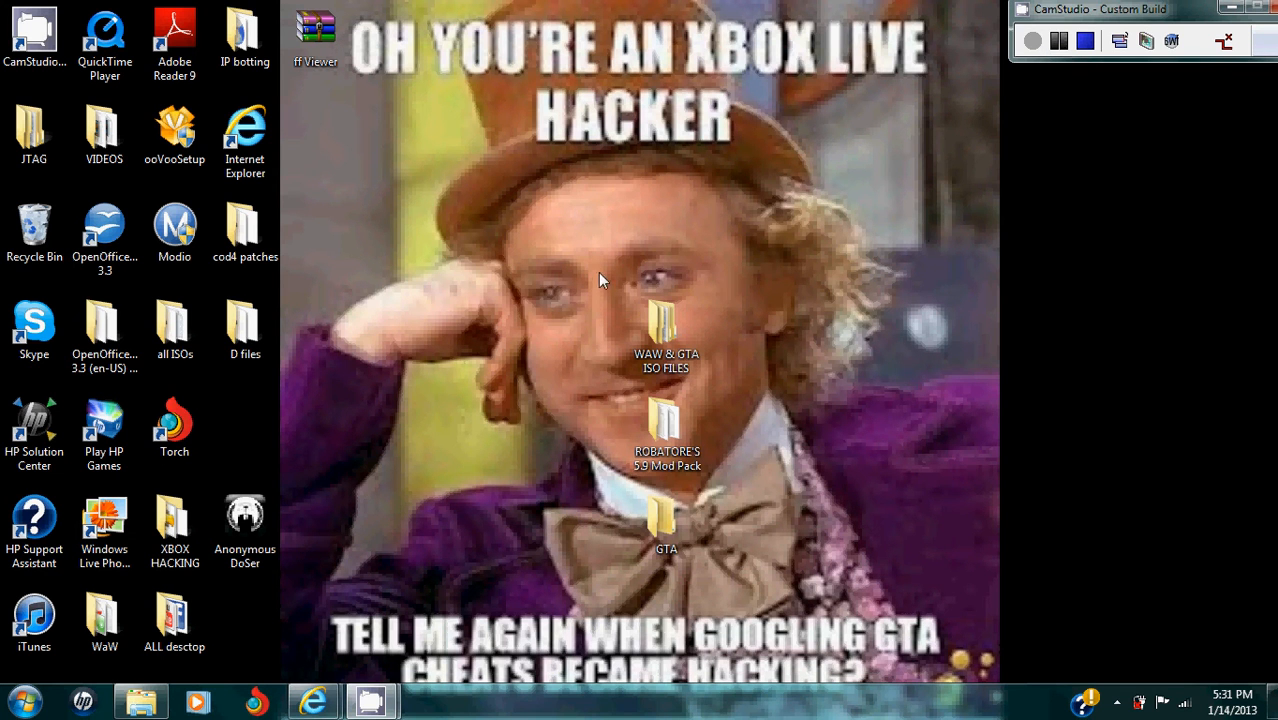
Step: Open the desktop GTA folder briefly, then close it
left_click(663, 340)
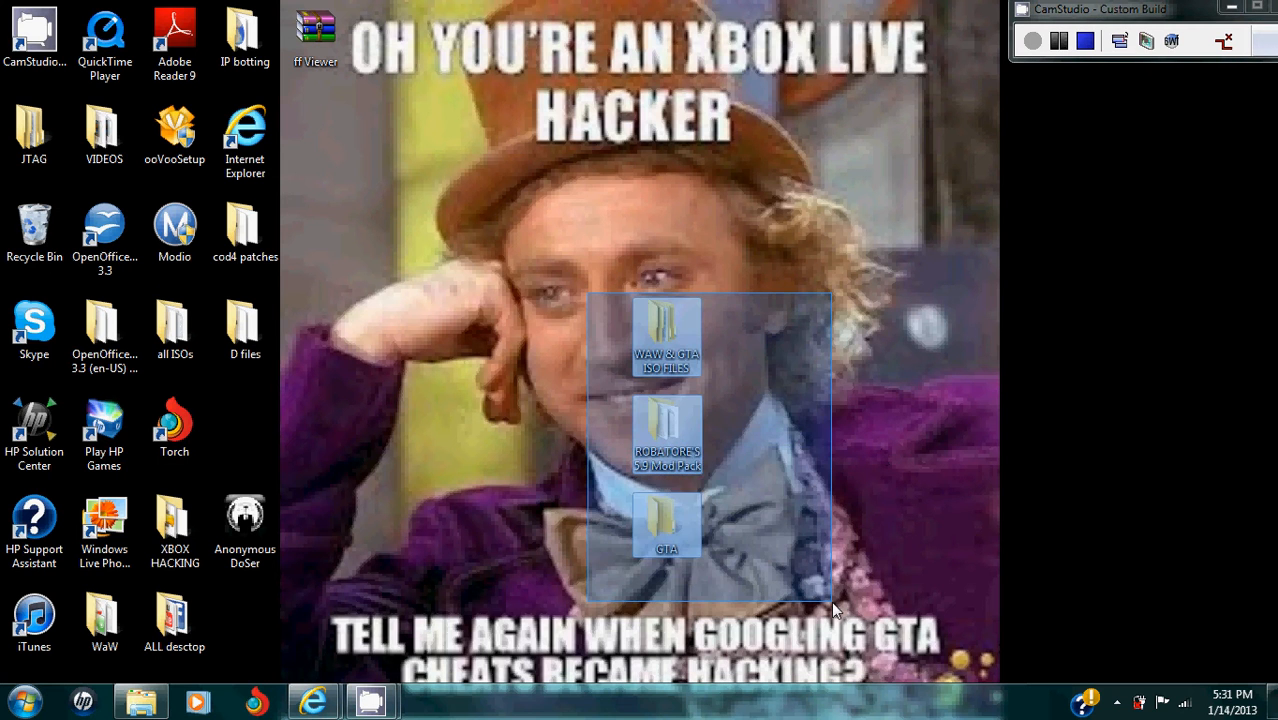
left_click(780, 308)
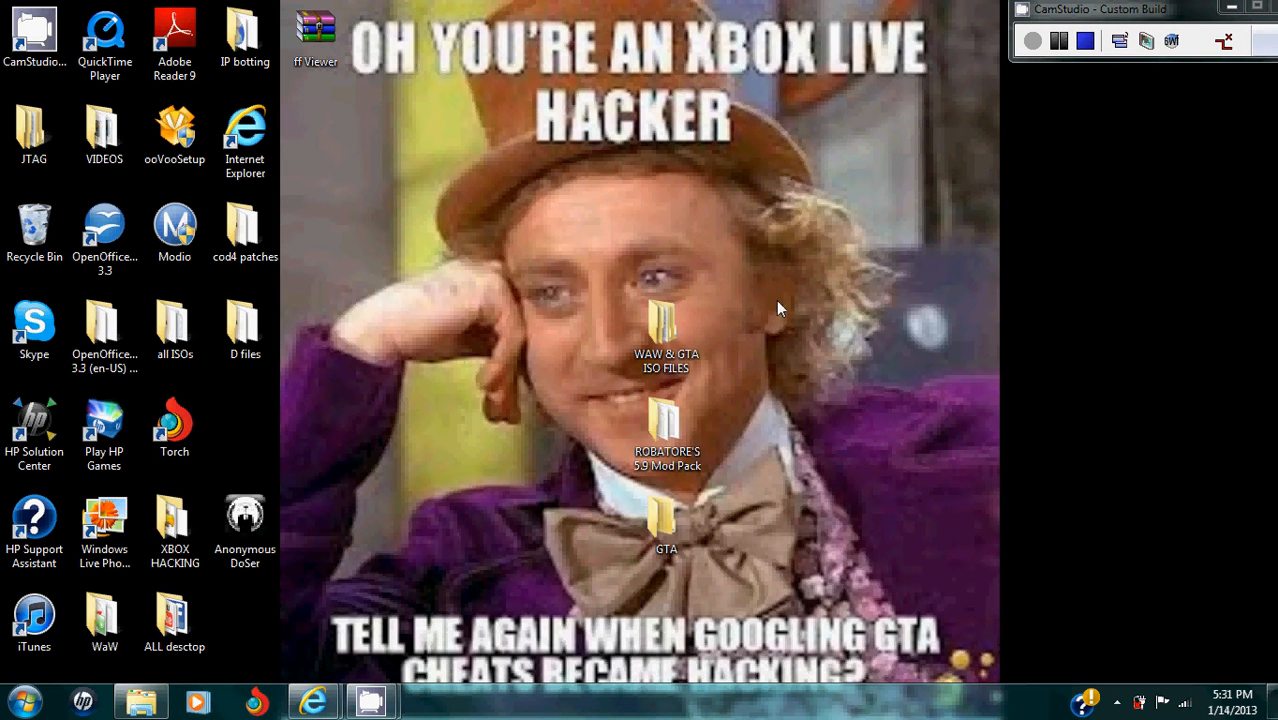
mouse_move(728, 488)
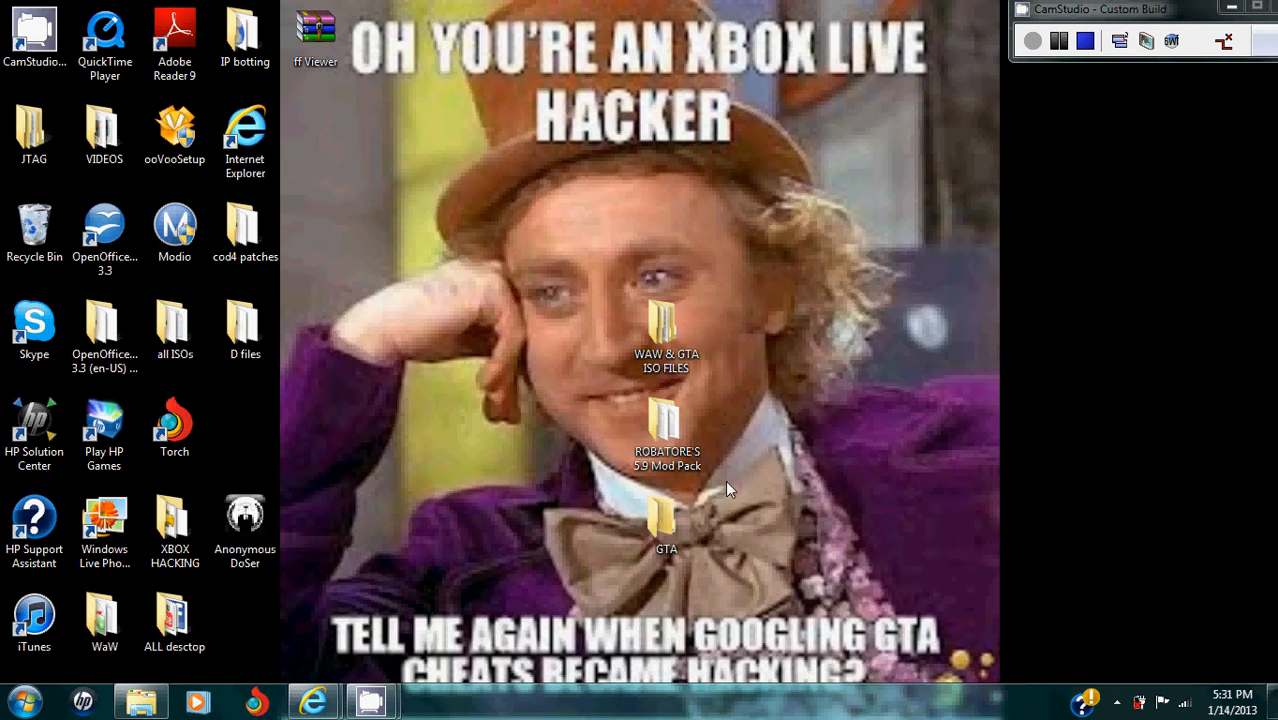
mouse_move(651, 523)
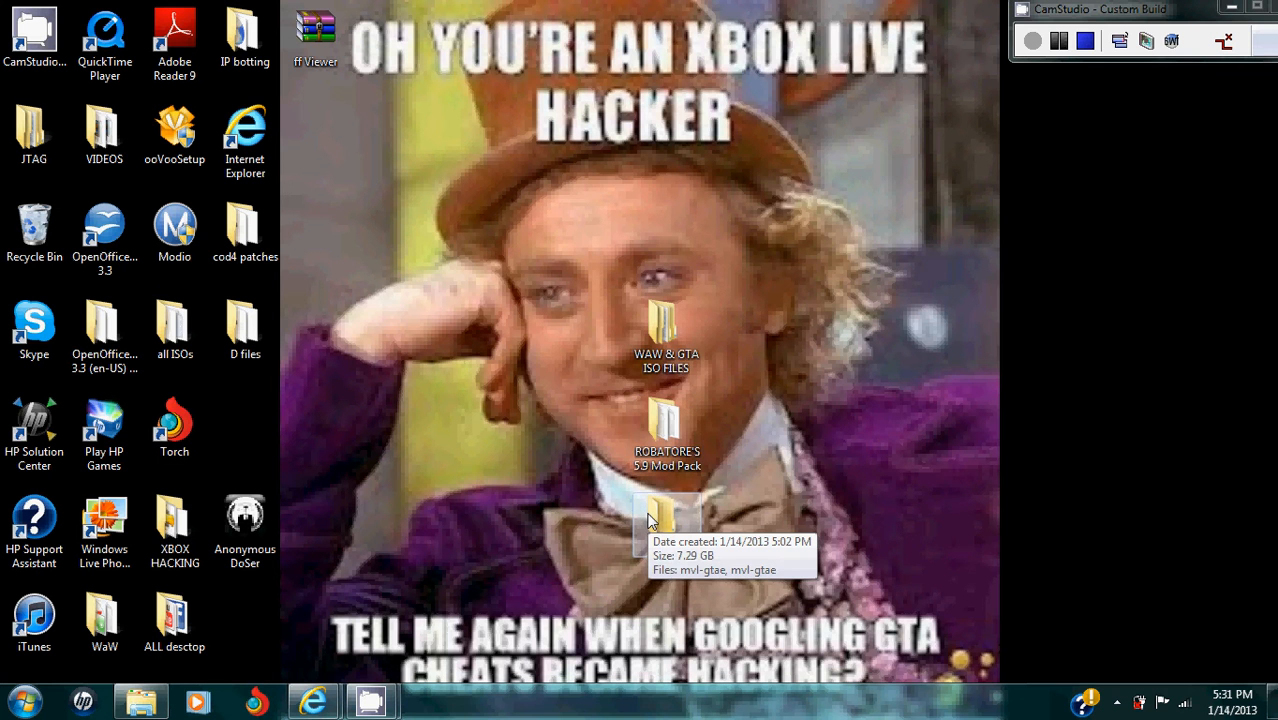
double_click(659, 515)
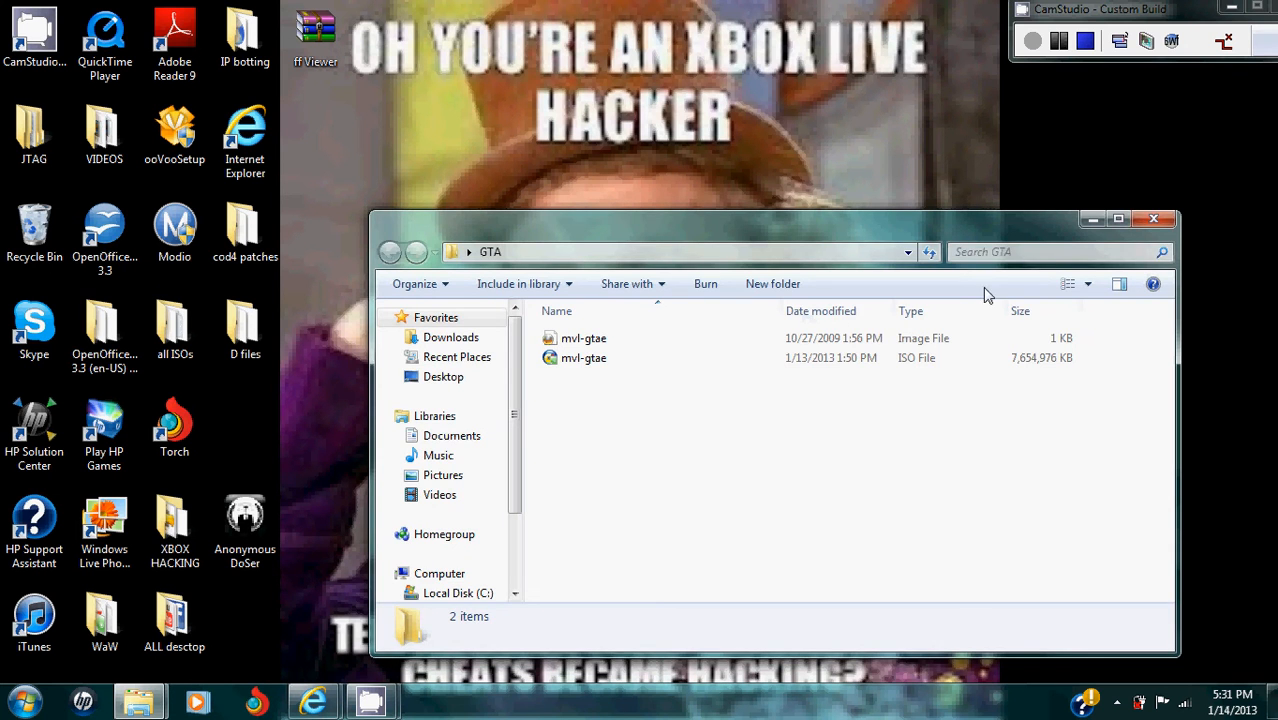
left_click(1153, 218)
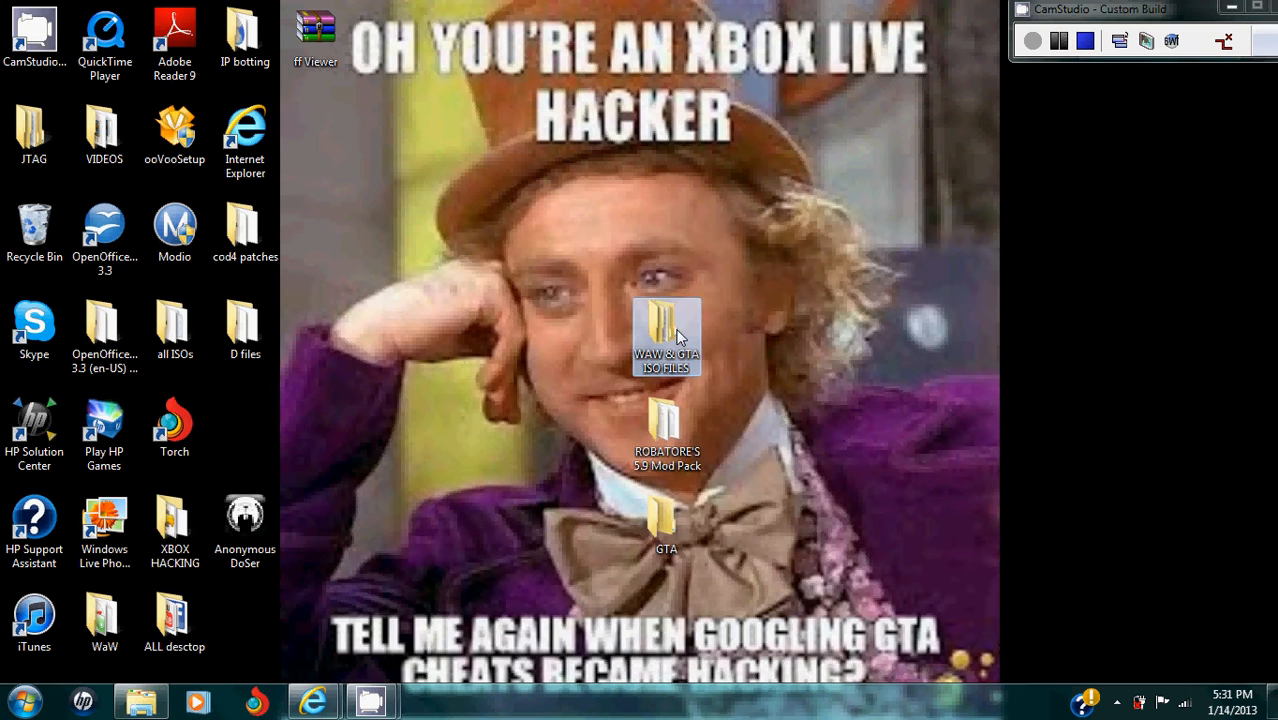
Step: Inspect the mvl-gtae archive parts in WAW & GTA ISO FILES > GTA > ISO, then reopen desktop GTA
double_click(665, 338)
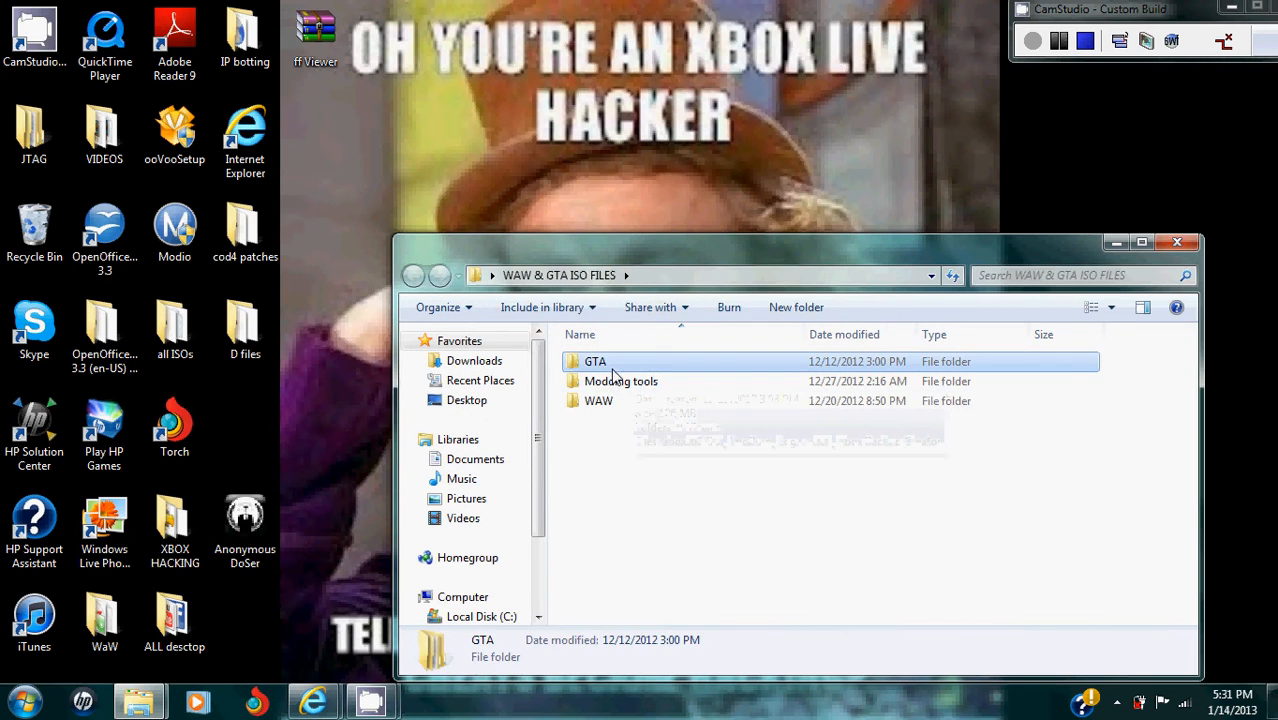
double_click(595, 361)
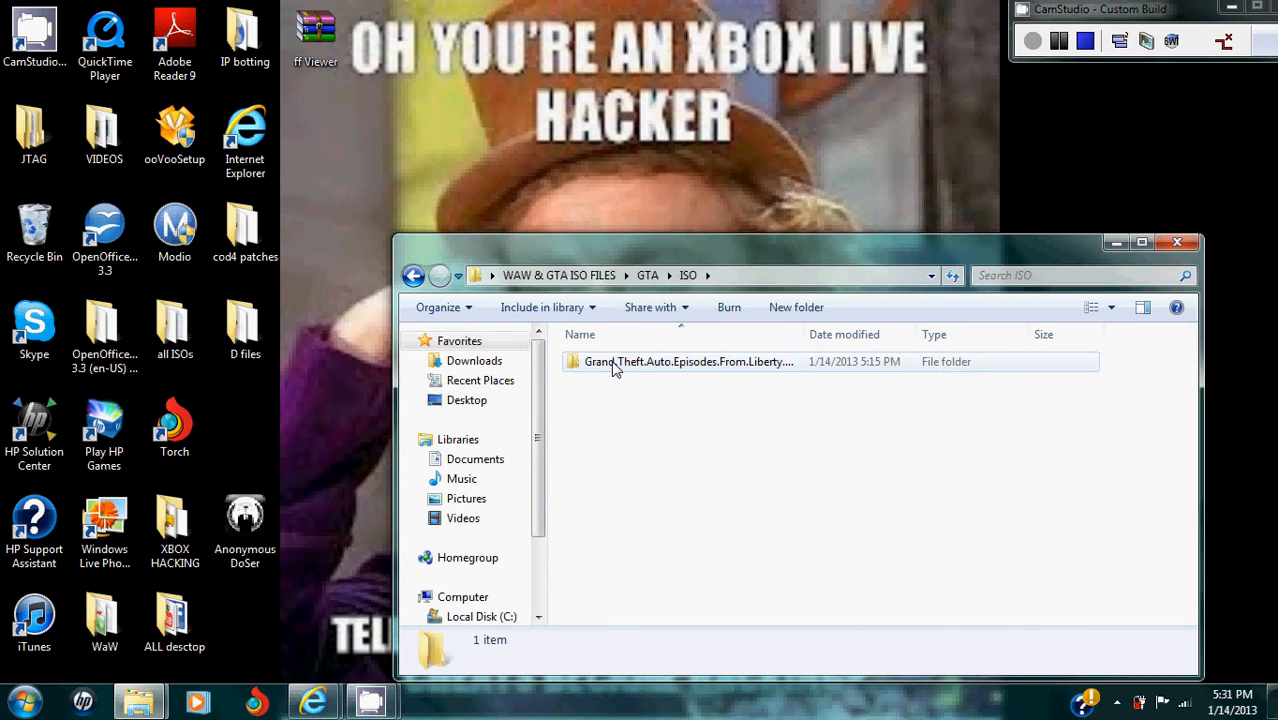
double_click(688, 361)
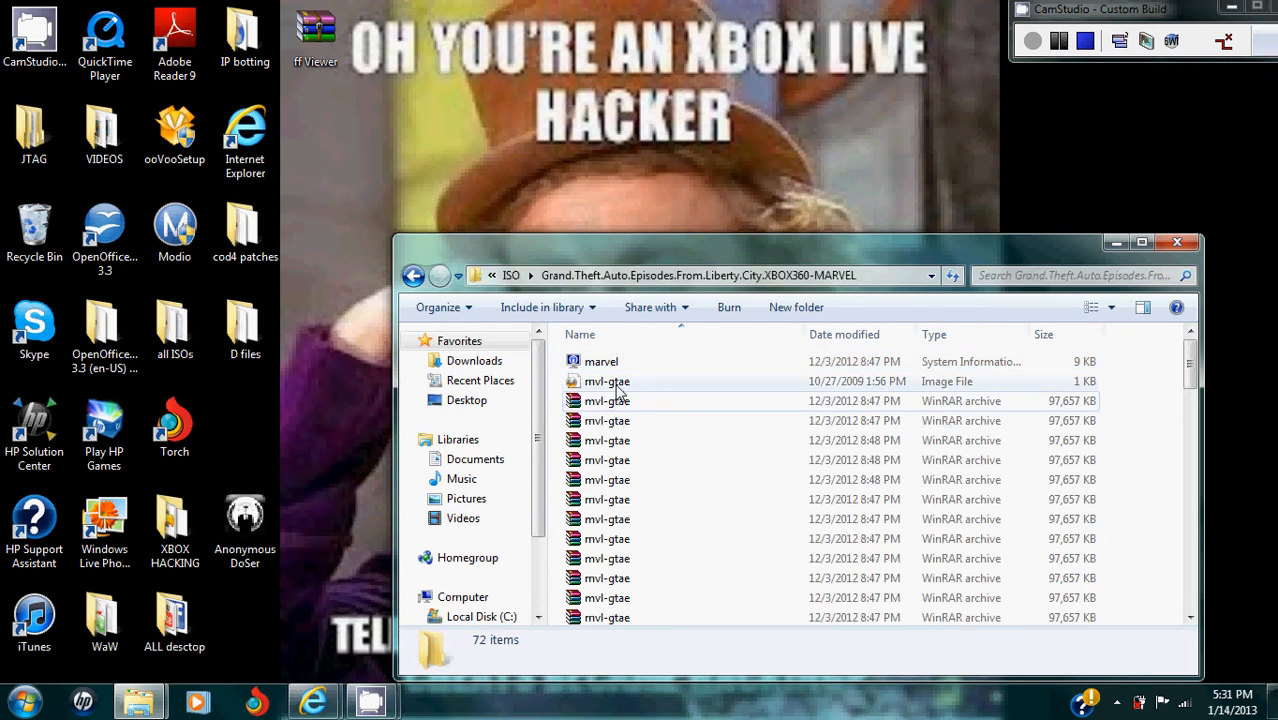
mouse_move(611, 401)
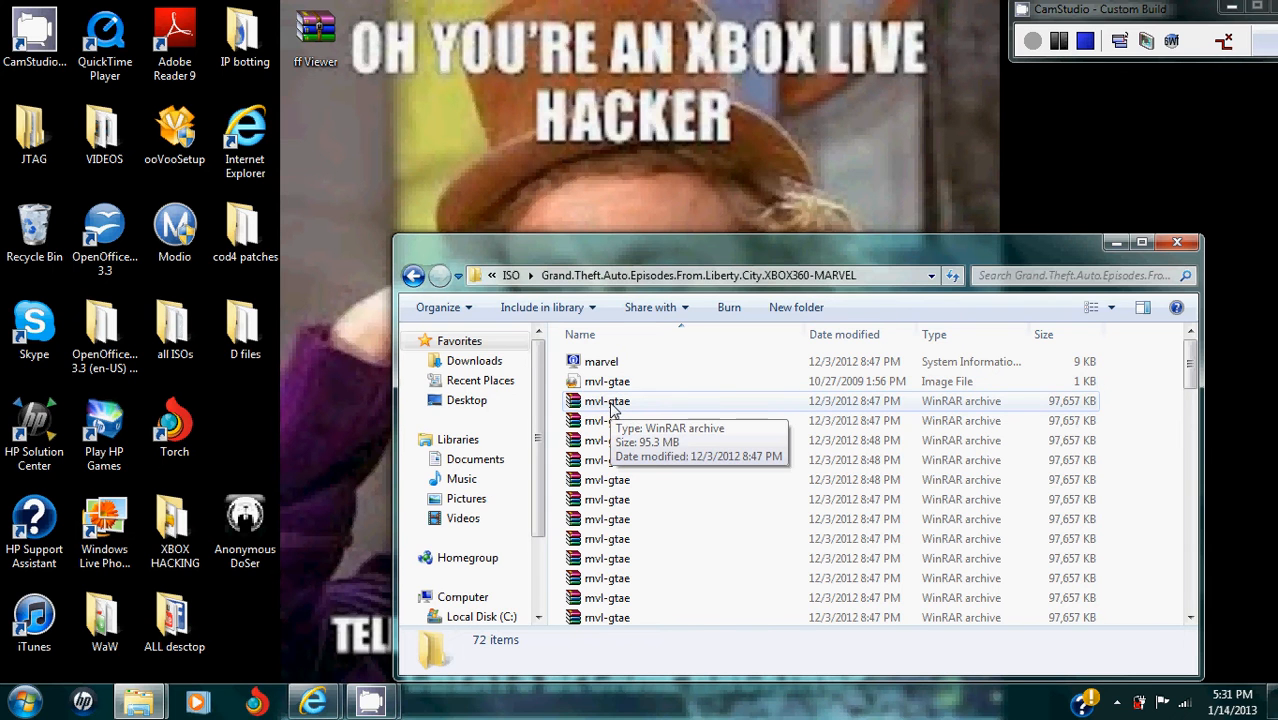
right_click(607, 401)
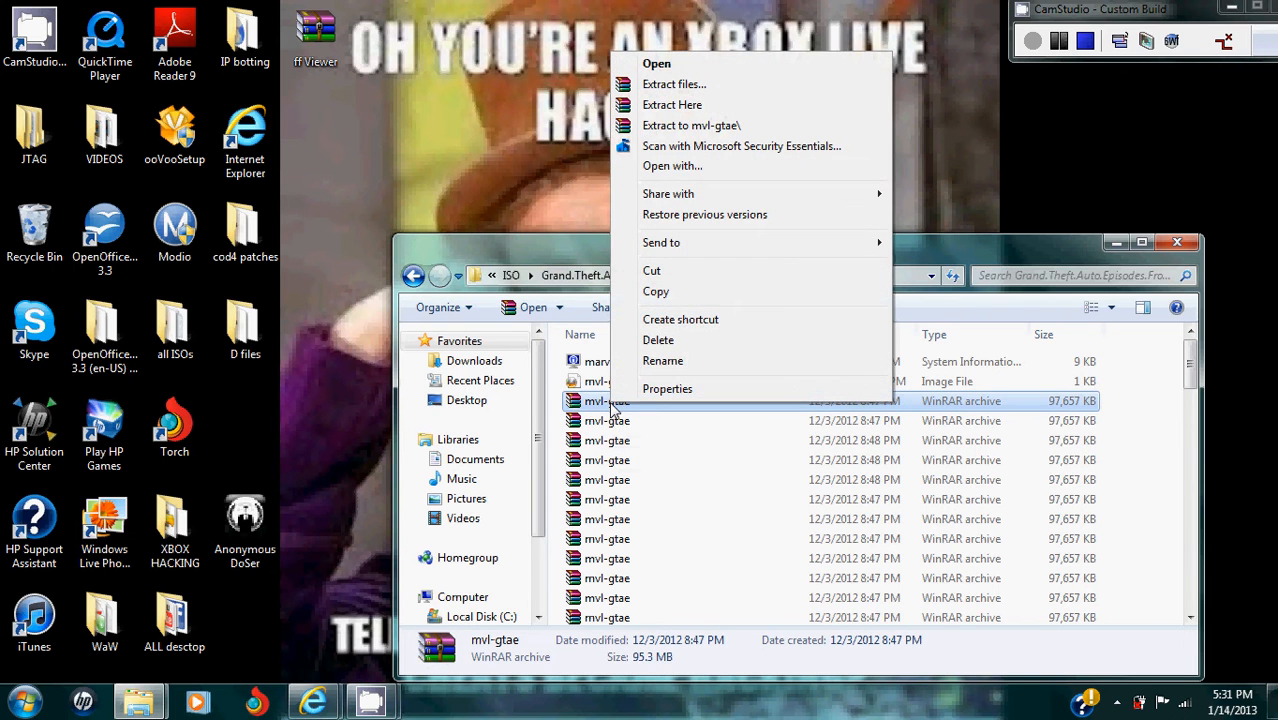
left_click(573, 172)
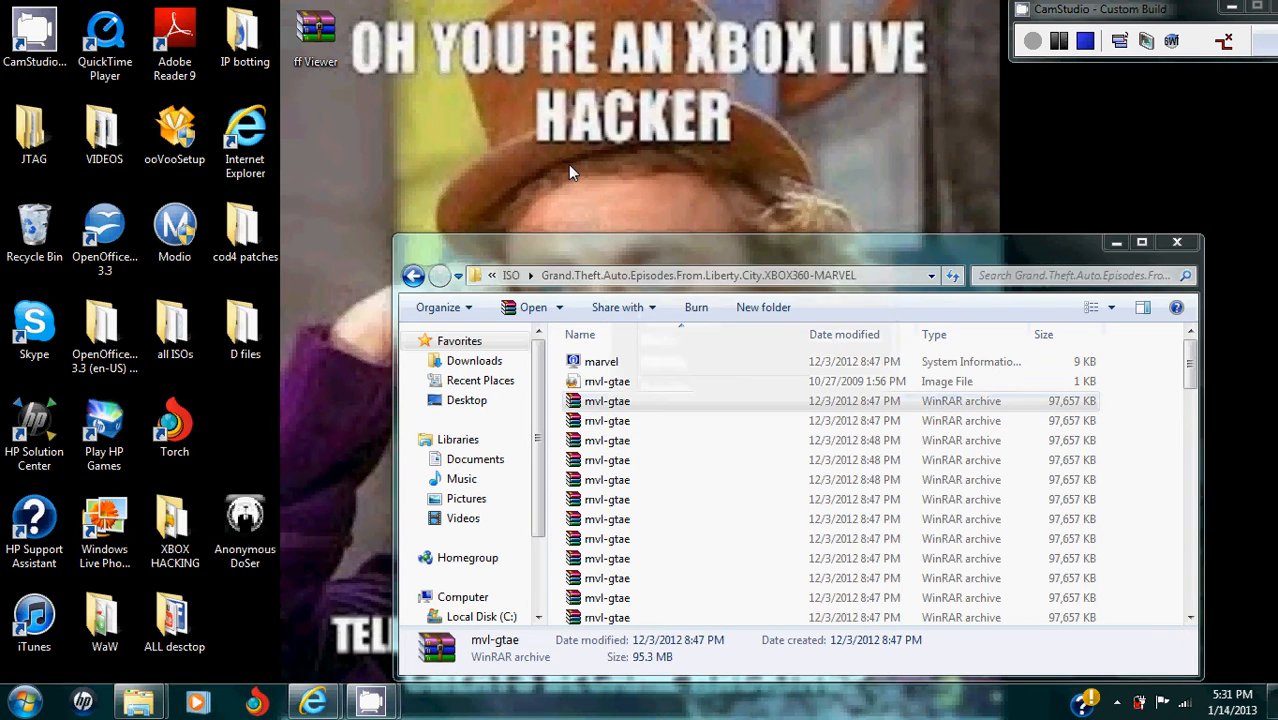
left_click(606, 401)
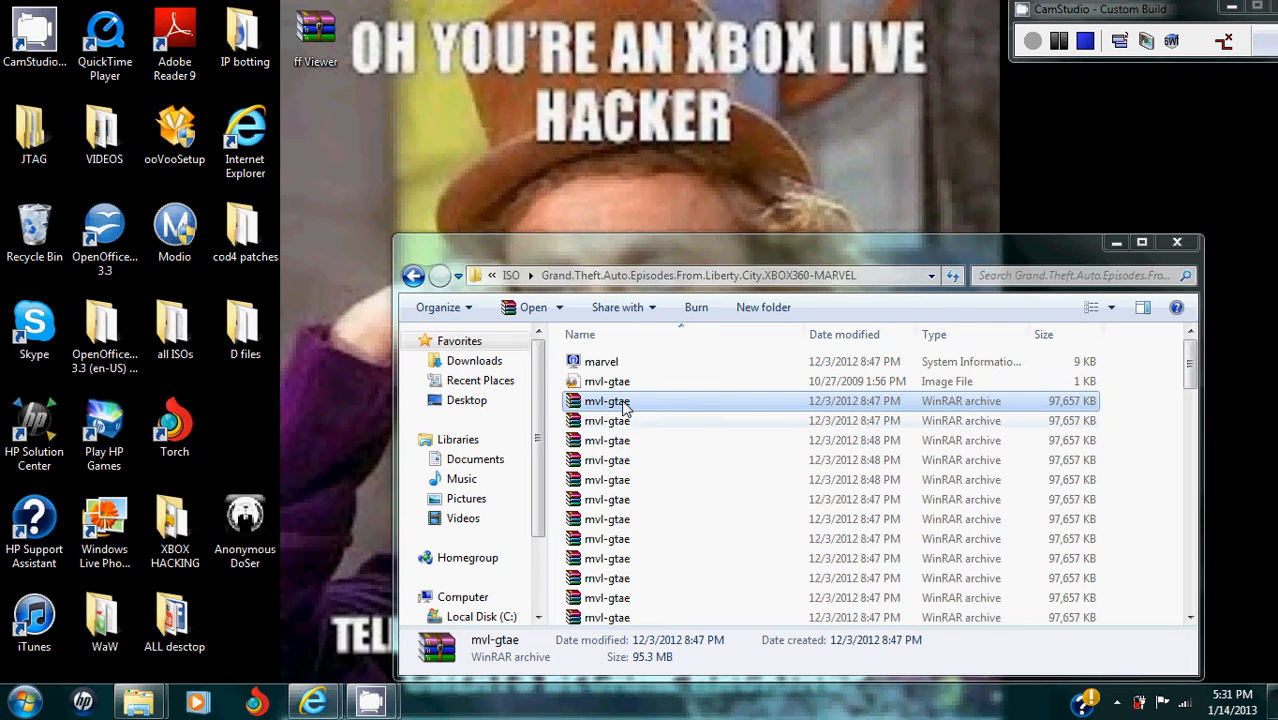
right_click(606, 401)
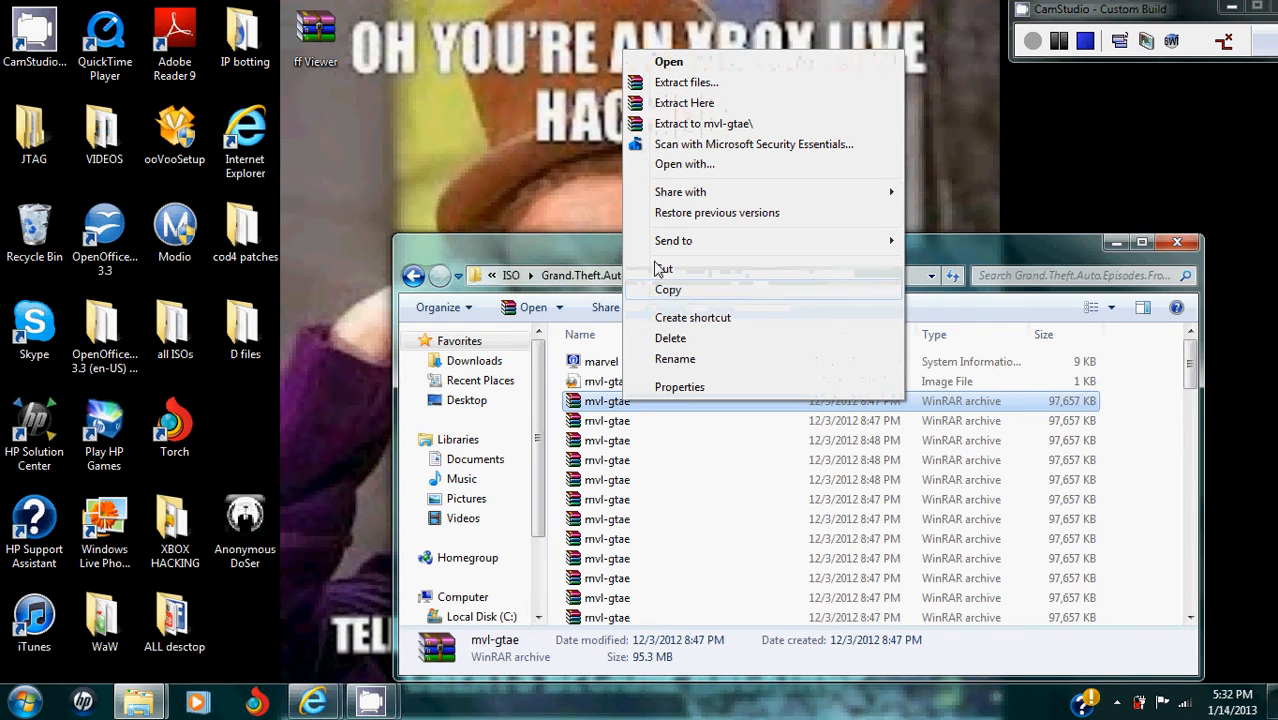
mouse_move(1003, 203)
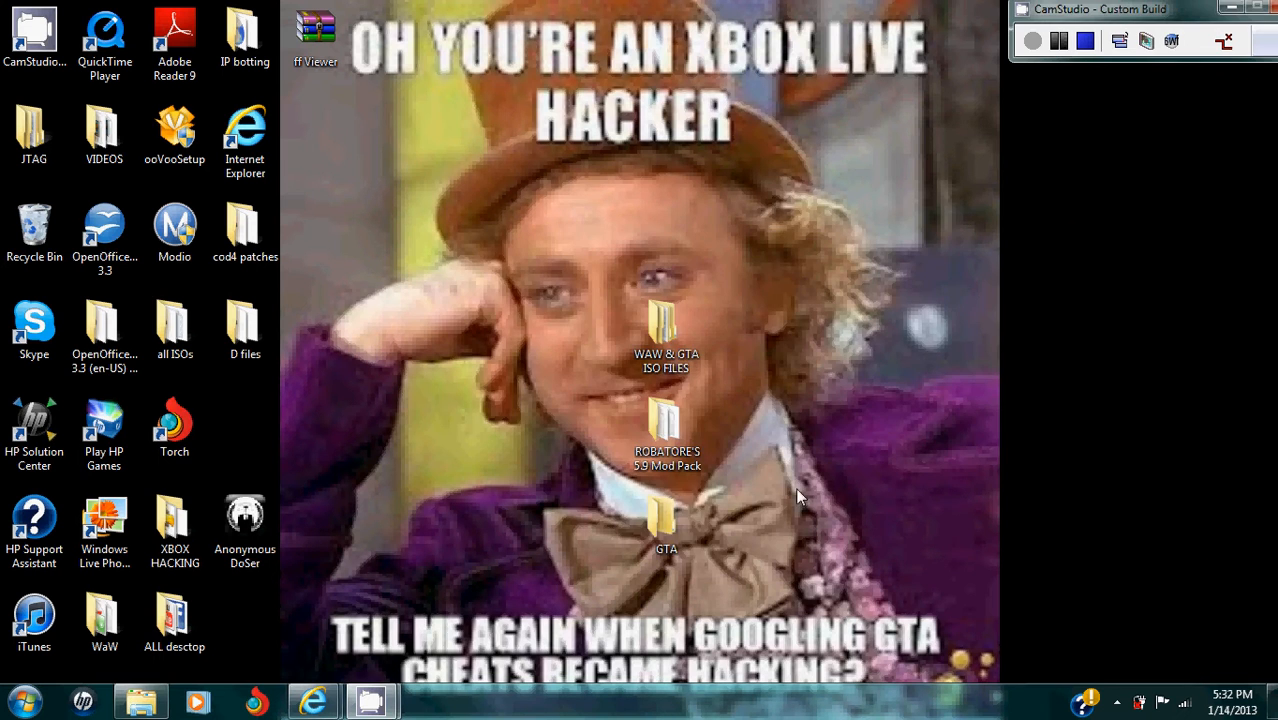
double_click(666, 520)
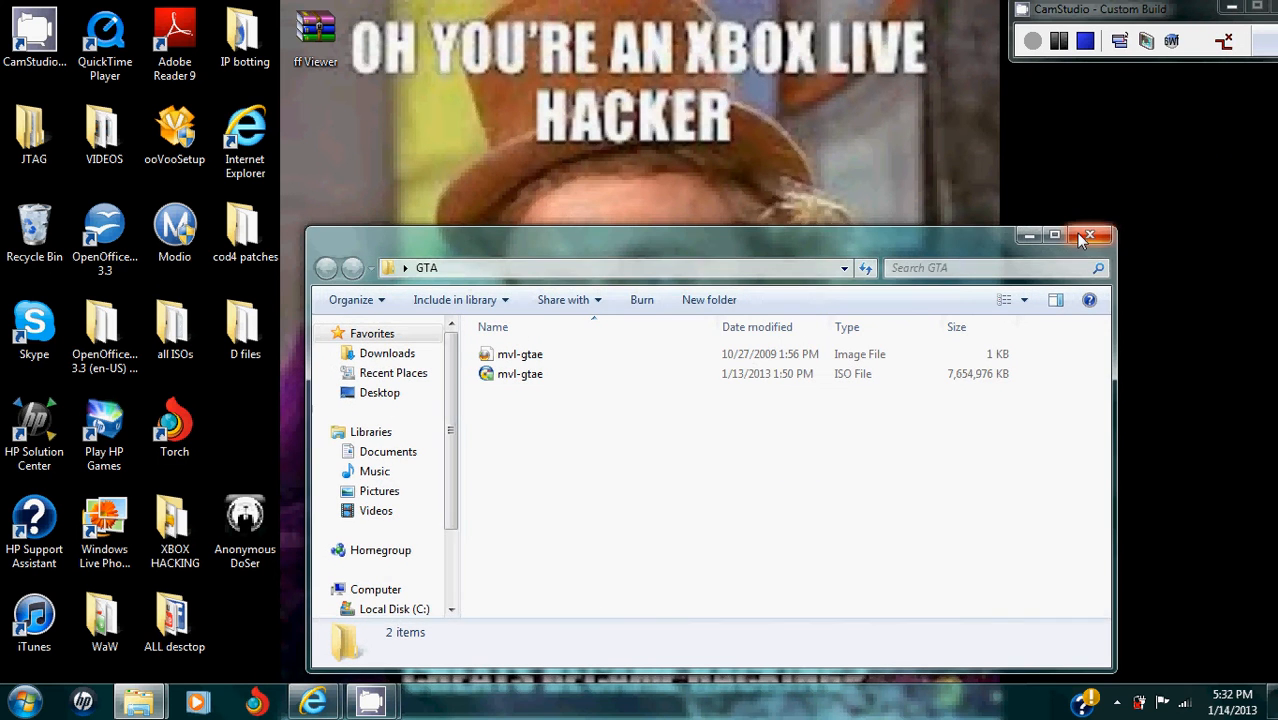
Step: Close GTA, open WAW & GTA ISO FILES > Modding tools, and select Xbox Backup Creator
left_click(1090, 235)
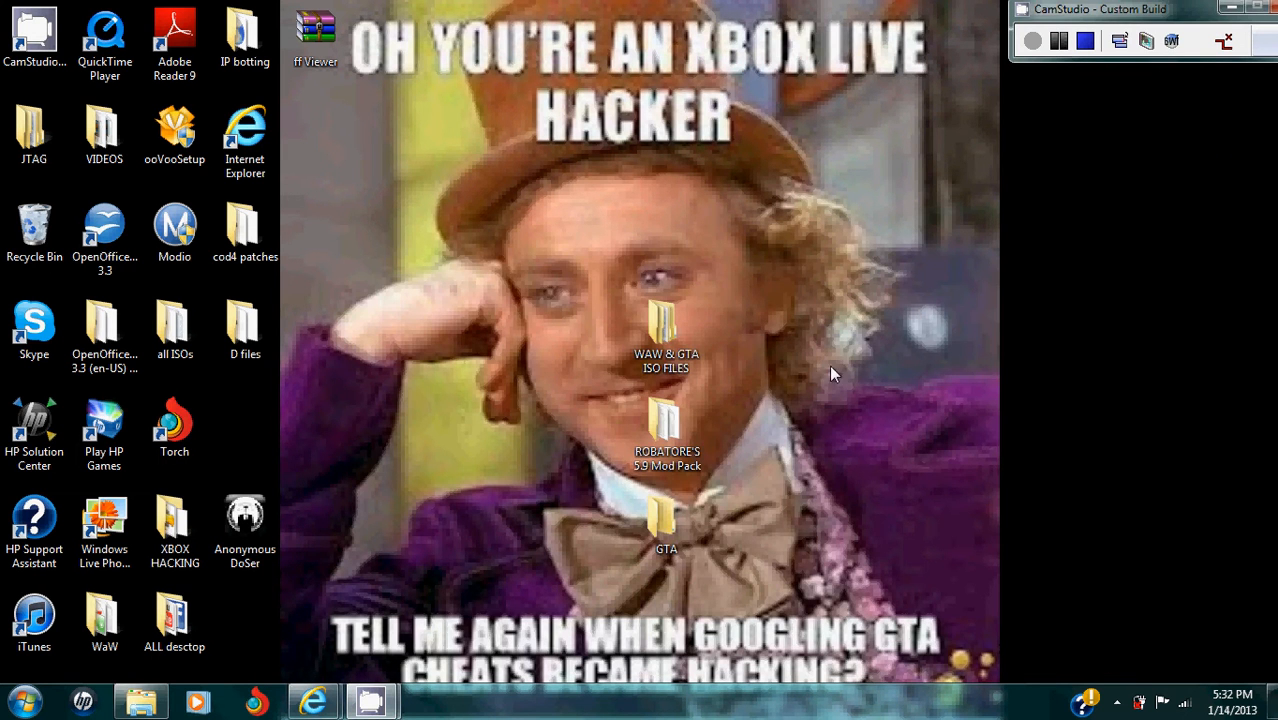
left_click(666, 430)
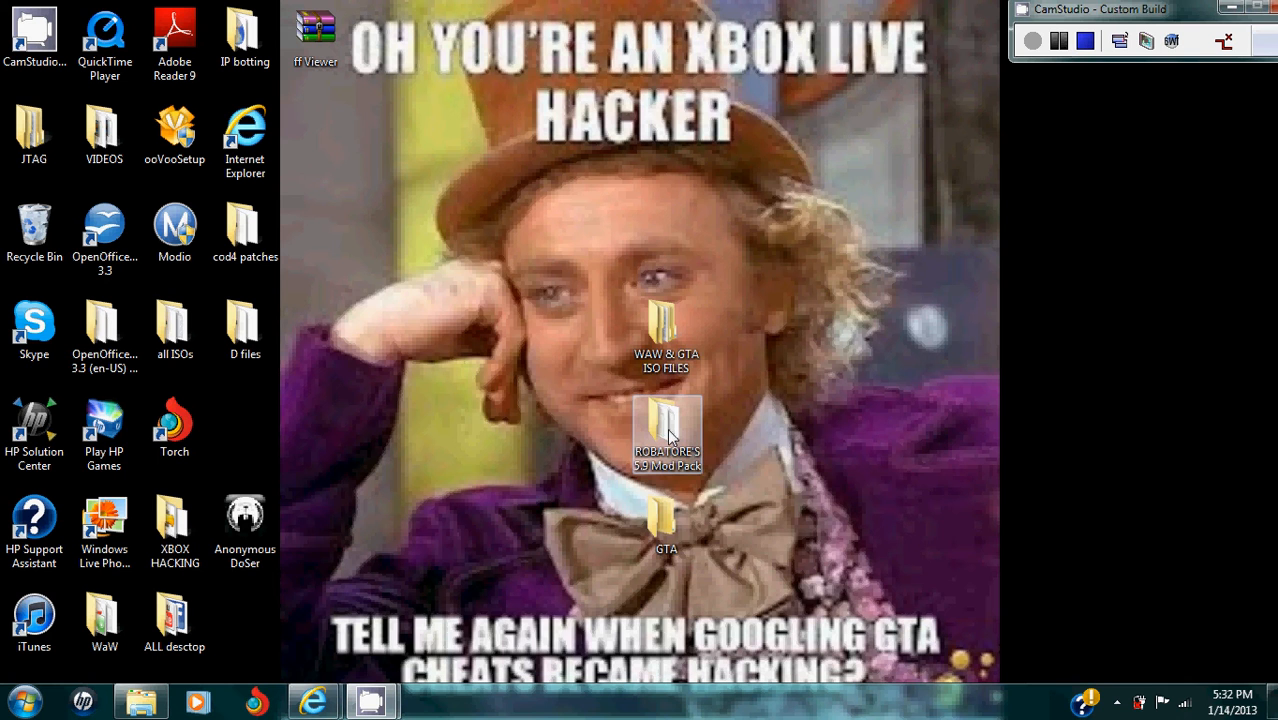
double_click(666, 325)
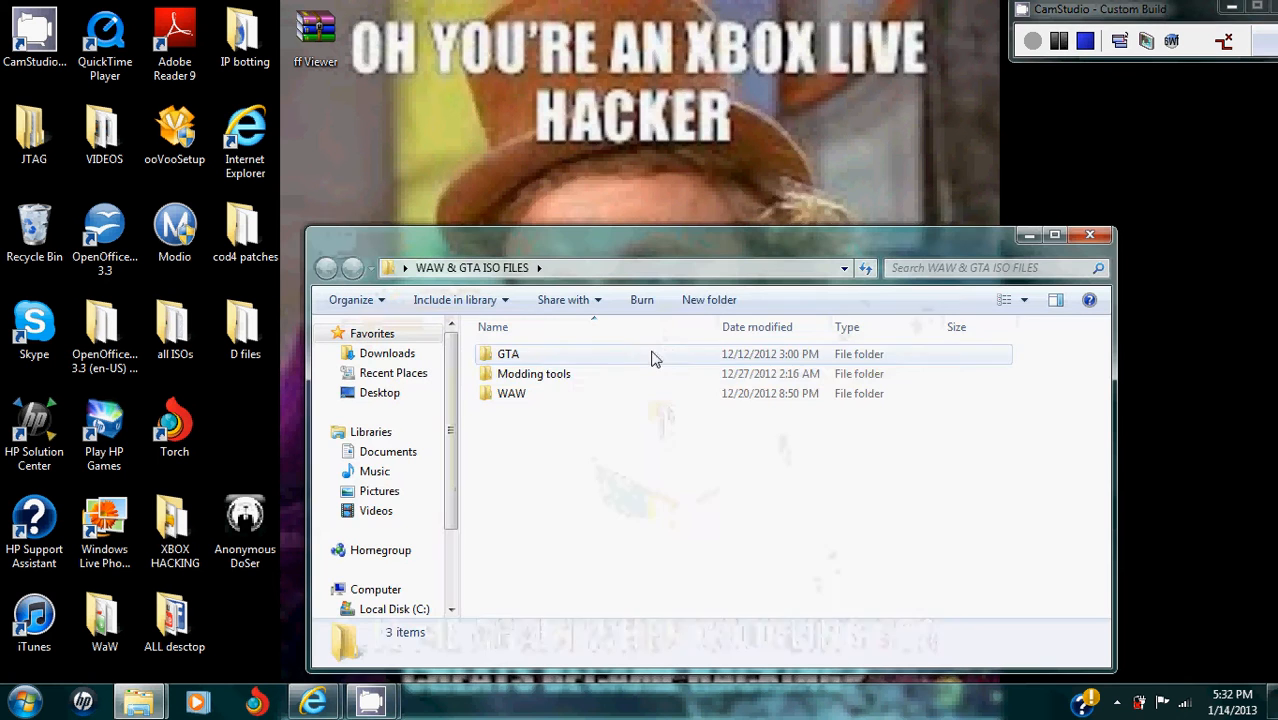
double_click(534, 373)
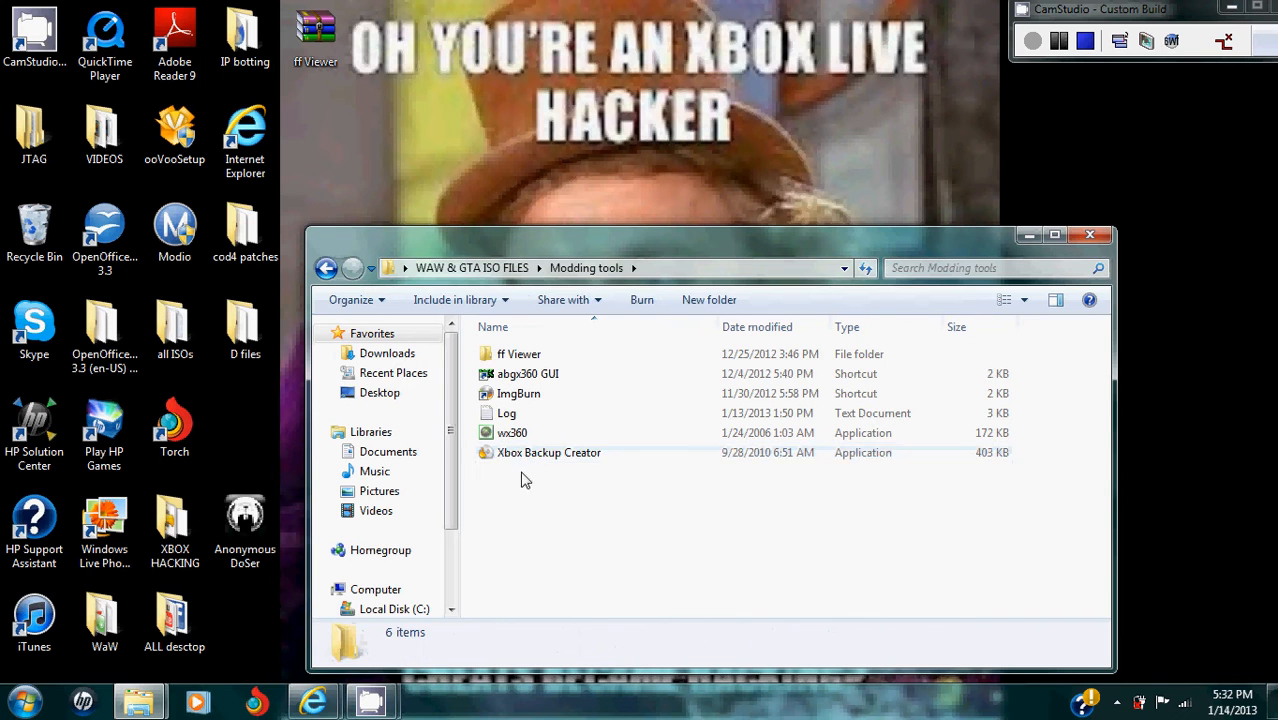
left_click(547, 452)
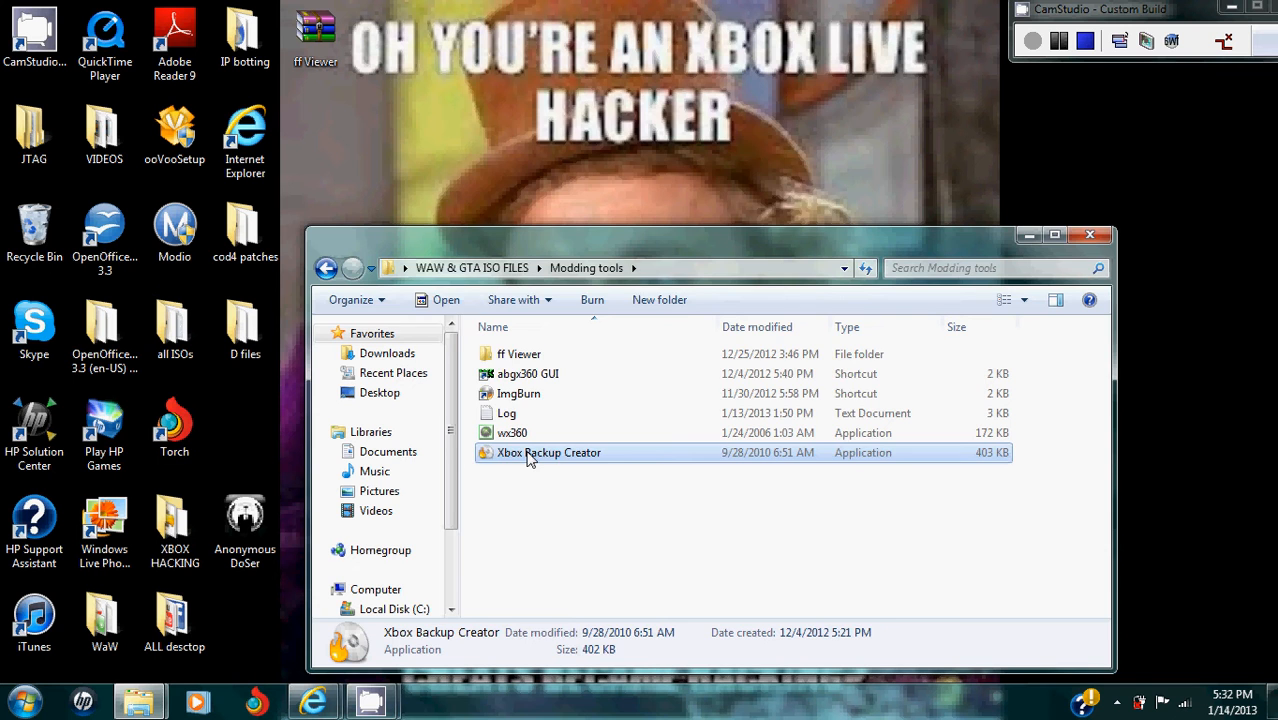
Step: Launch Xbox Backup Creator and open the Image Browser from its image tools page
double_click(549, 452)
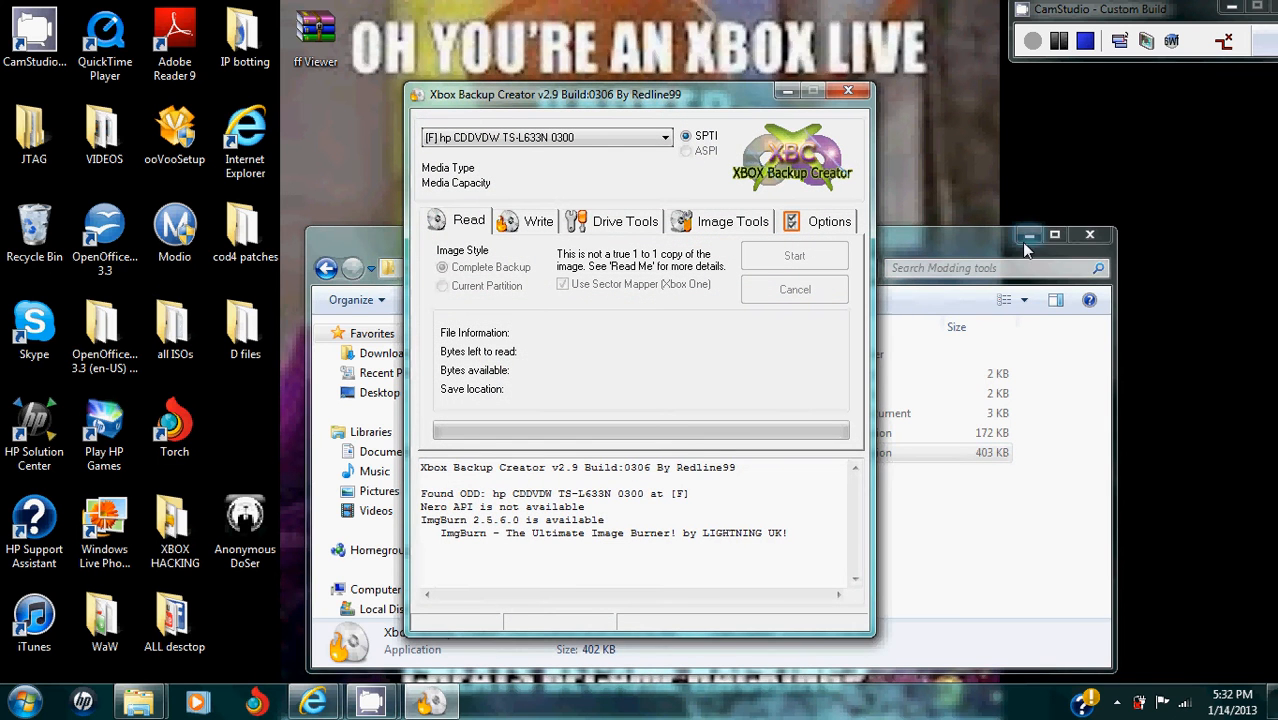
left_click(731, 221)
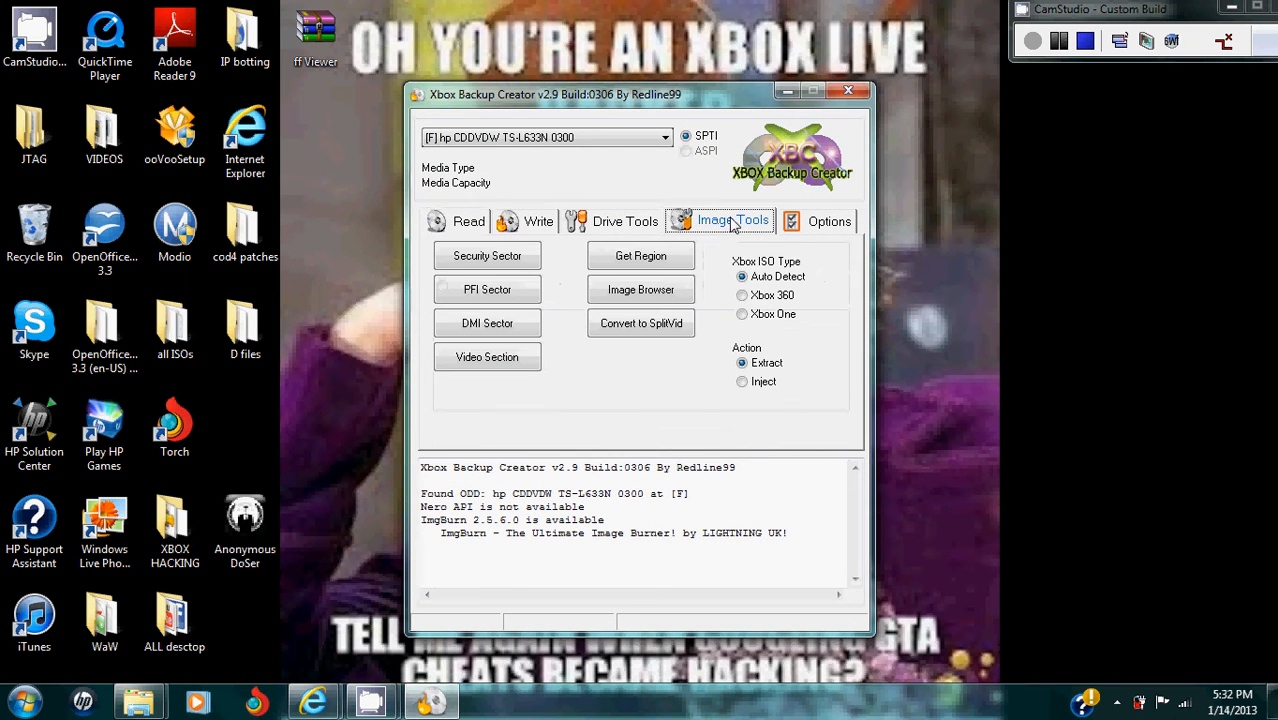
left_click(640, 289)
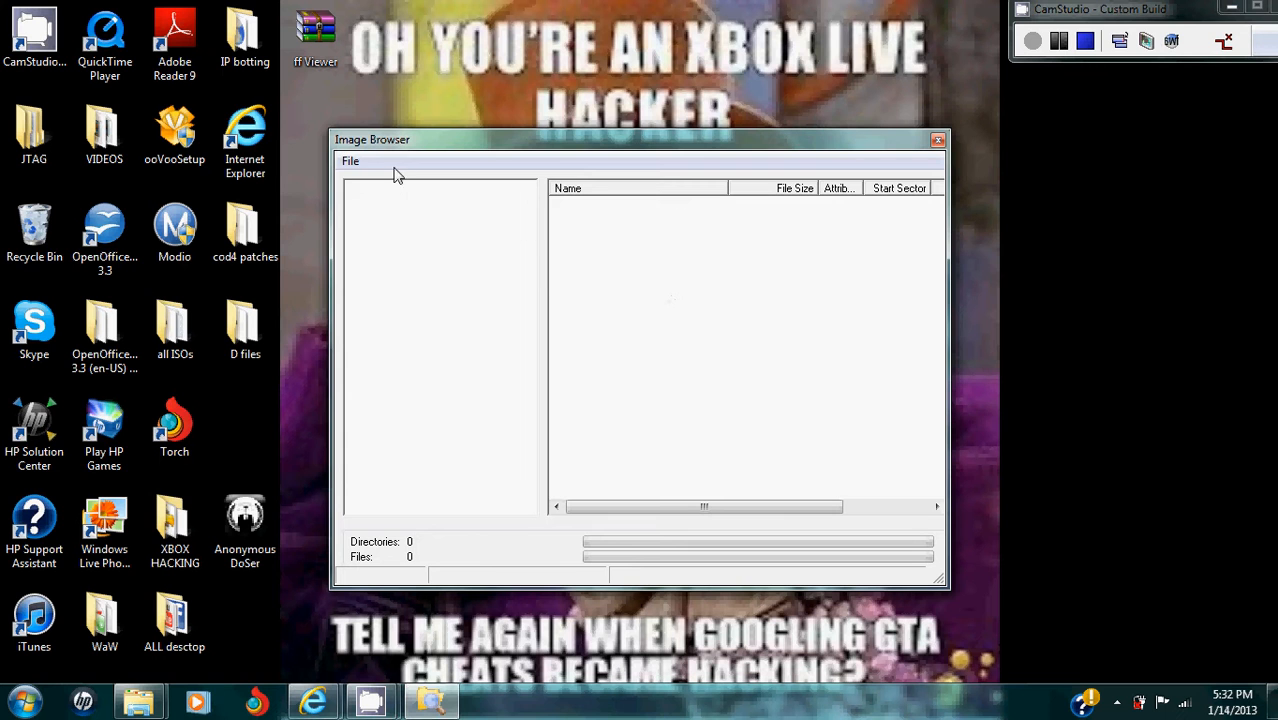
Step: Load mvl-gtae.iso from the GTA folder into the Image Browser
left_click(350, 161)
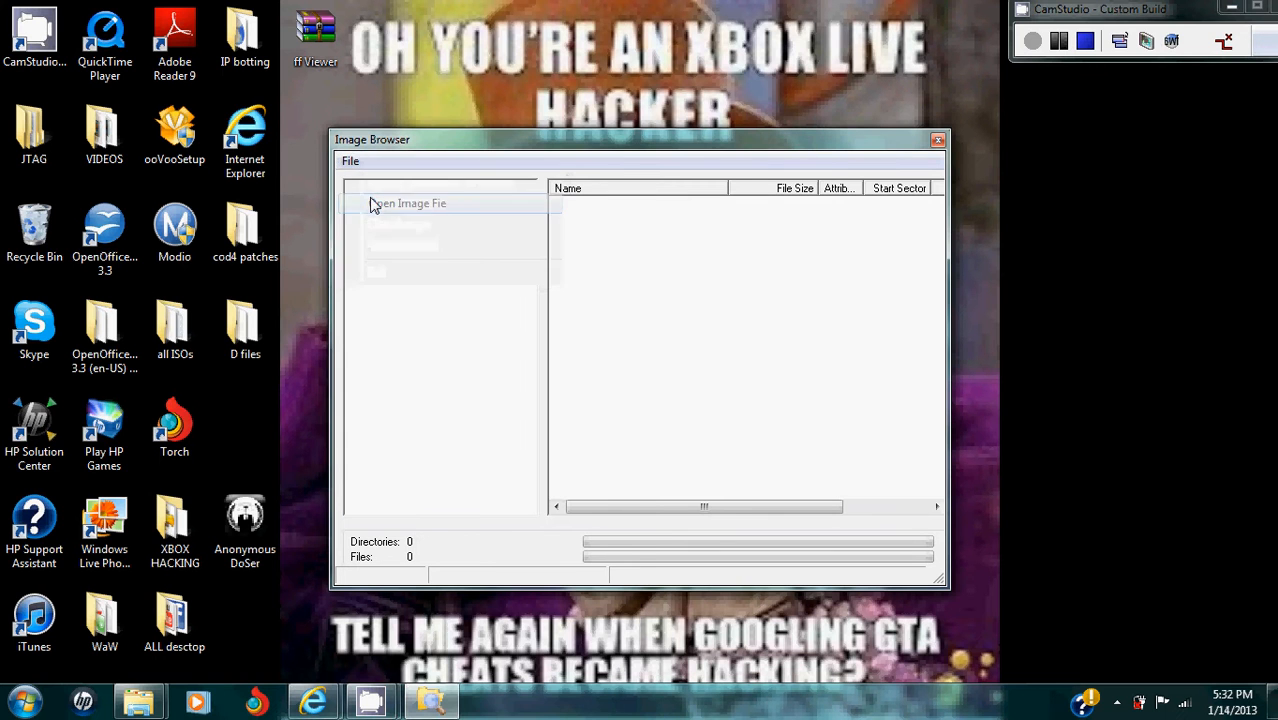
left_click(411, 203)
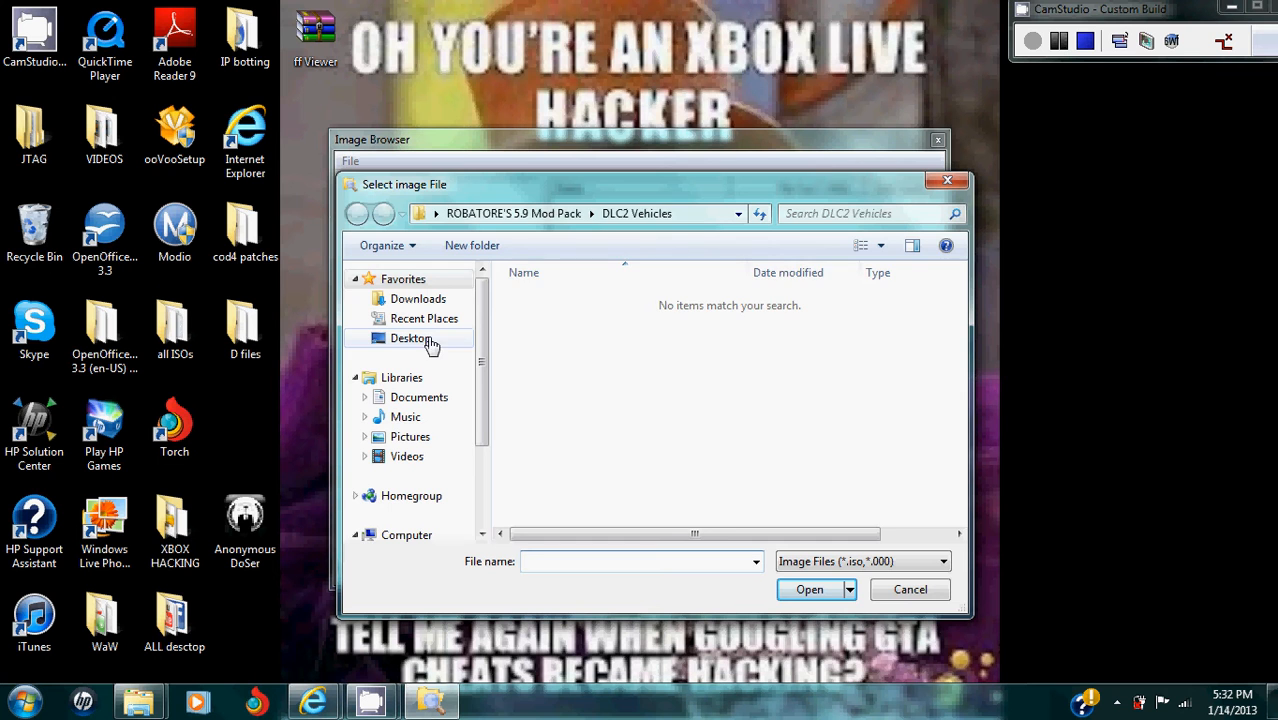
left_click(410, 338)
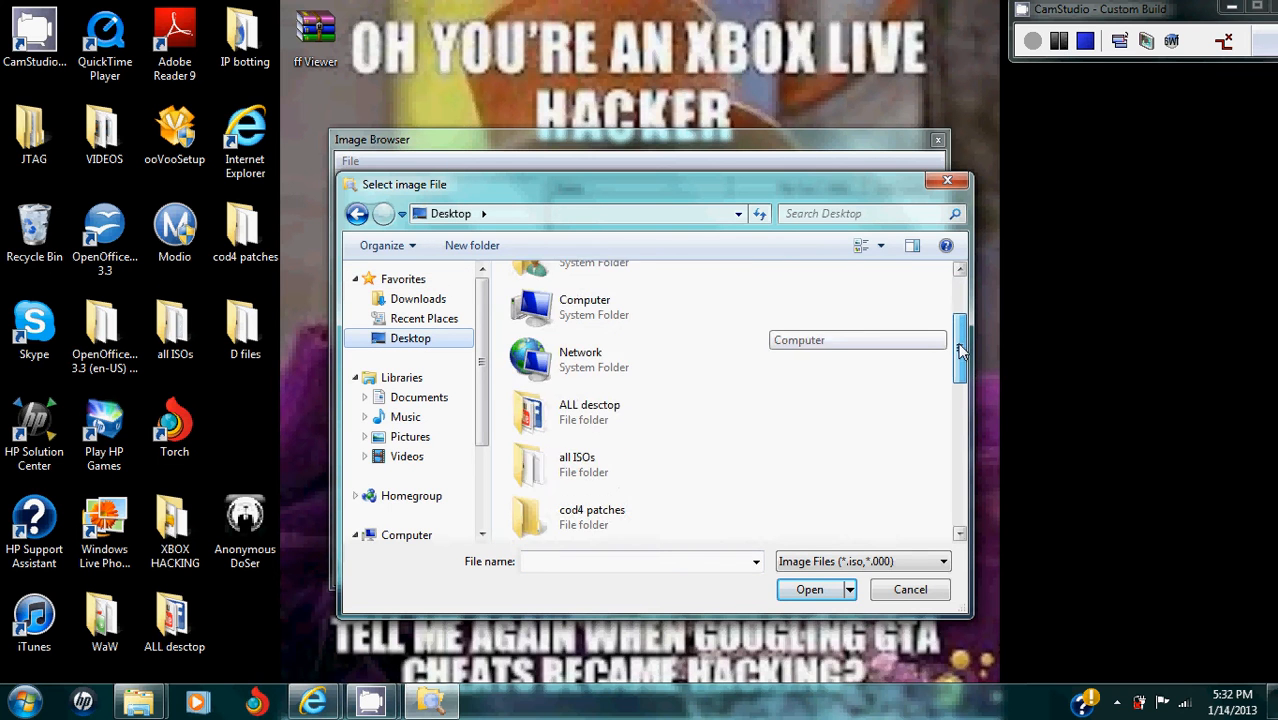
scroll("down", 3)
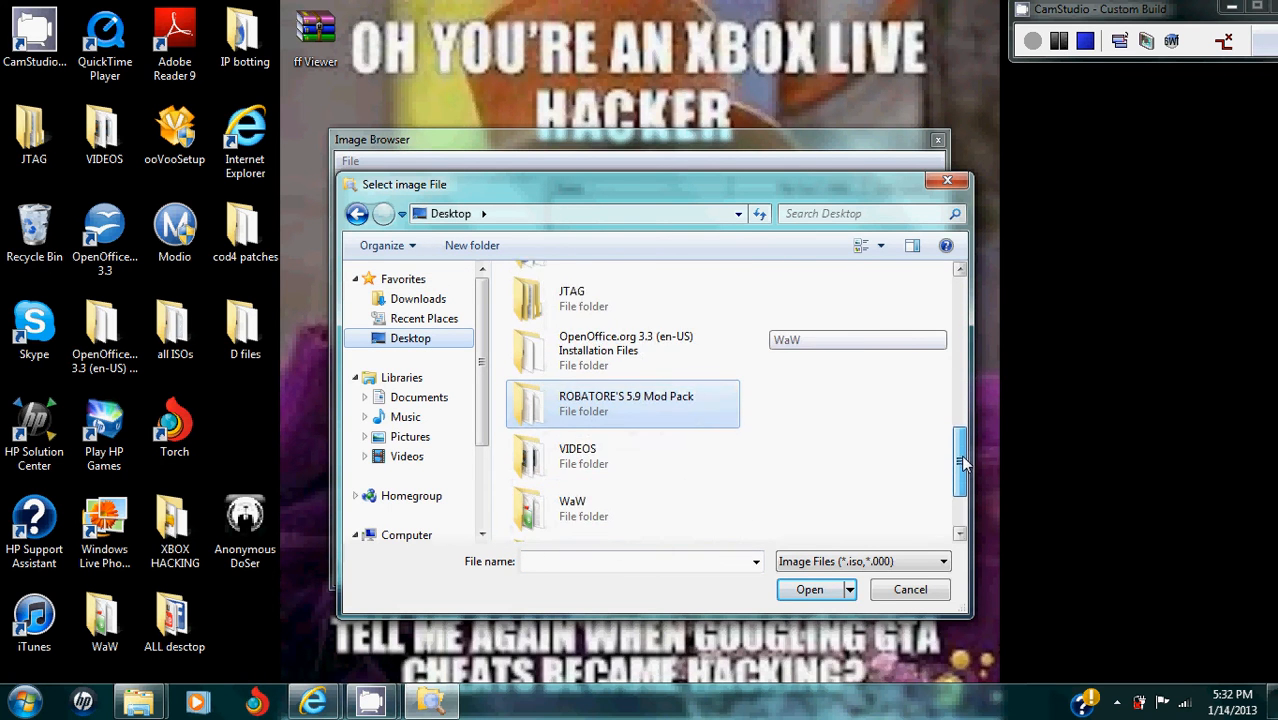
scroll("down", 3)
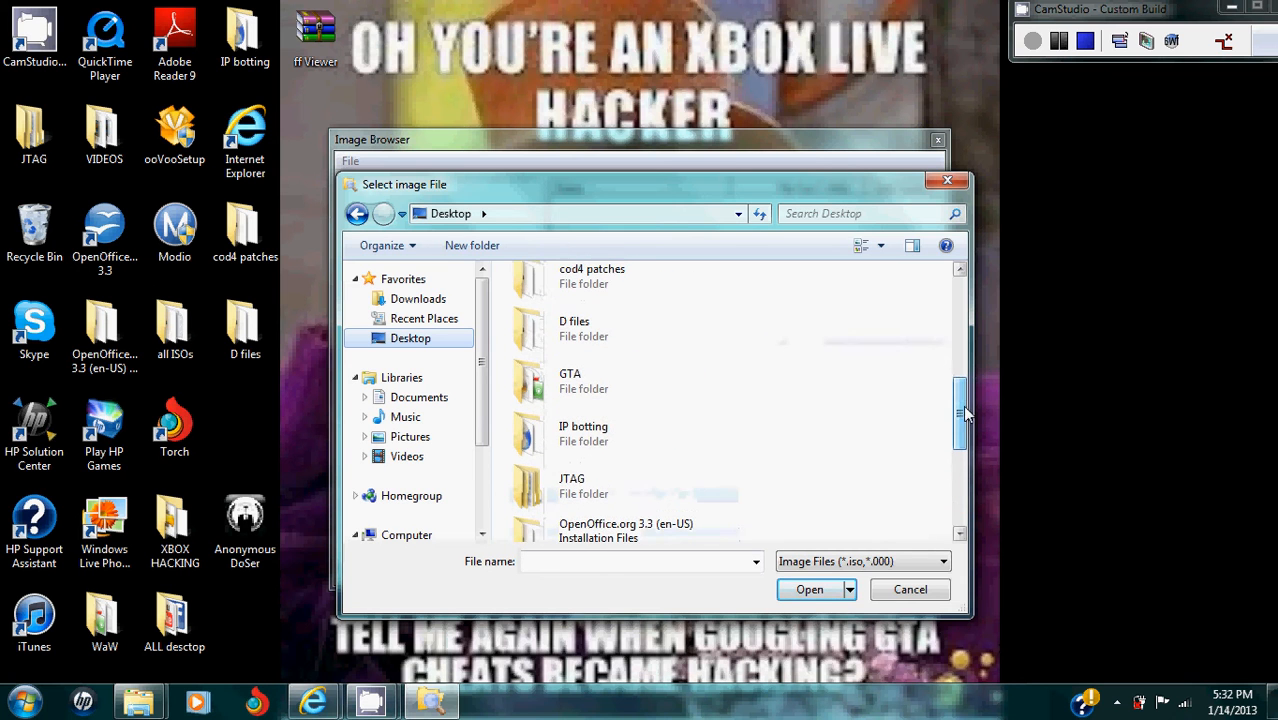
double_click(570, 380)
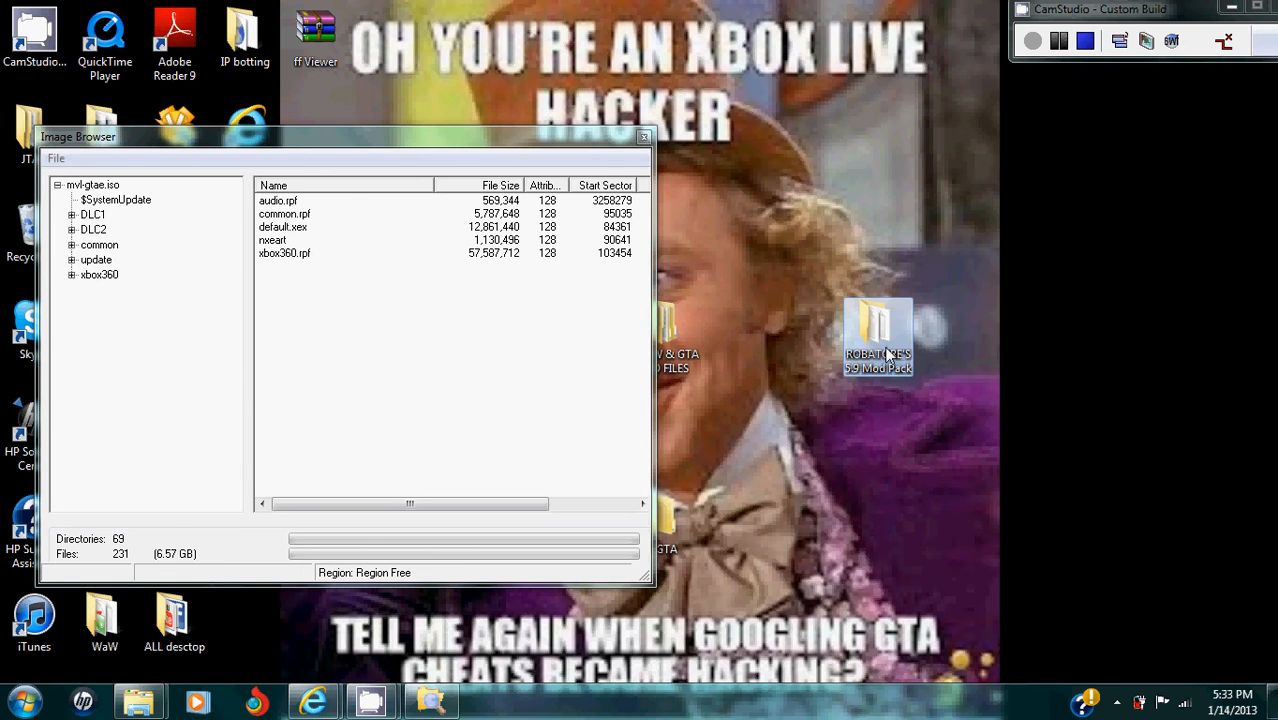
Step: Replace common.rpf in the image with common.rpf from the ROBATORE'S 5.9 Mod Pack
double_click(876, 330)
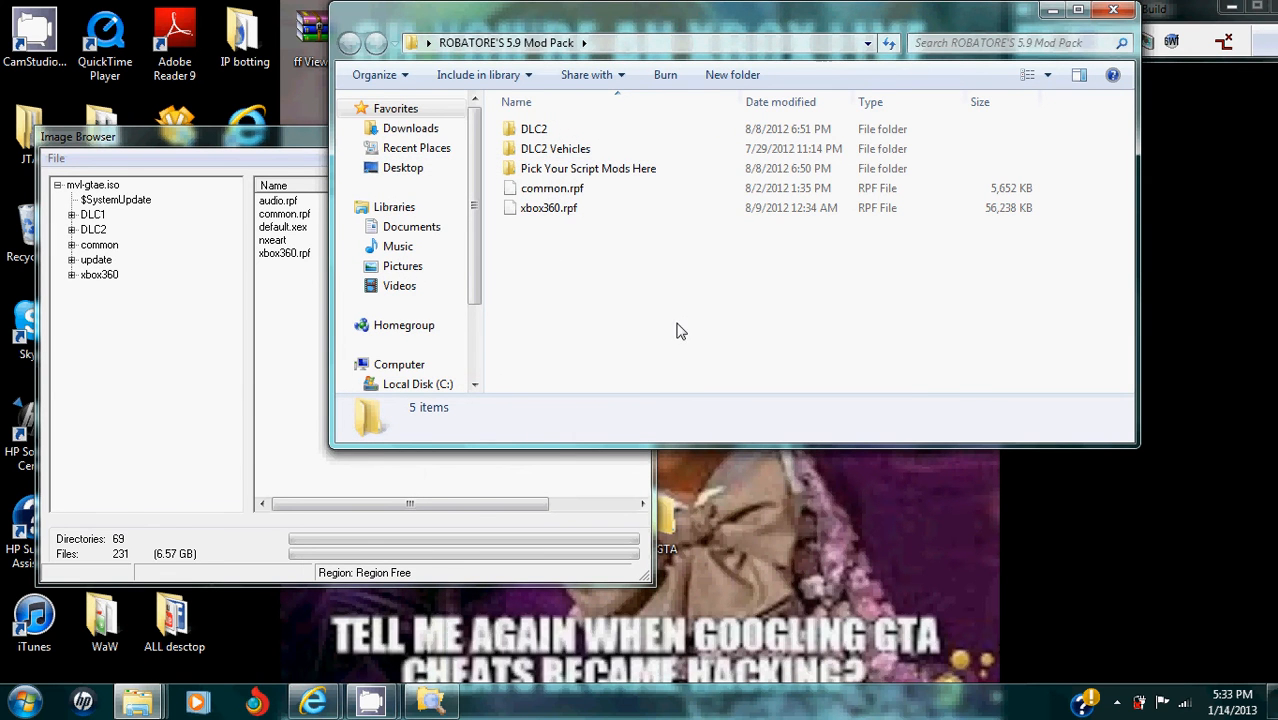
double_click(588, 168)
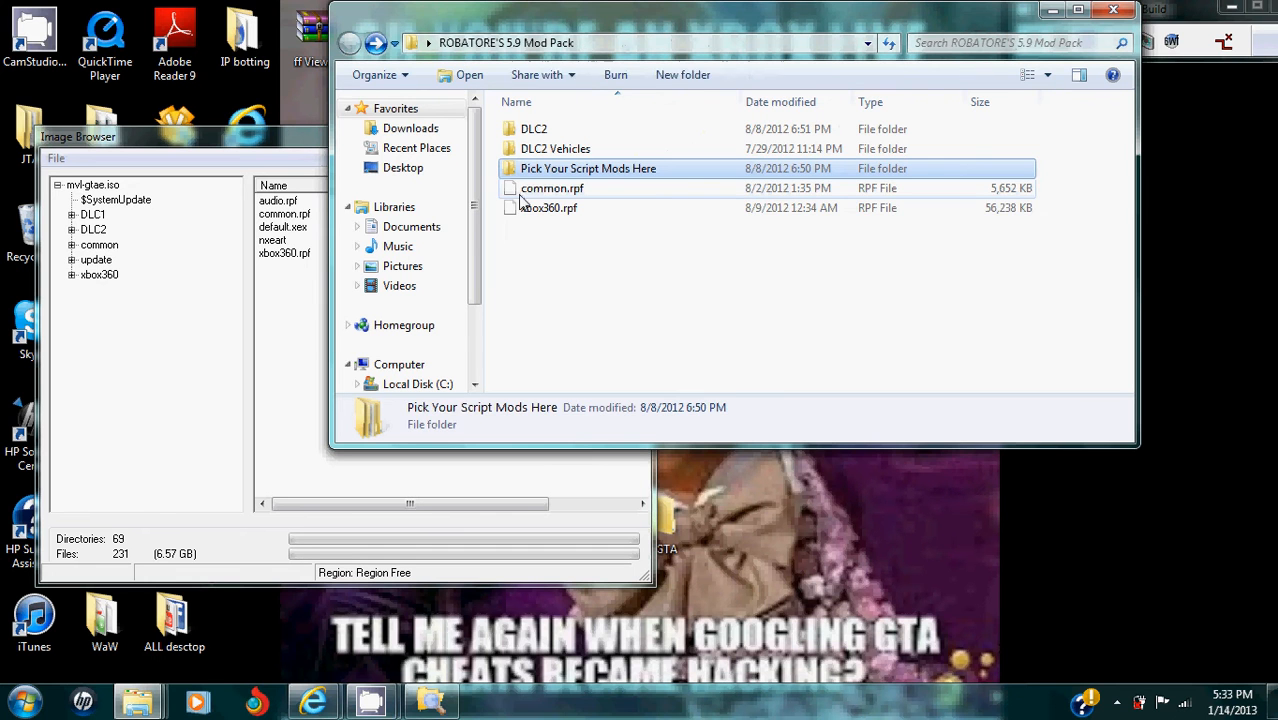
left_click(550, 188)
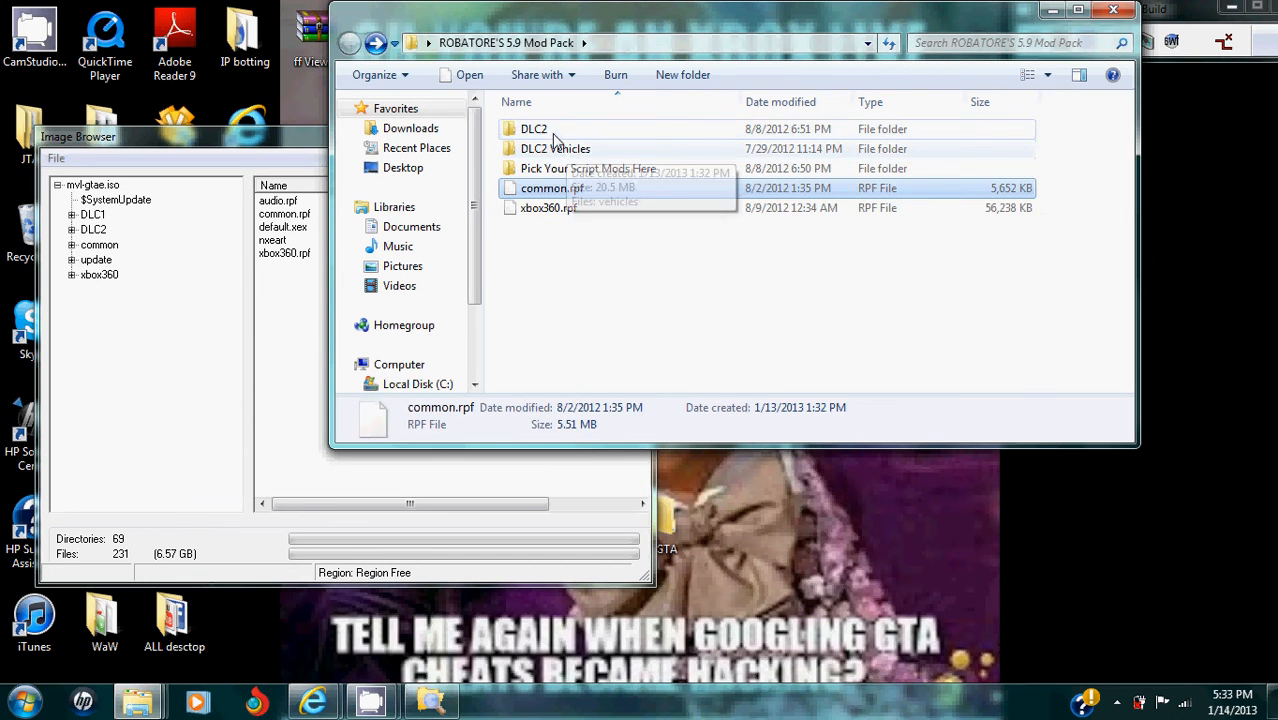
left_click(548, 208)
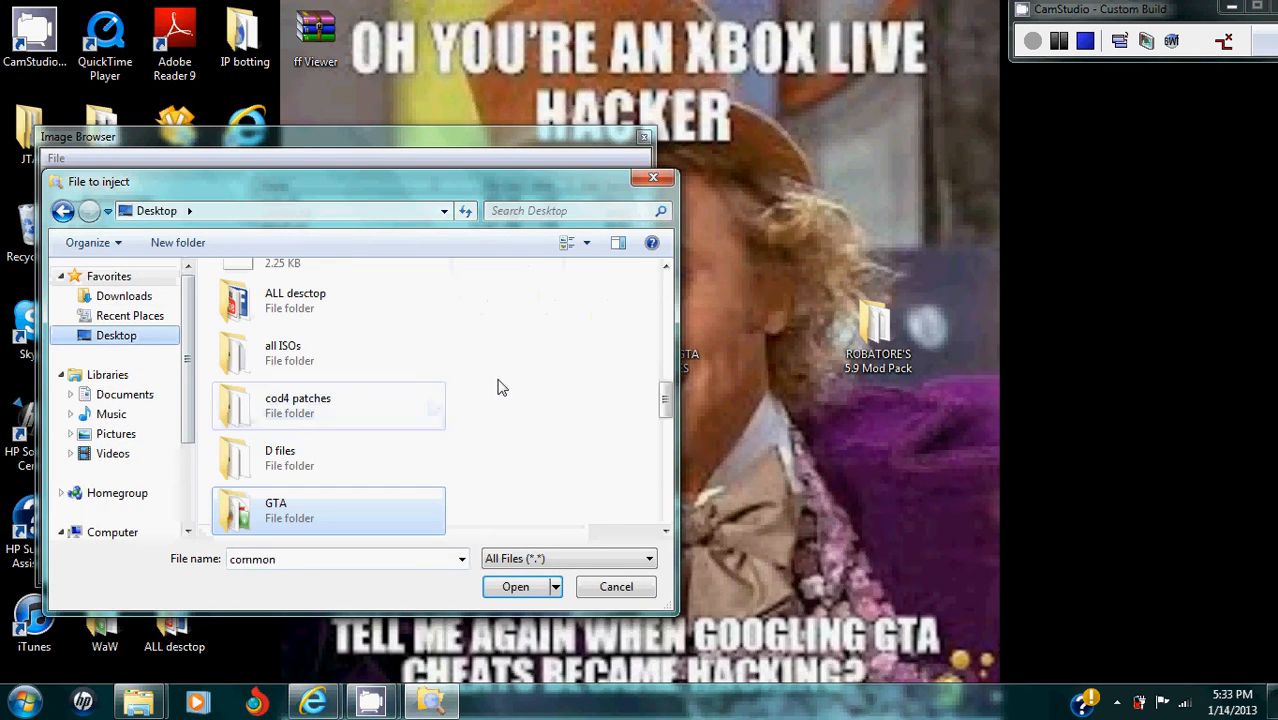
scroll("down", 3)
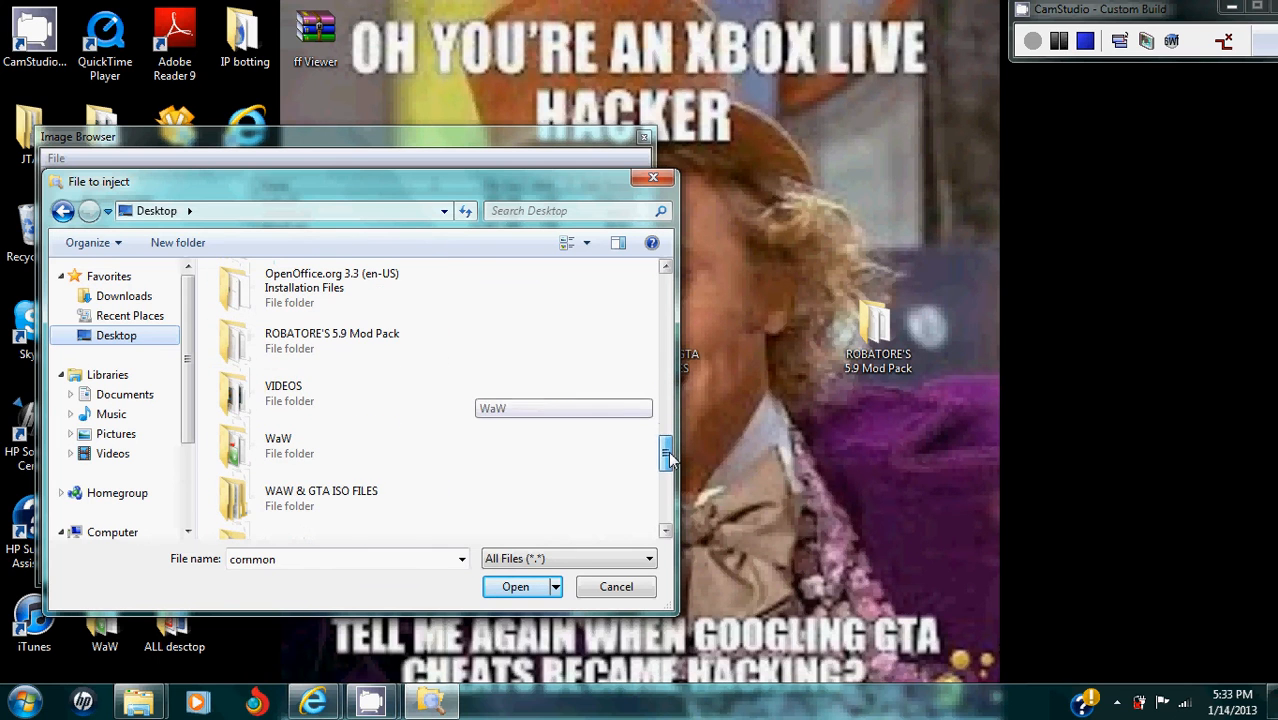
double_click(332, 340)
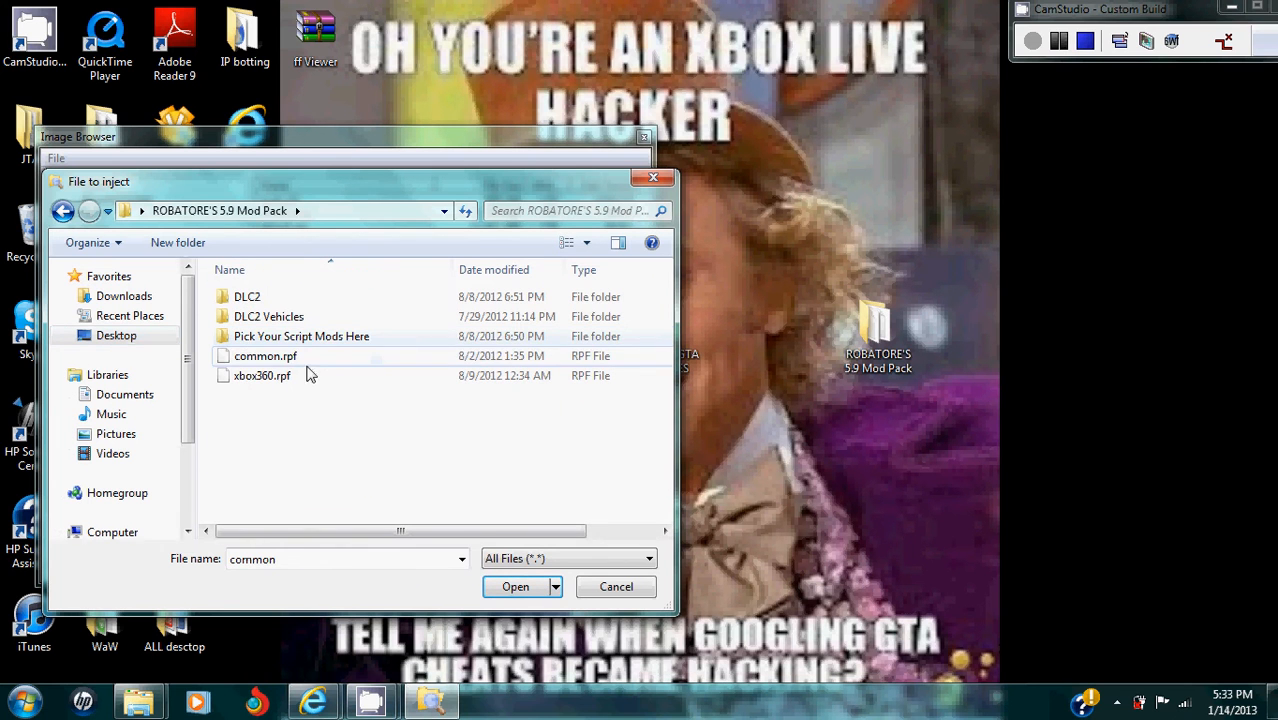
left_click(265, 356)
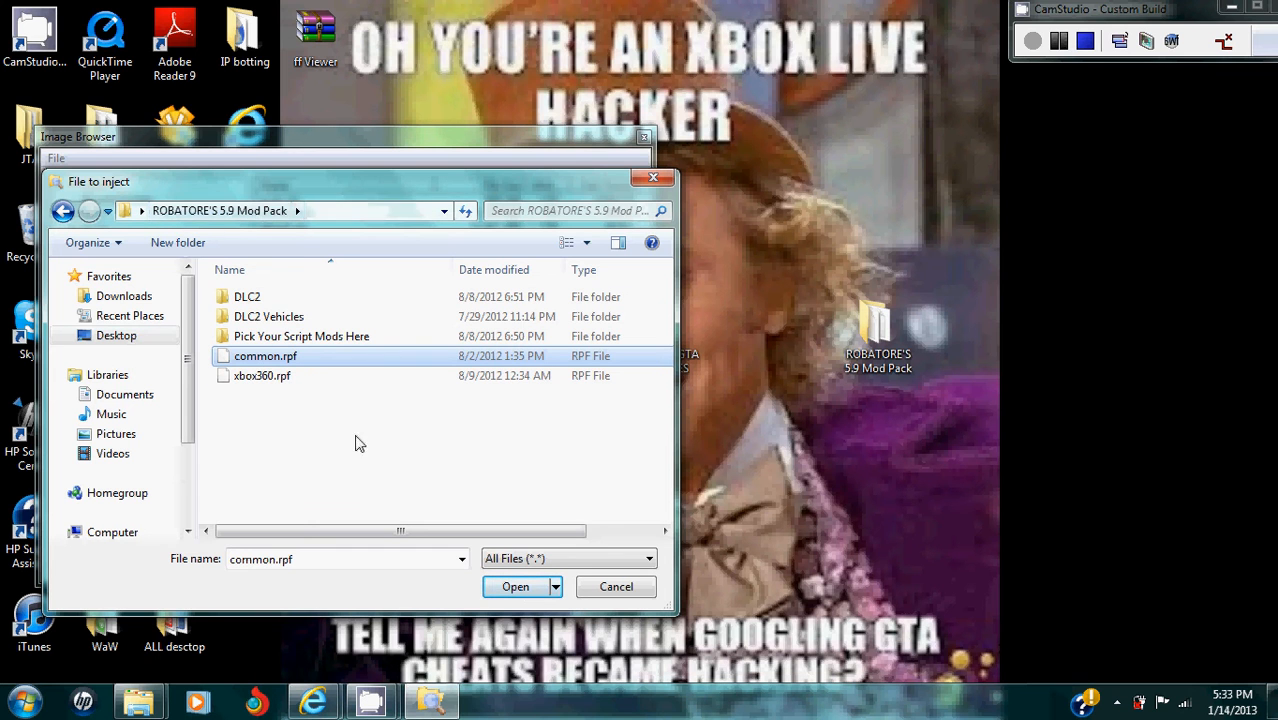
left_click(515, 587)
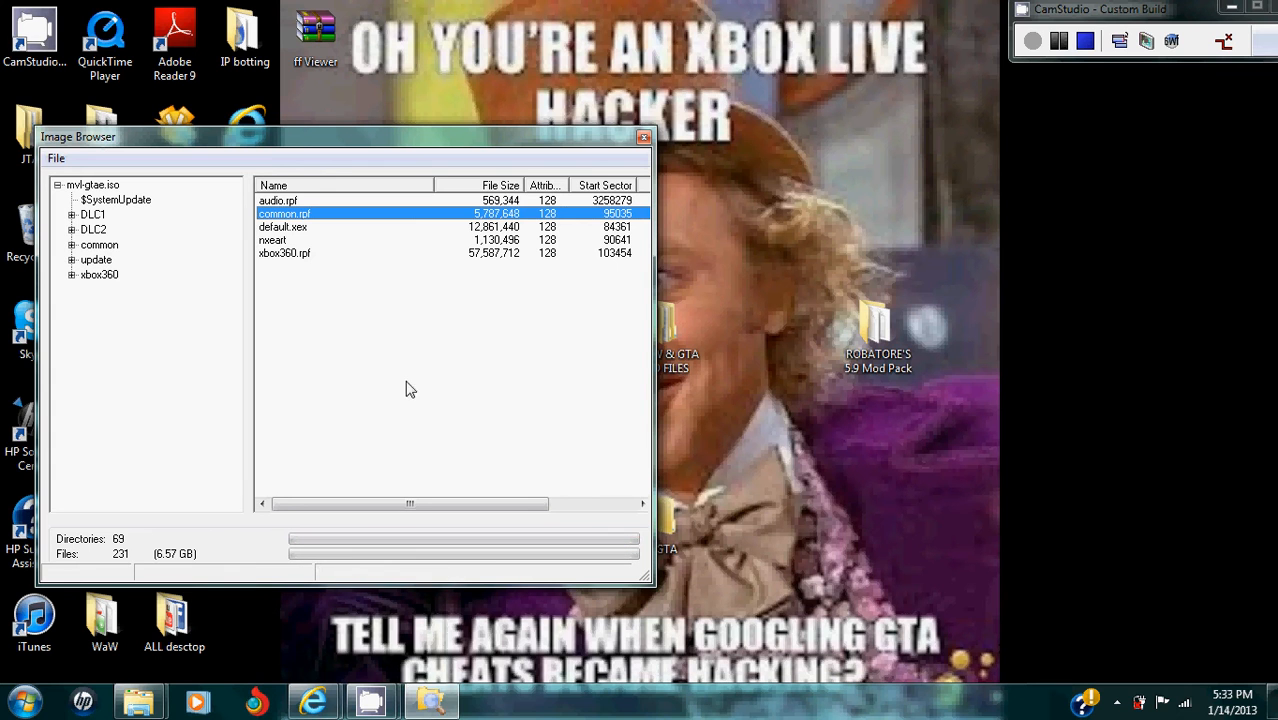
Step: Replace xbox360.rpf in the image with the mod pack's xbox360.rpf
right_click(284, 252)
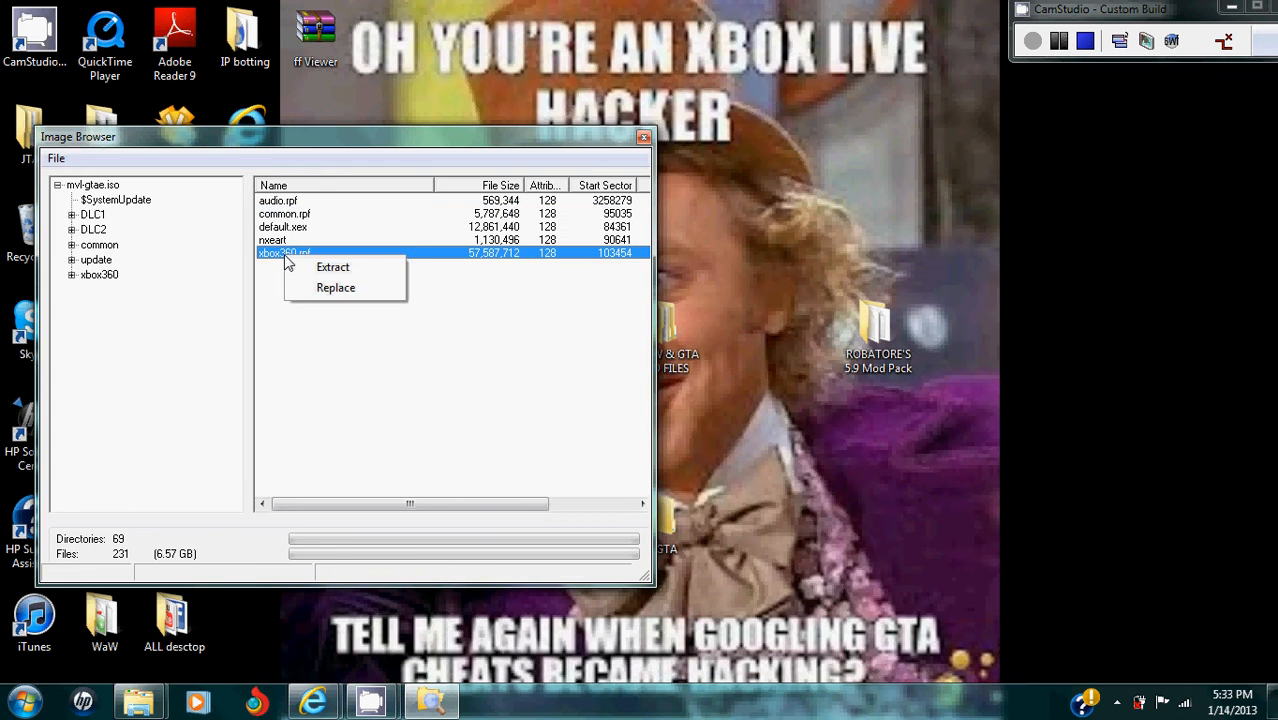
left_click(335, 287)
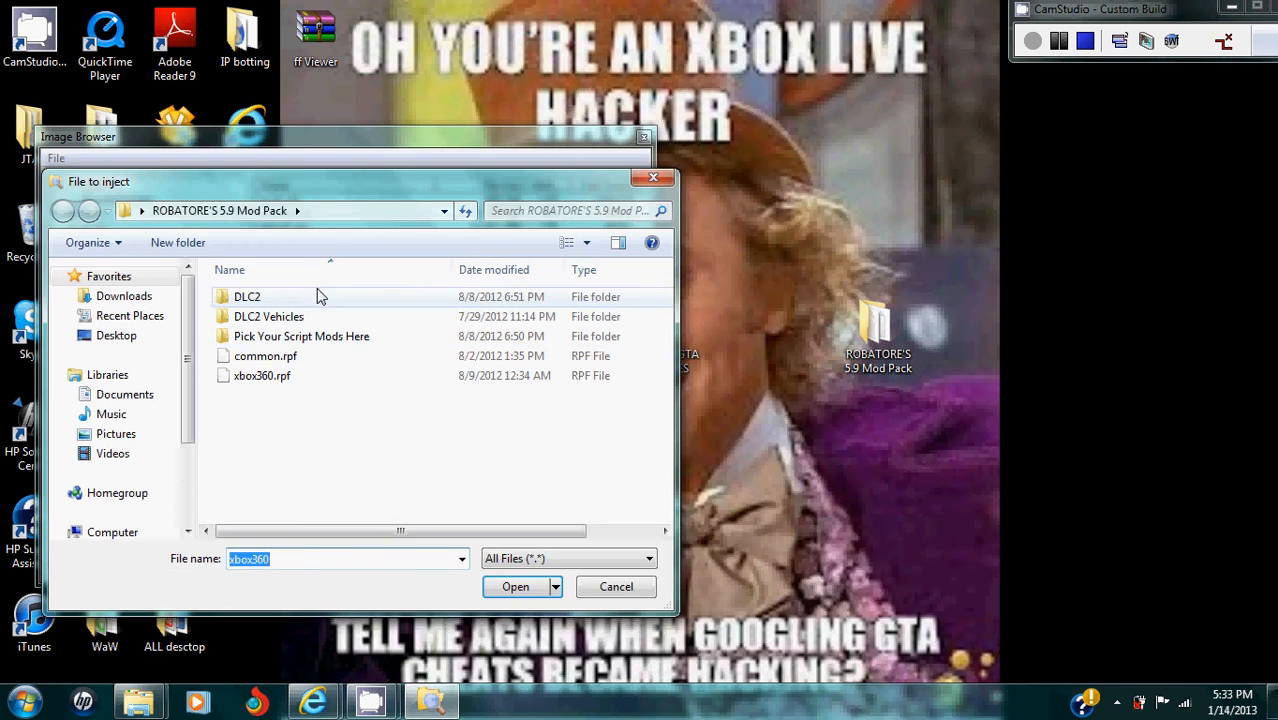
left_click(262, 375)
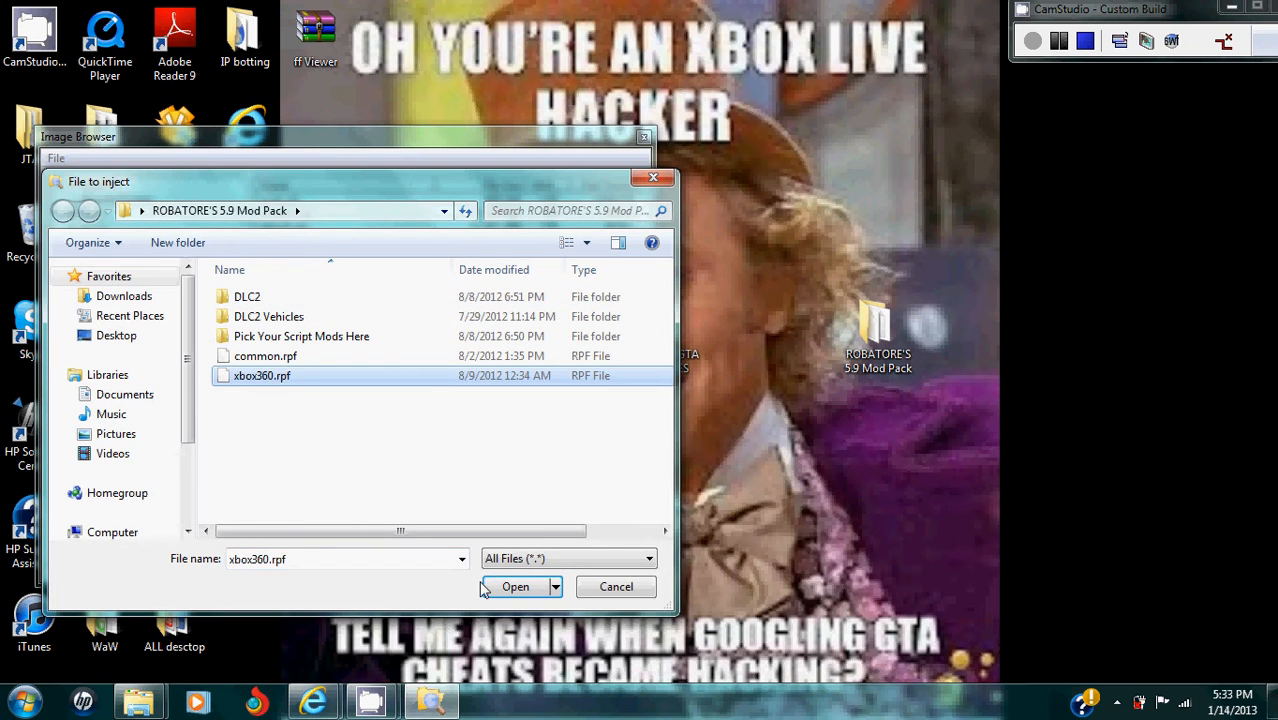
left_click(513, 586)
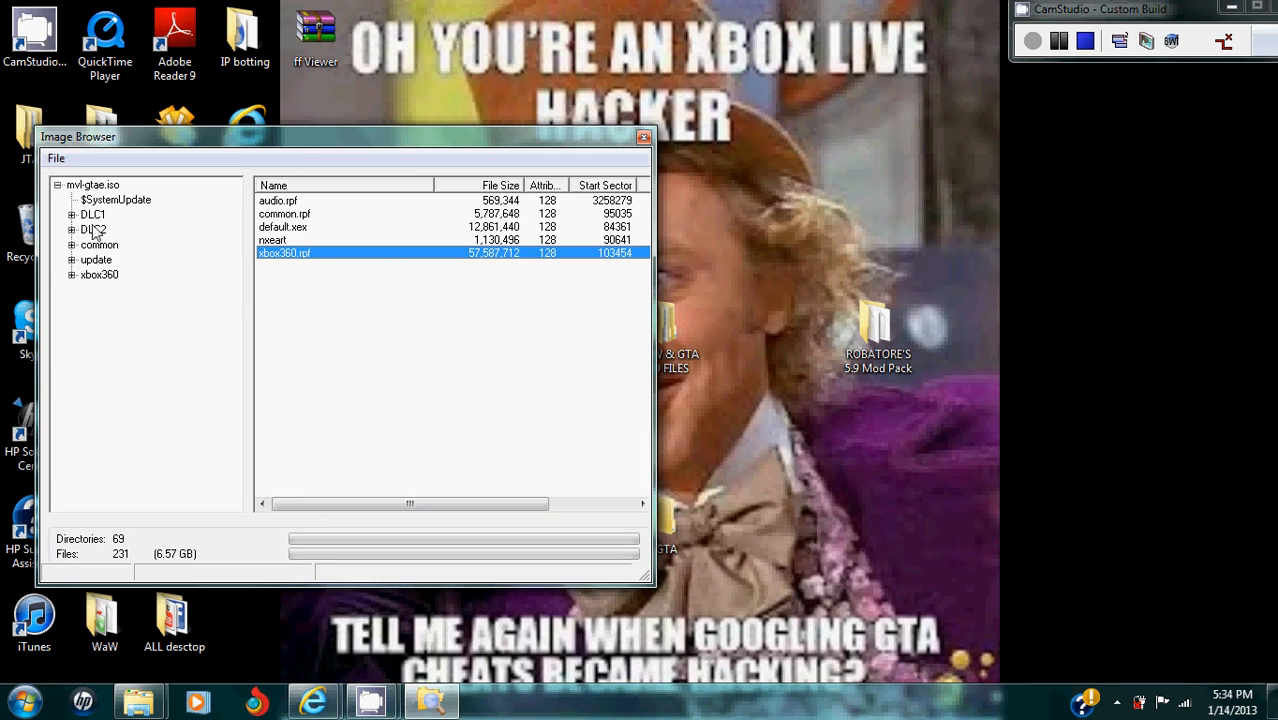
Step: Swap the image's DLC2 DLC.rpf for DLC.rpf from the mod pack's DLC2 folder
left_click(88, 229)
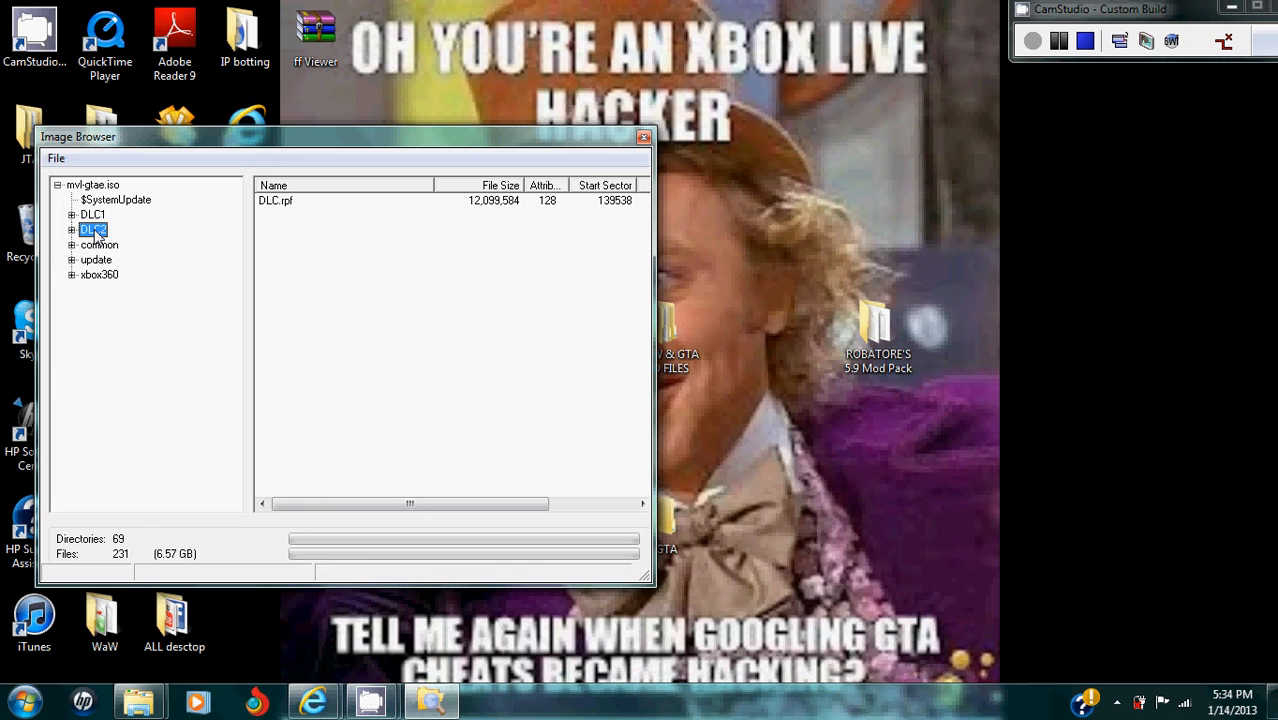
mouse_move(283, 200)
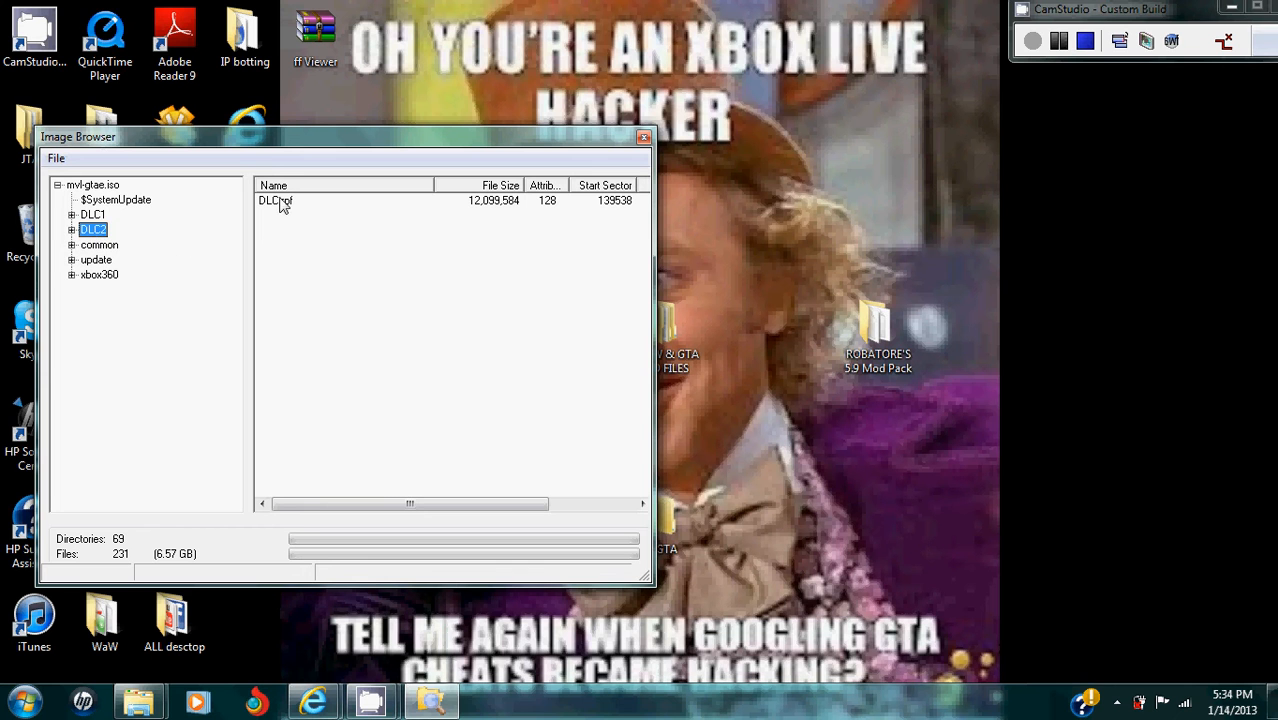
right_click(275, 200)
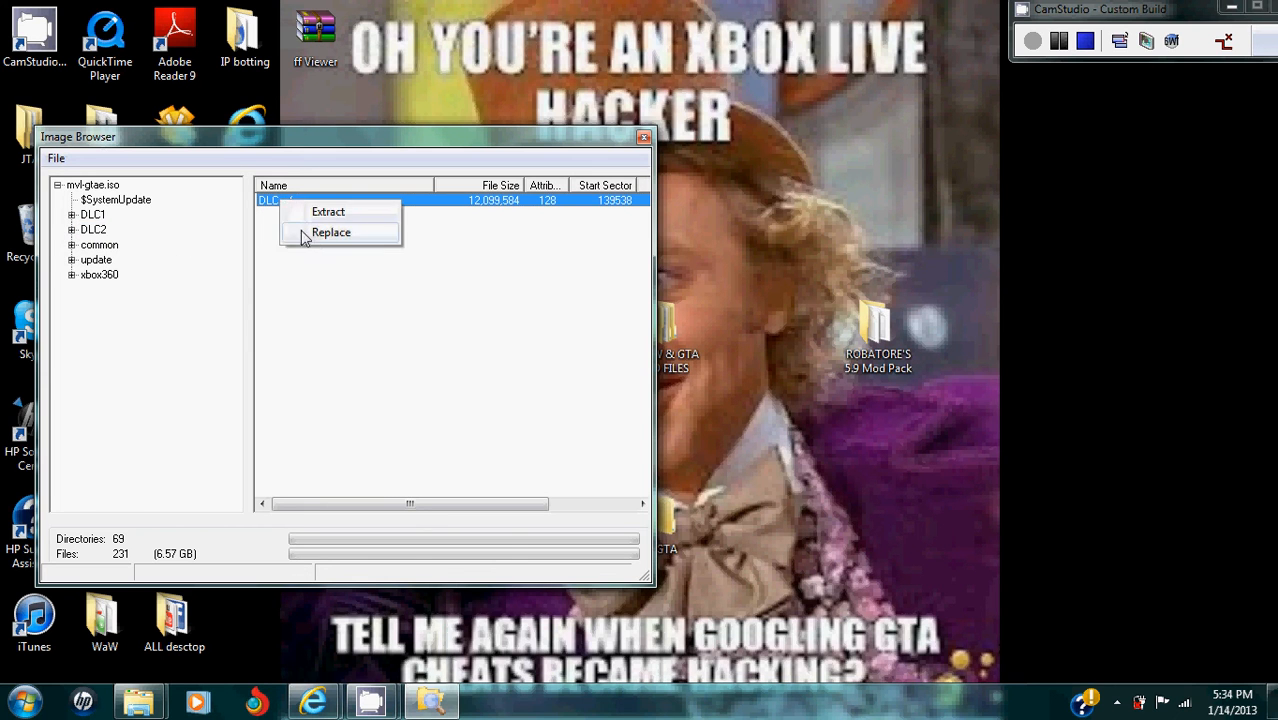
left_click(331, 232)
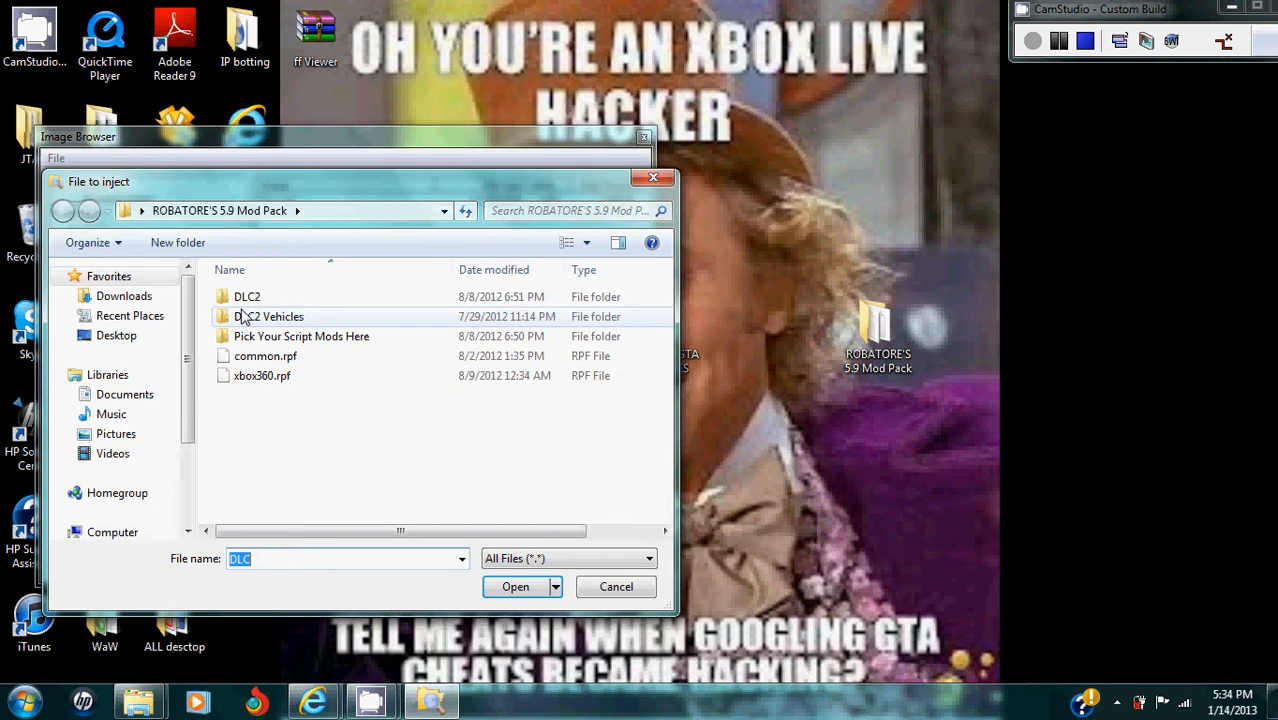
double_click(246, 296)
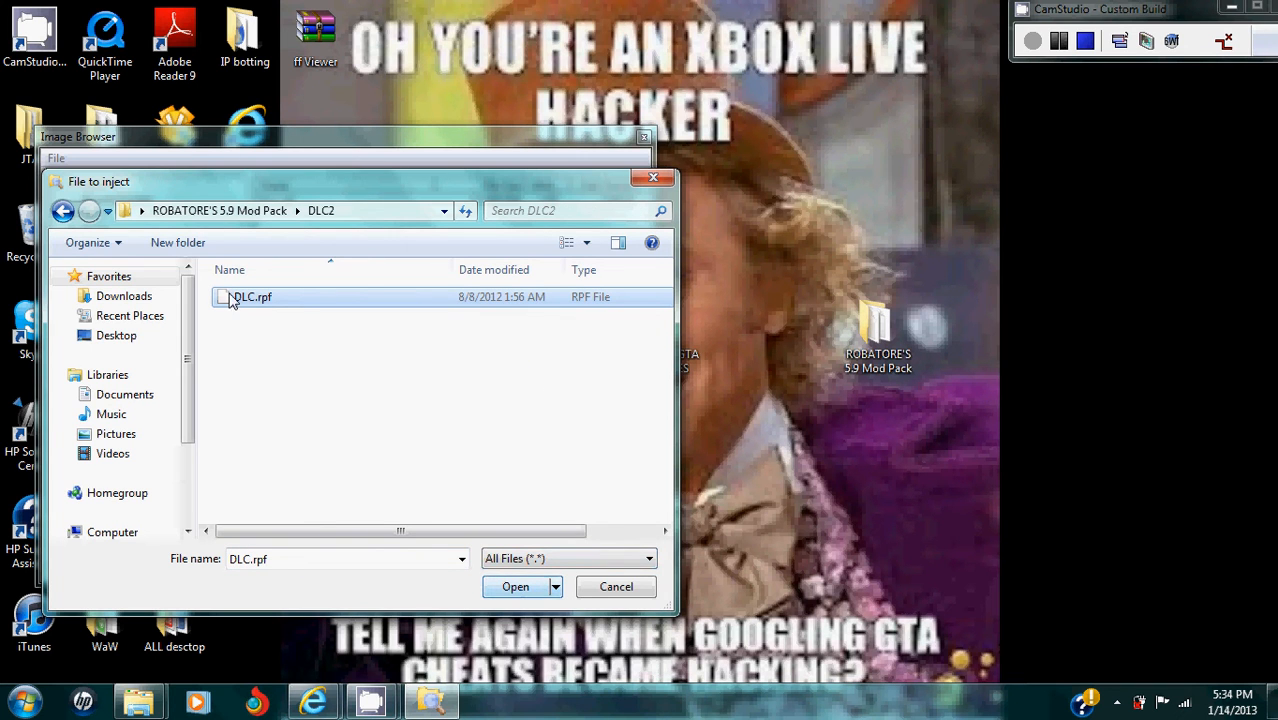
left_click(63, 211)
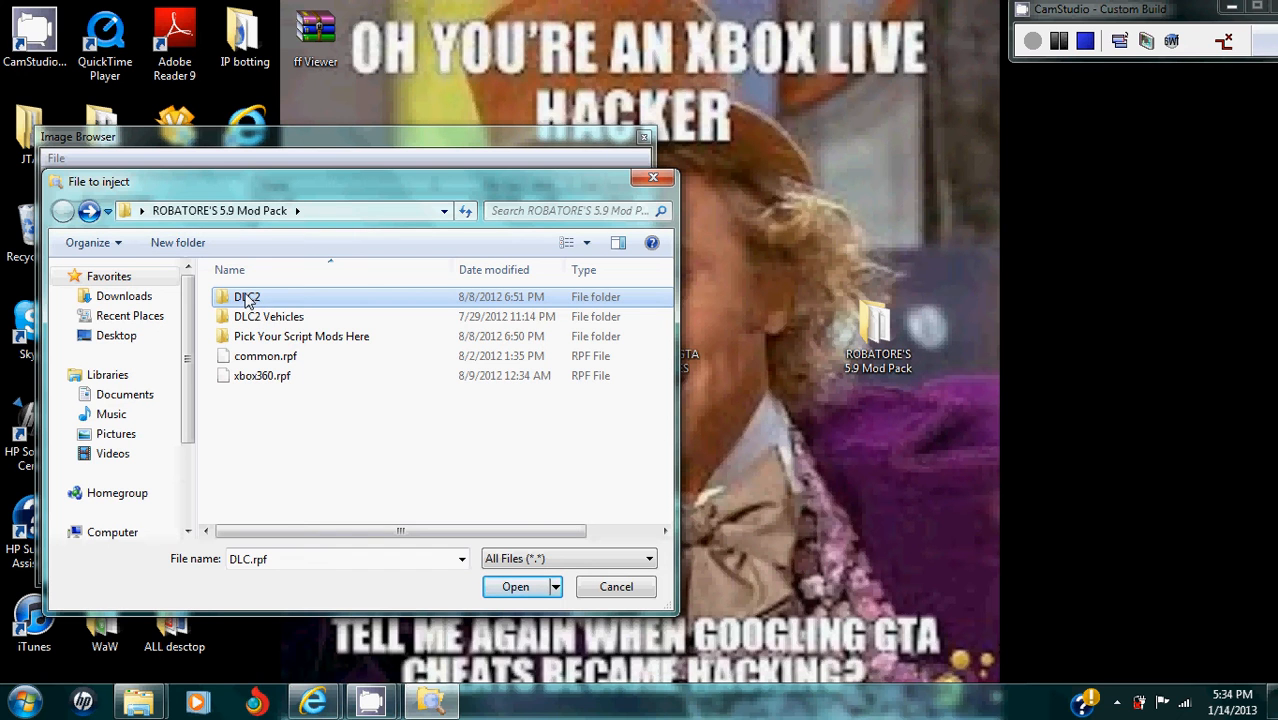
double_click(241, 296)
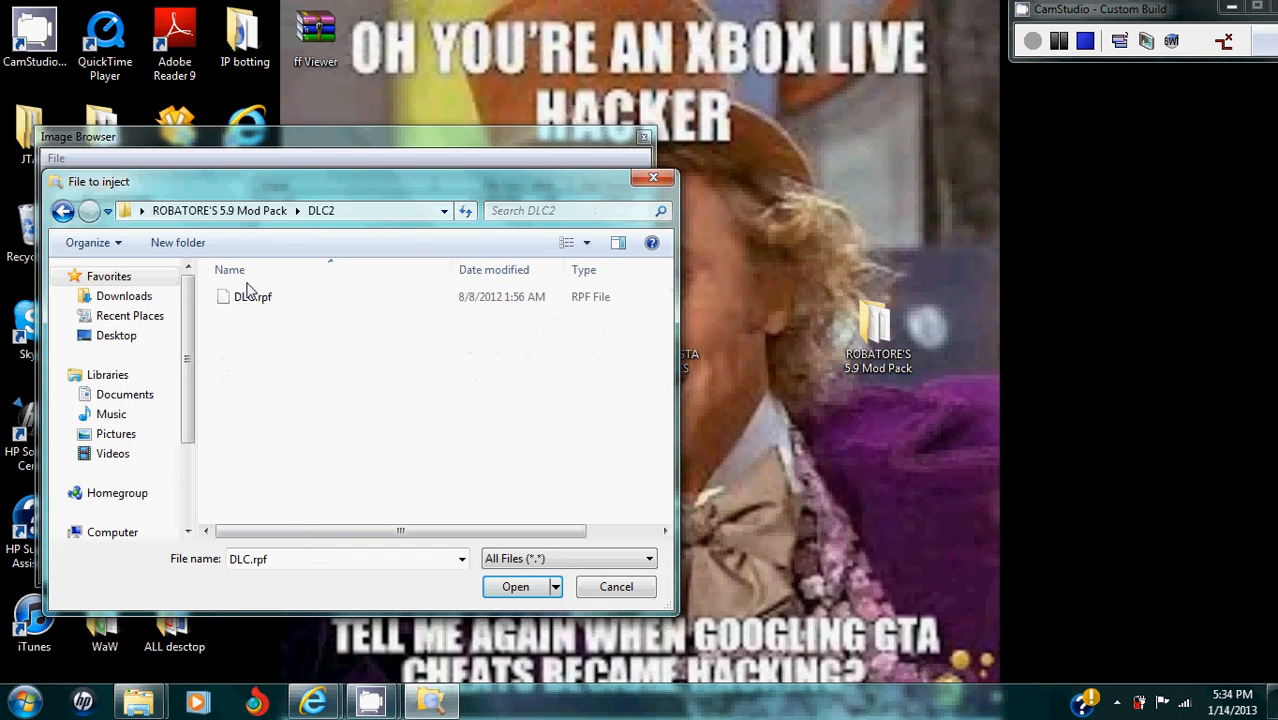
left_click(252, 296)
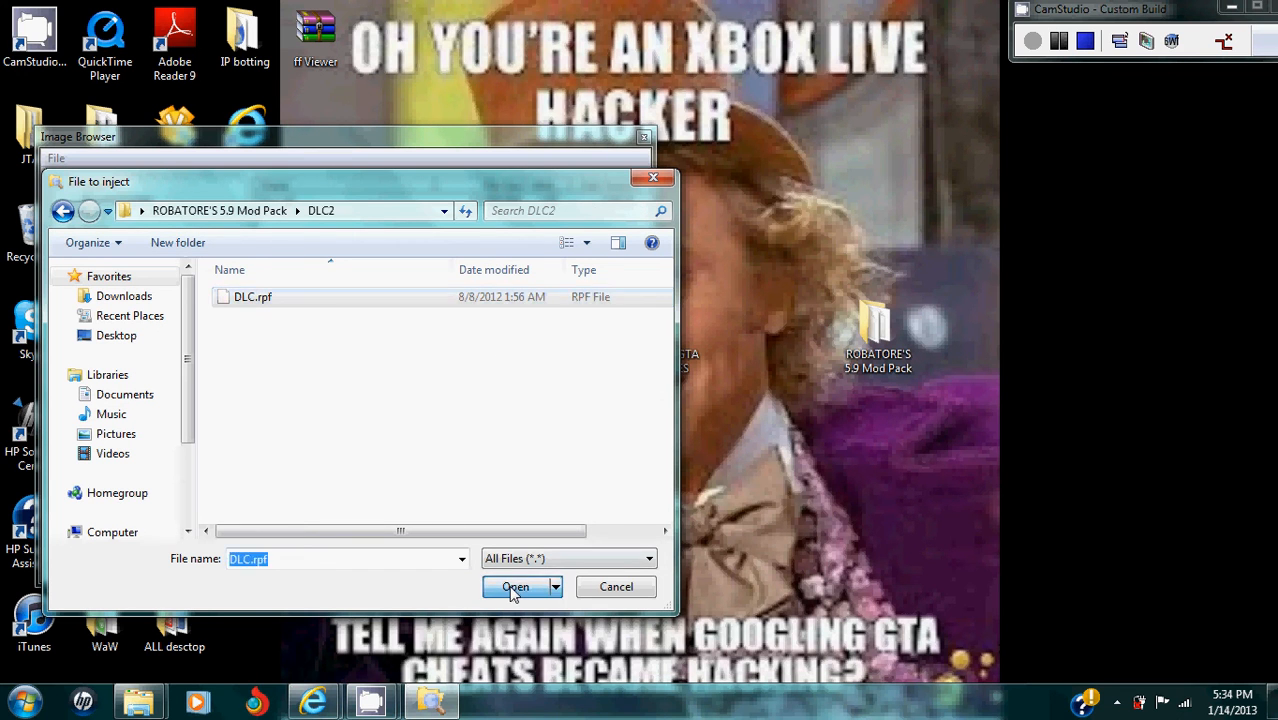
left_click(515, 587)
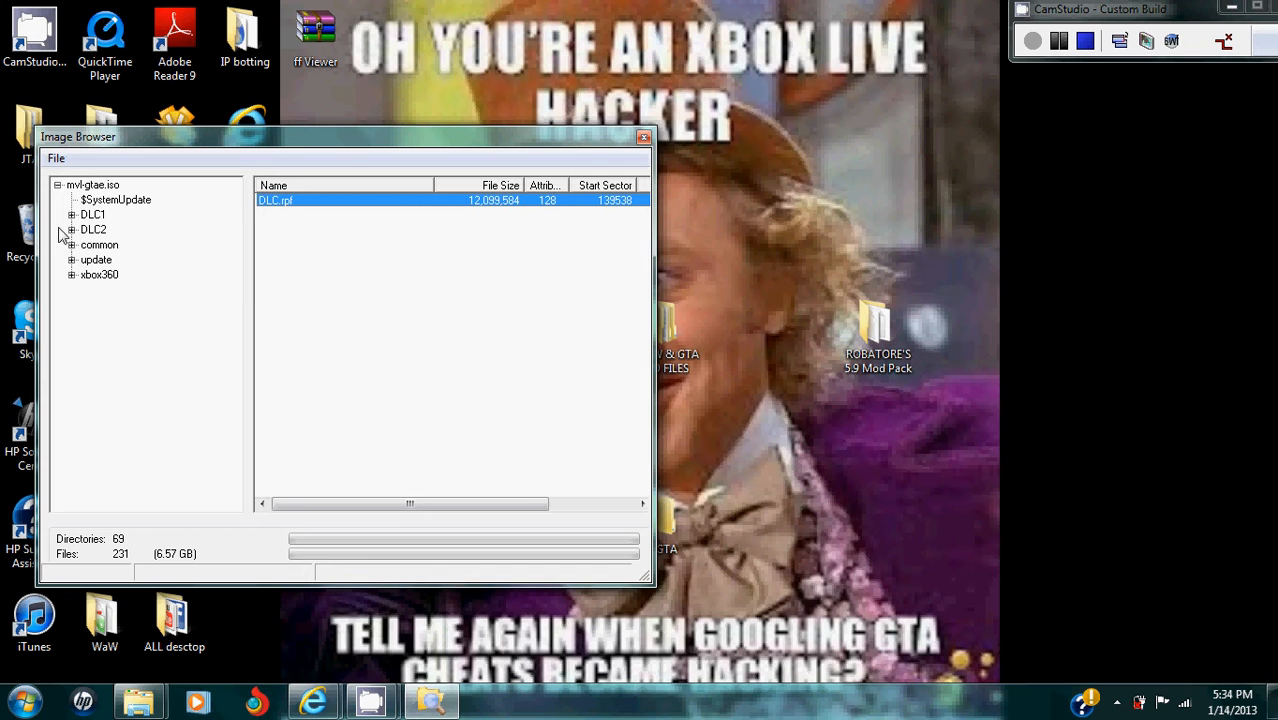
Step: Inject the mod pack's DLC2 Vehicles file over vehicles.img in DLC2 > DLC > xbox360 > models
left_click(97, 229)
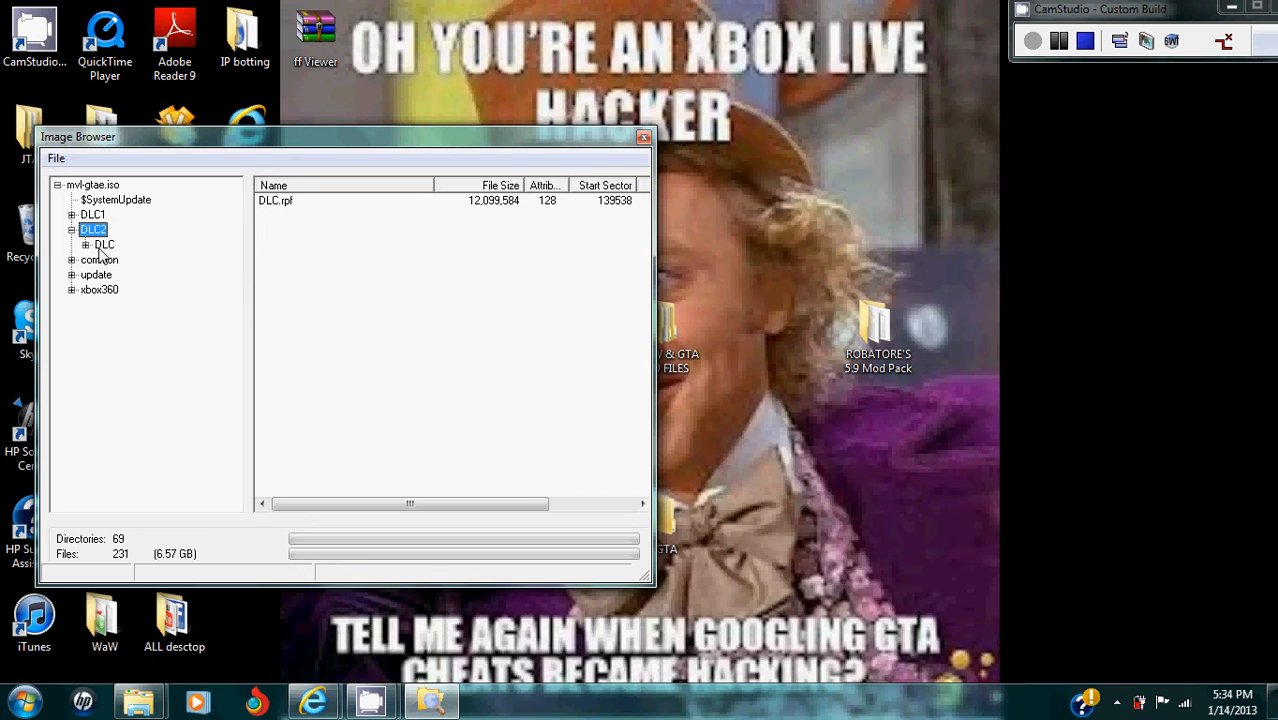
left_click(103, 244)
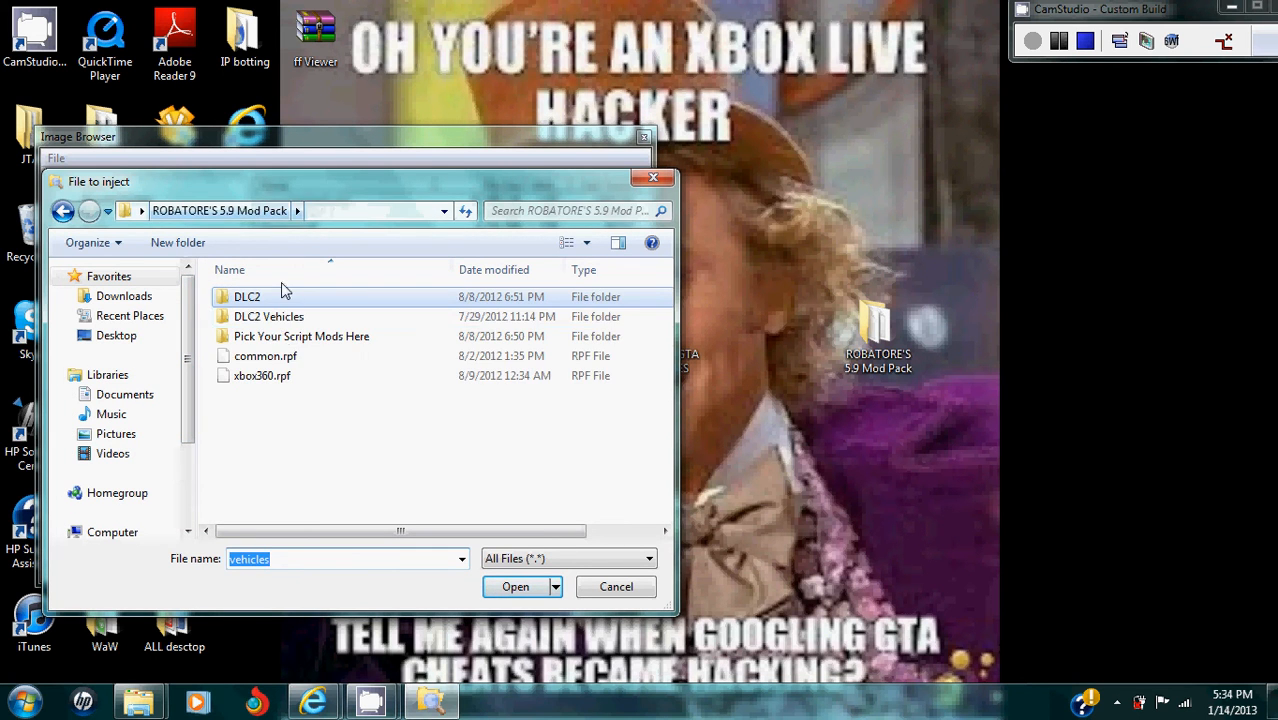
double_click(268, 316)
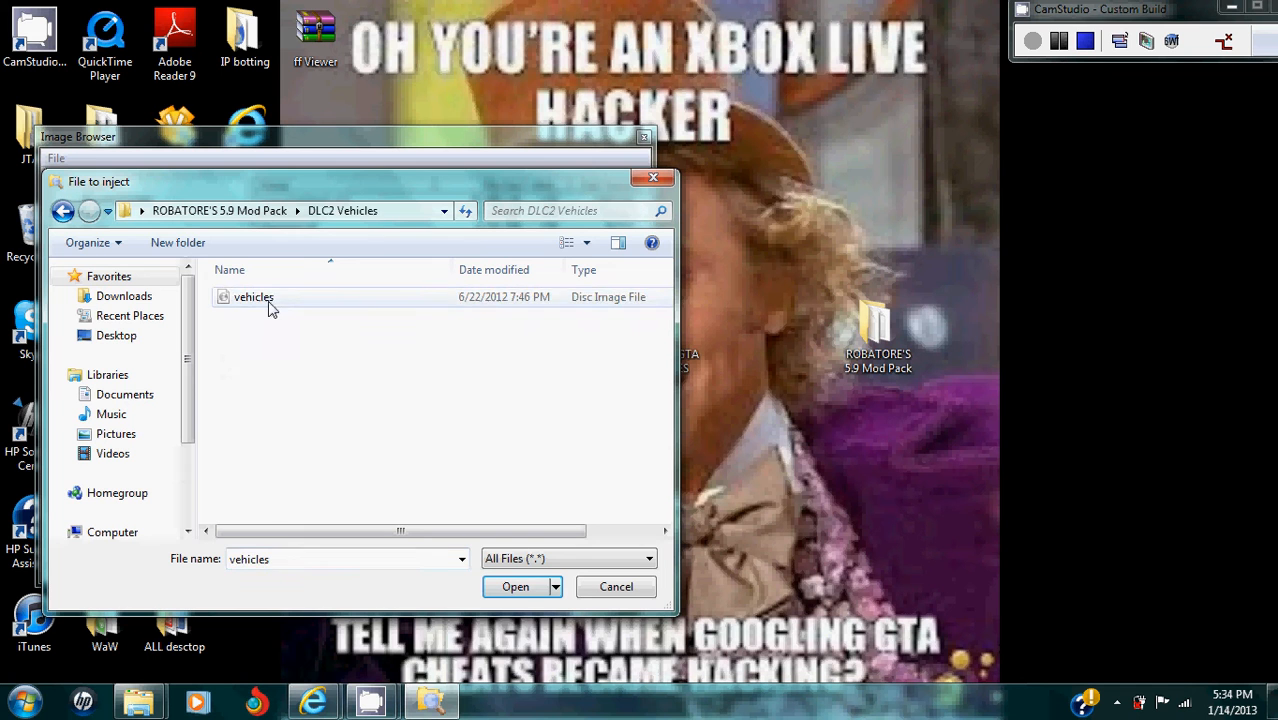
left_click(513, 585)
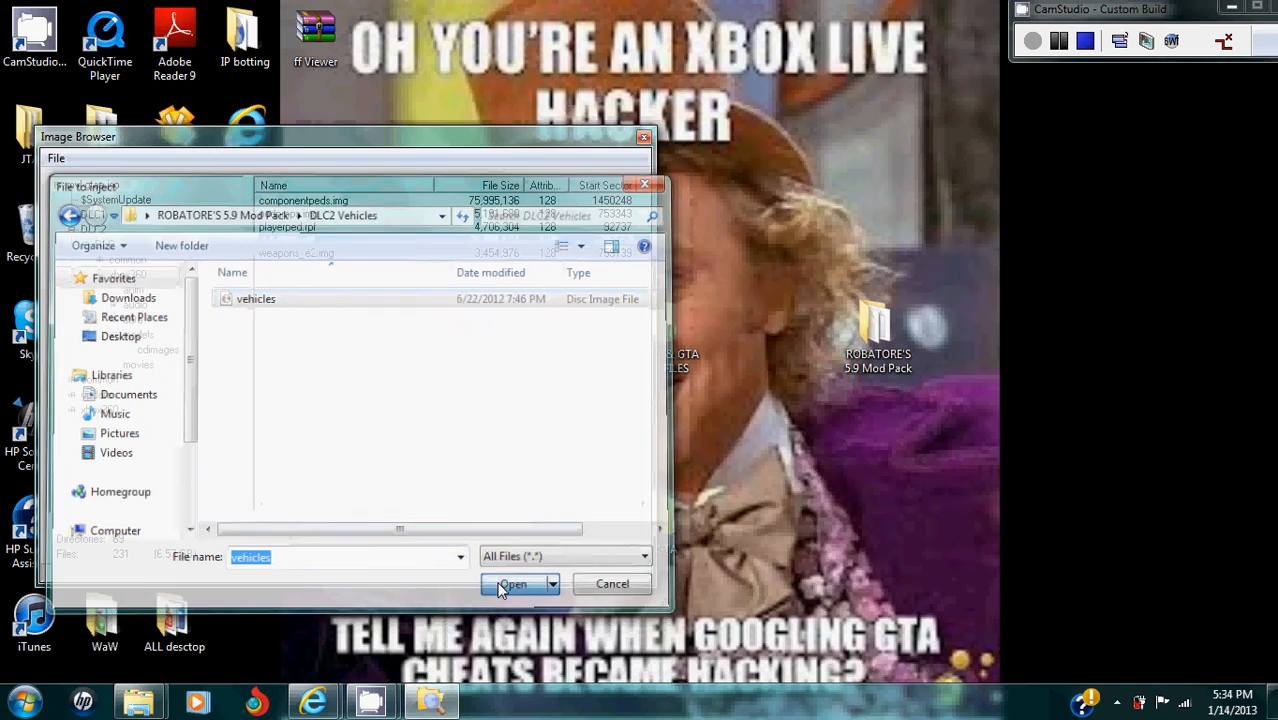
left_click(513, 584)
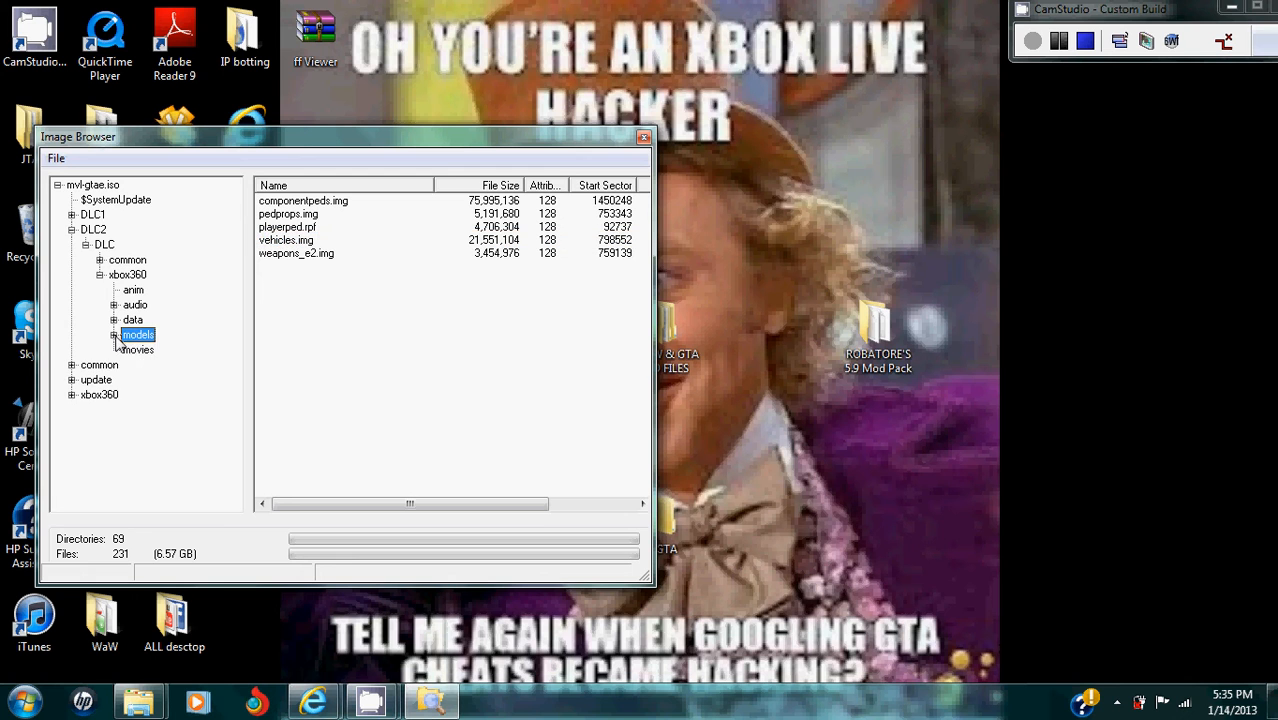
Step: Collapse the image tree, exit the Image Browser via File, and close Xbox Backup Creator
left_click(73, 243)
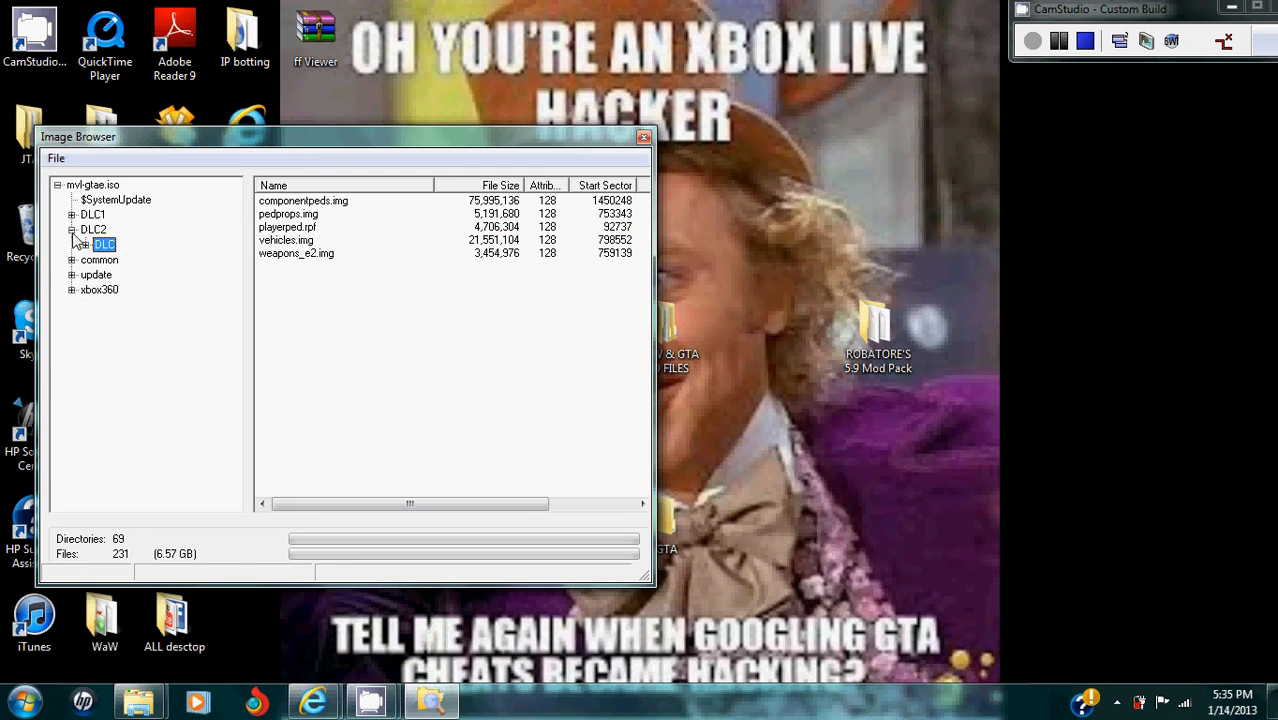
left_click(62, 158)
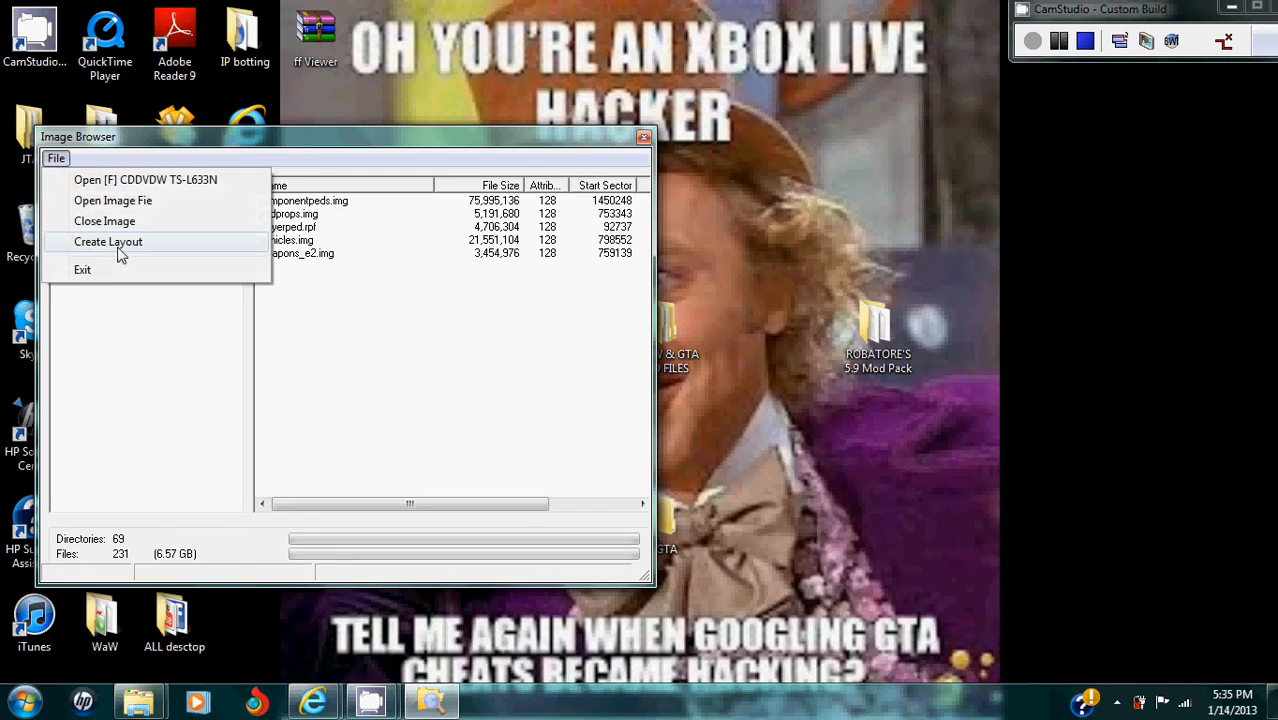
left_click(104, 221)
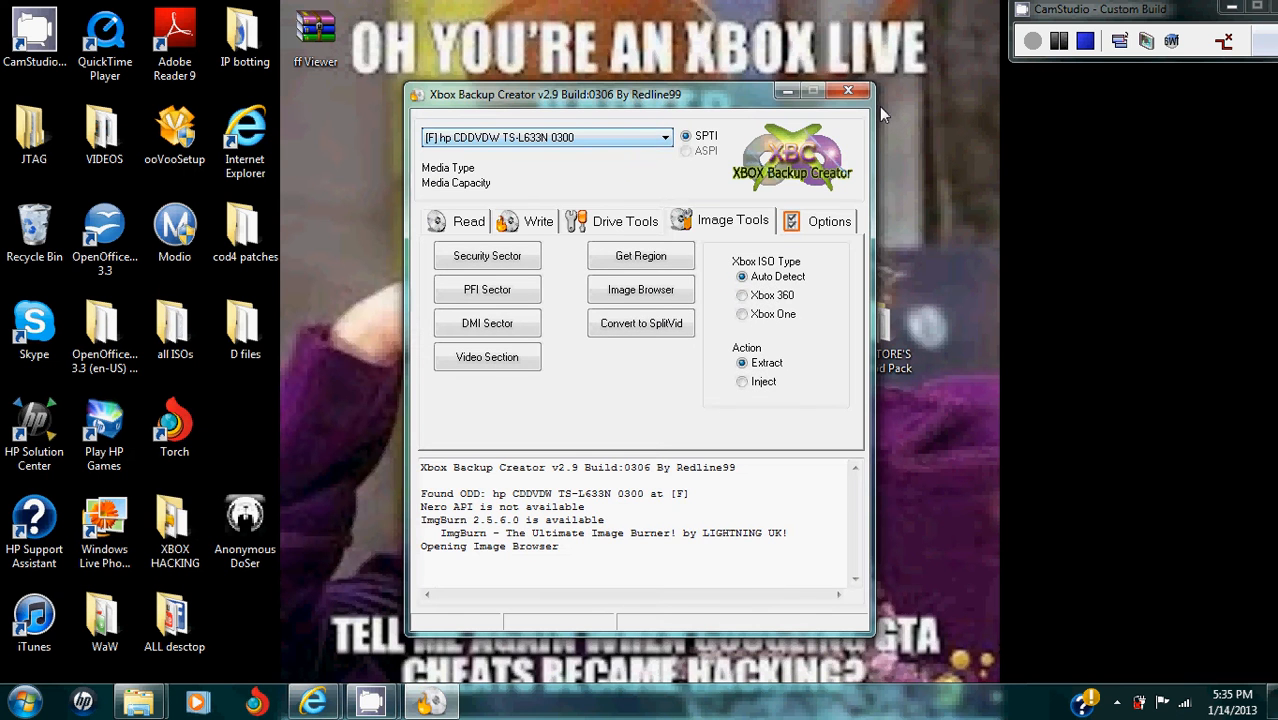
left_click(850, 88)
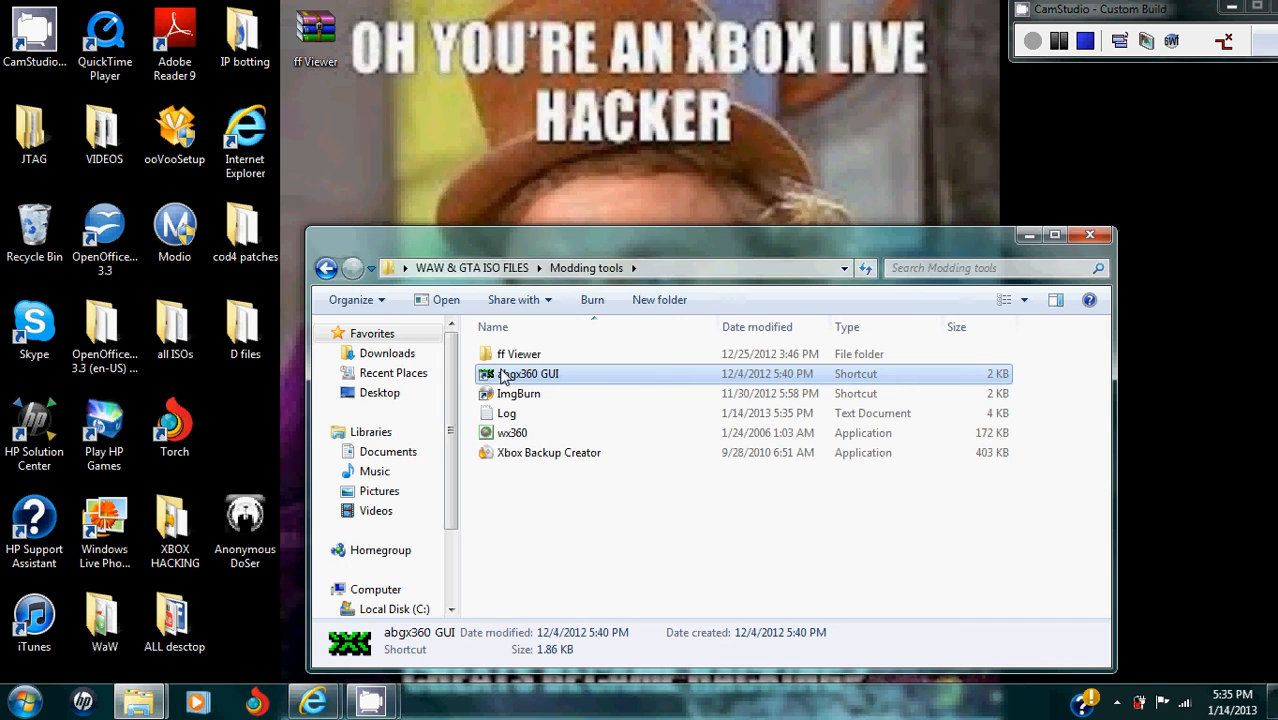
Step: Launch abgx360 GUI past the compatibility prompt and load Desktop\GTA\mvl-gtae.iso as input
double_click(528, 373)
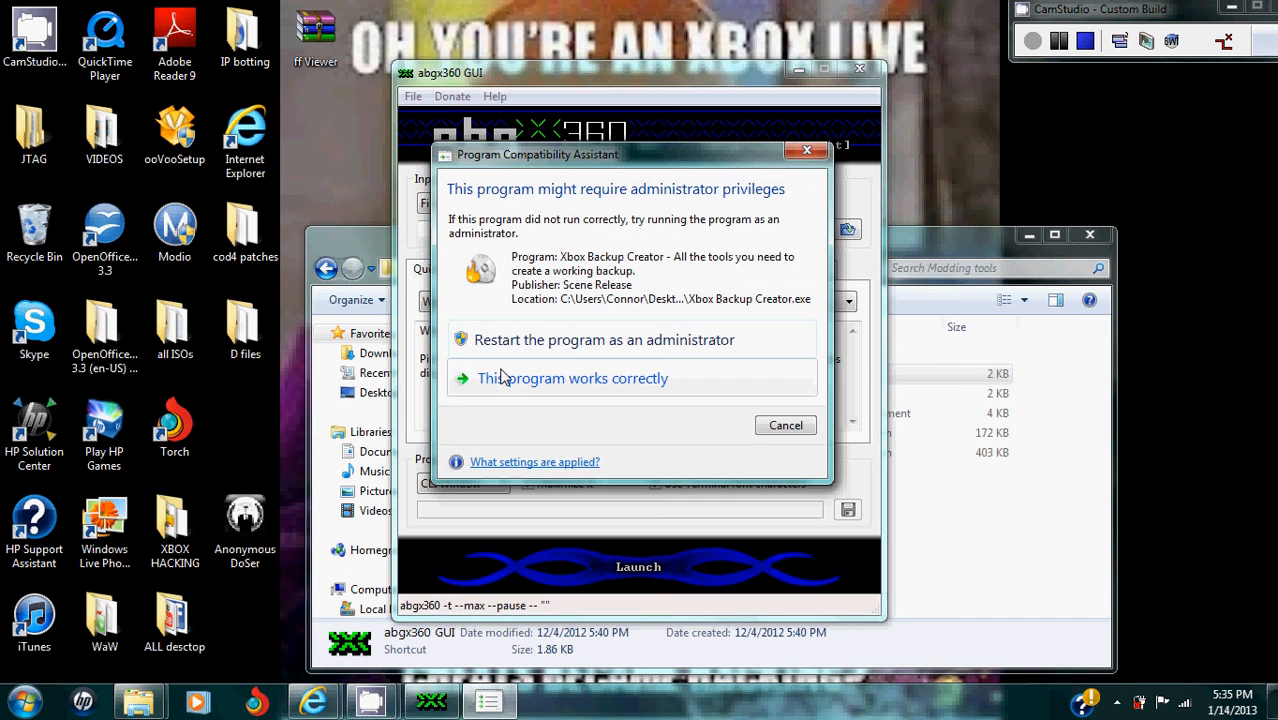
left_click(573, 378)
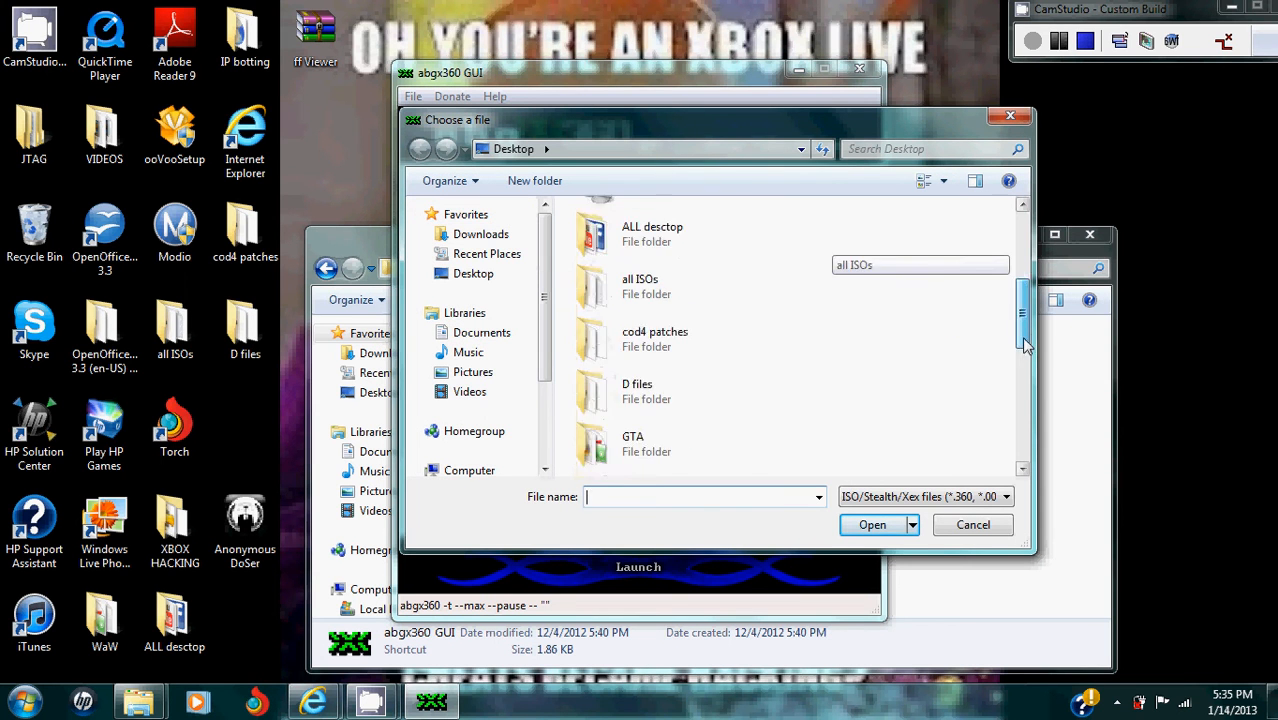
scroll("down", 3)
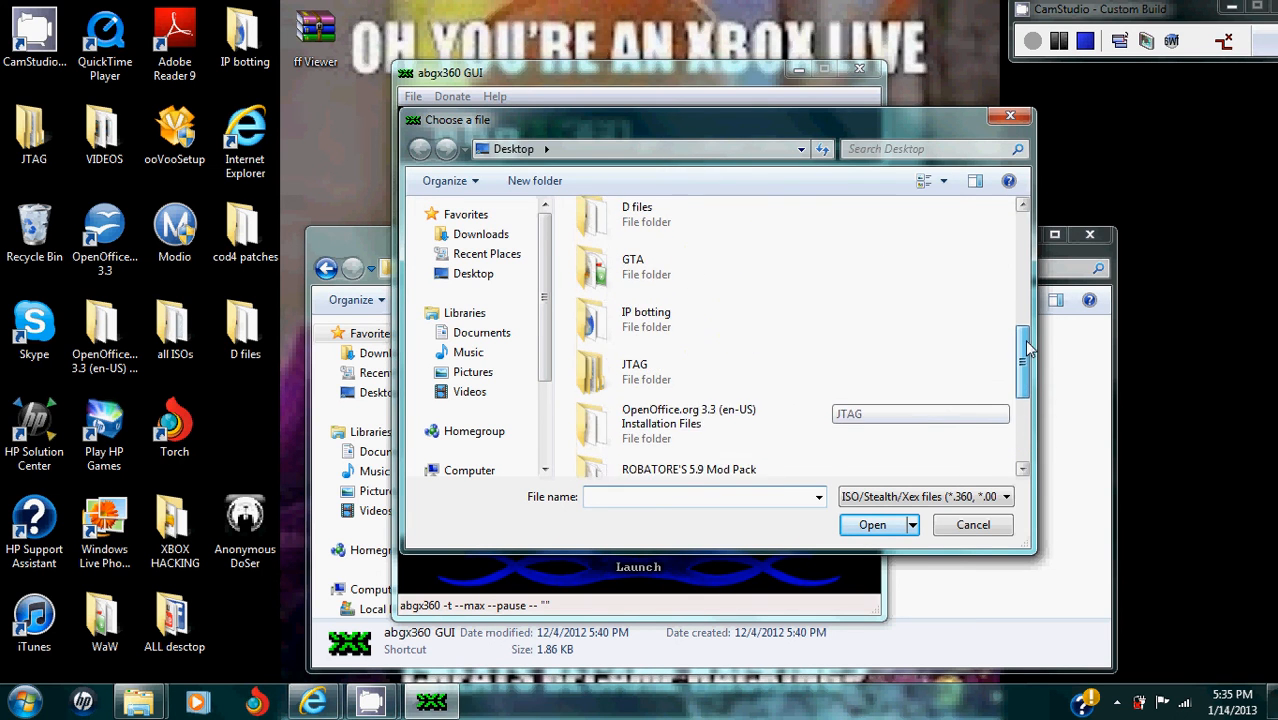
double_click(633, 266)
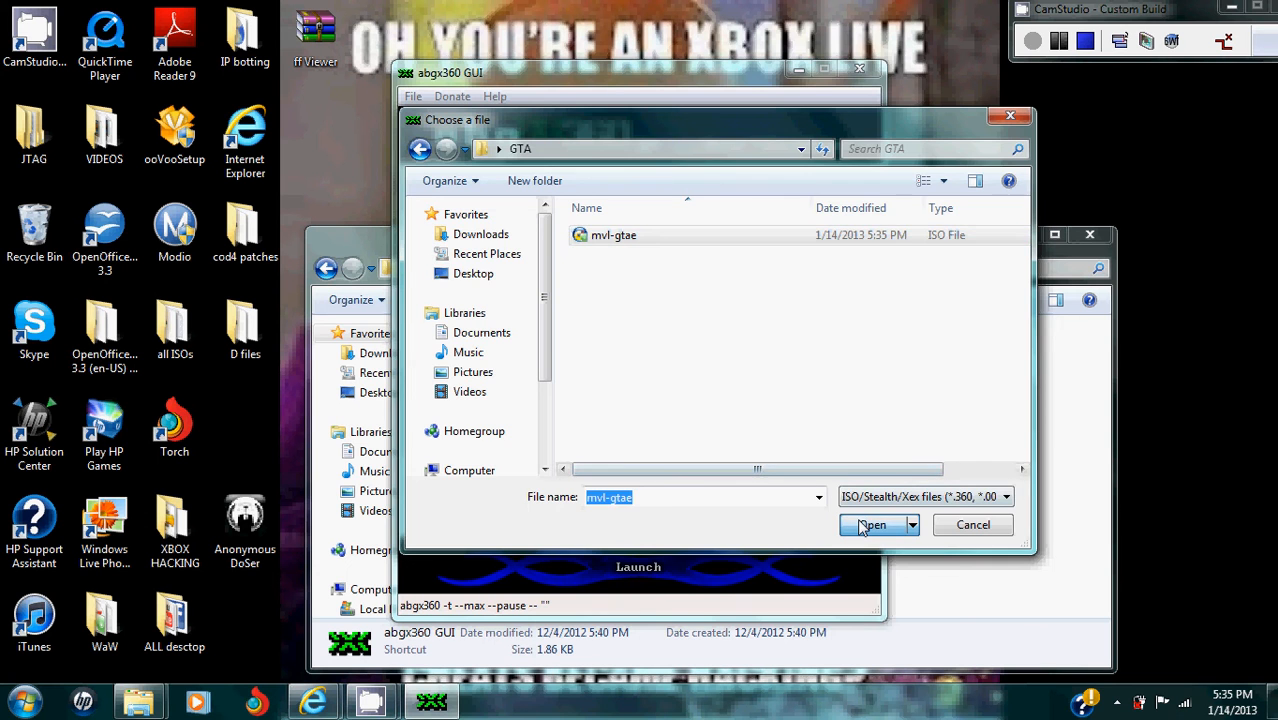
left_click(872, 525)
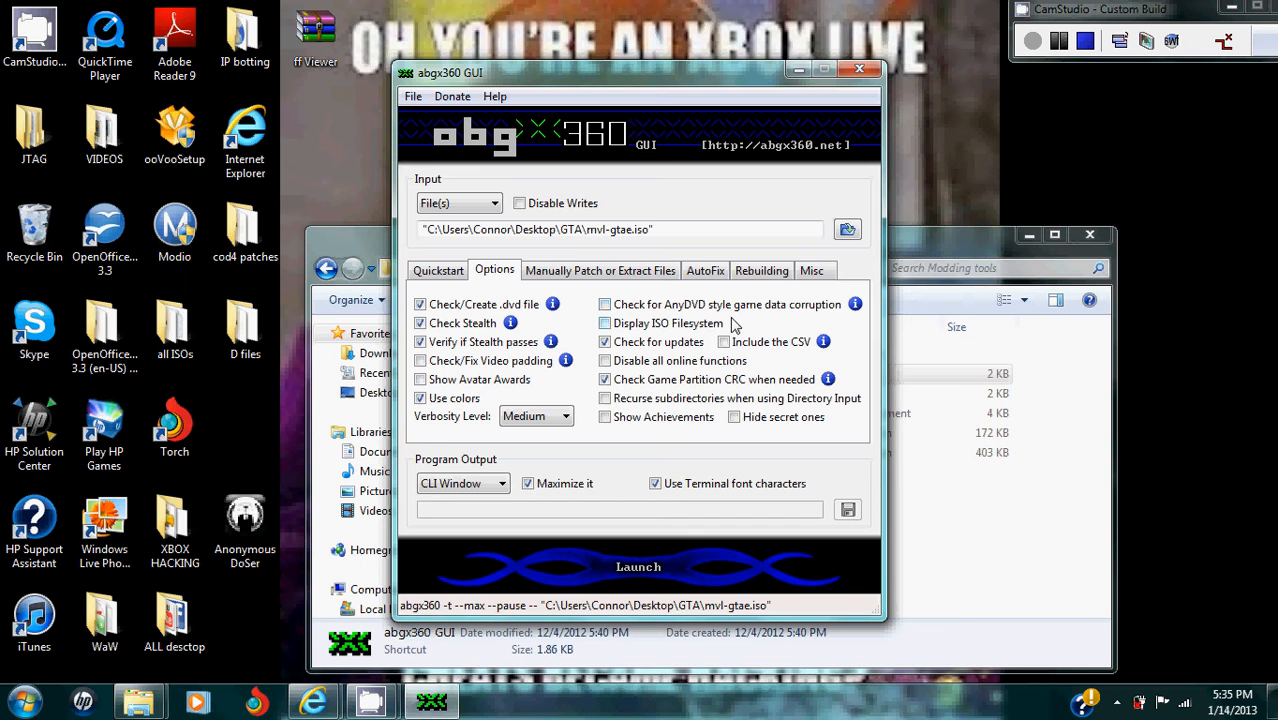
Step: Enable the AnyDVD-style corruption check and set the AutoFix threshold to Level 3
left_click(604, 304)
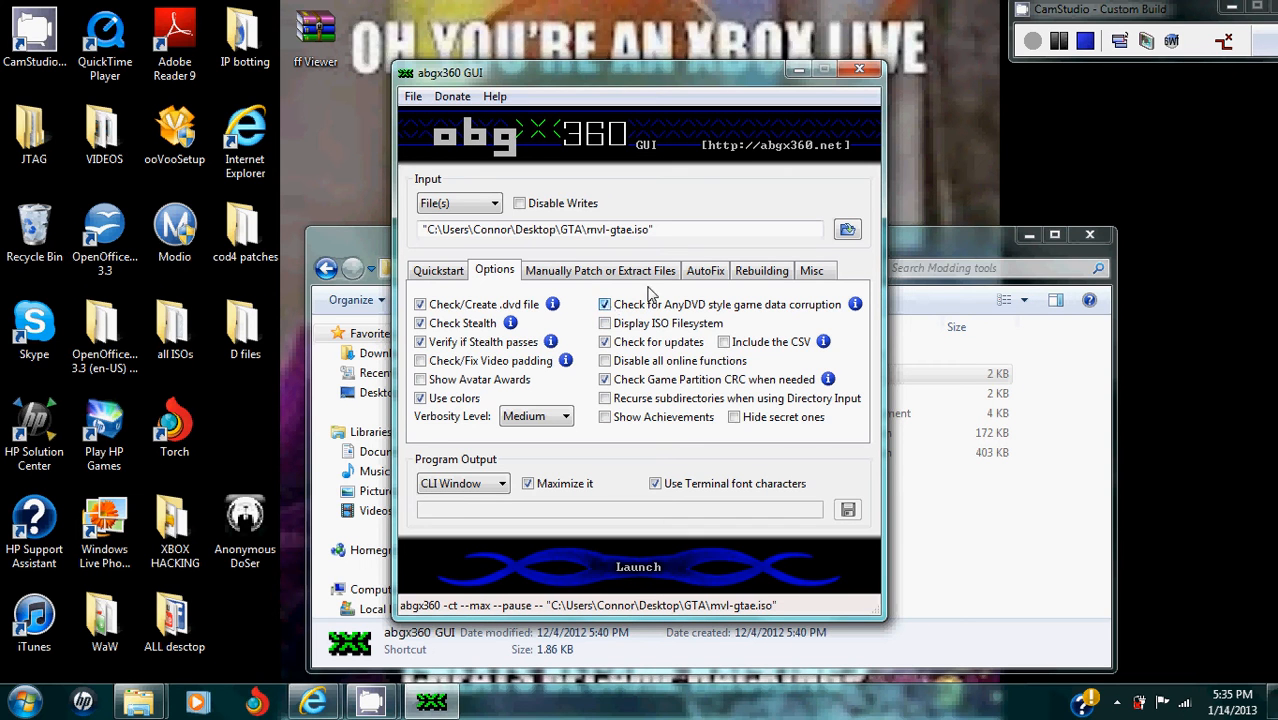
left_click(704, 270)
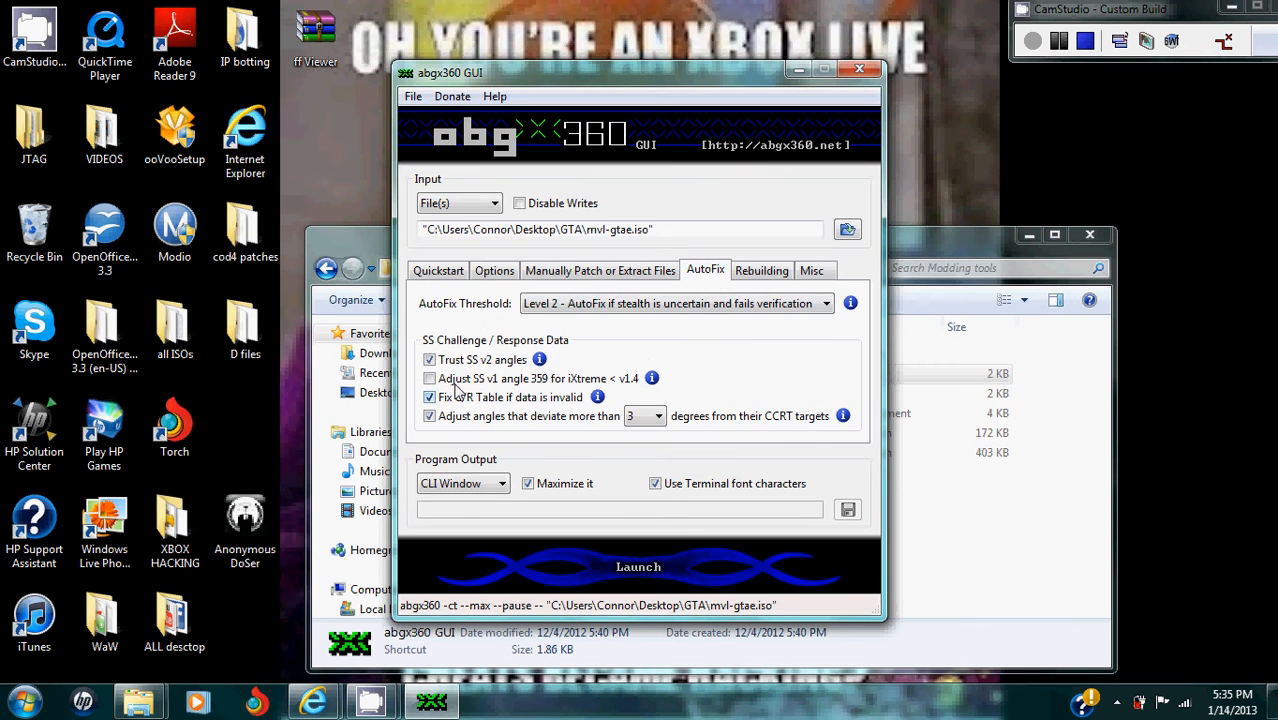
left_click(429, 397)
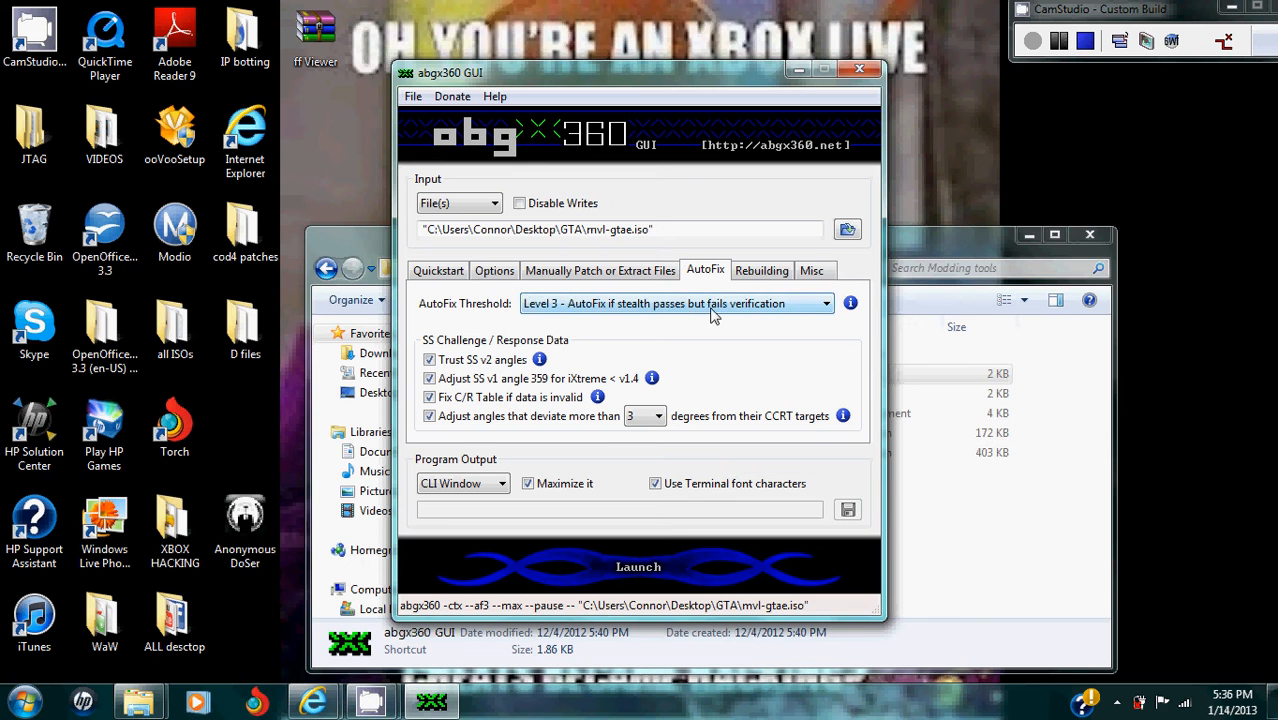
left_click(813, 270)
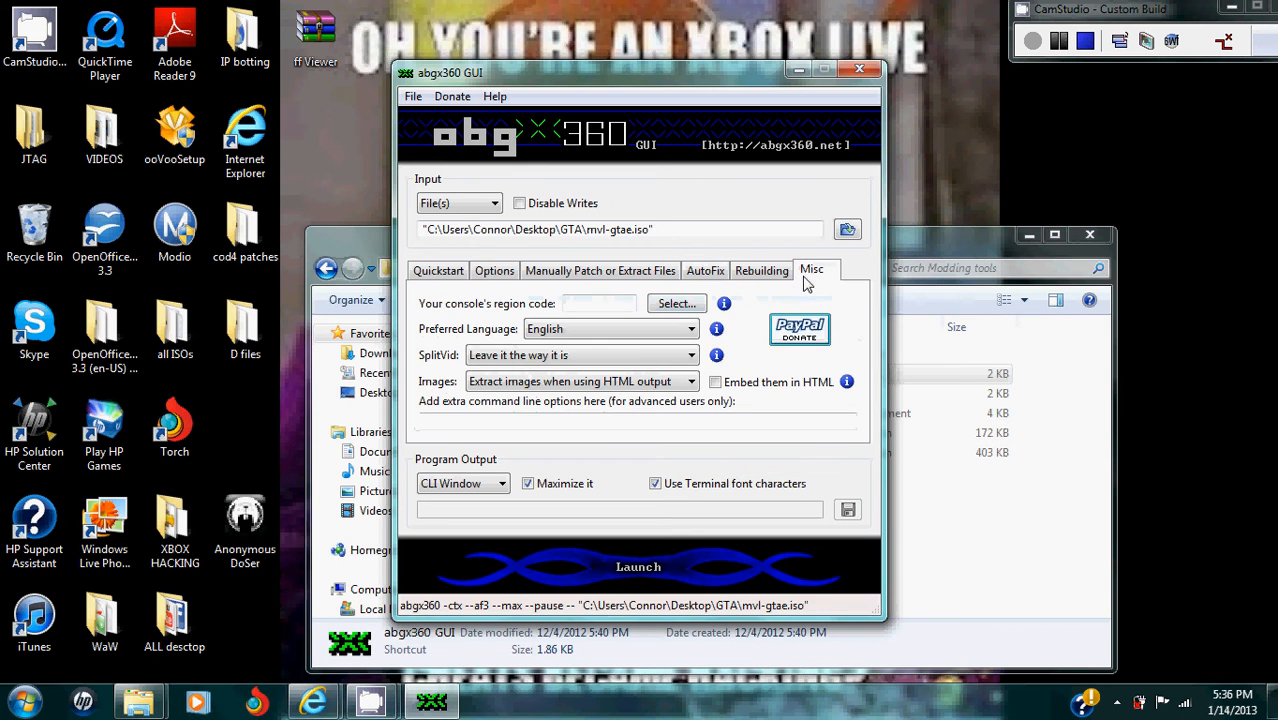
Step: Tick the console regions for code 000000FF, then launch verification of mvl-gtae.iso
left_click(676, 303)
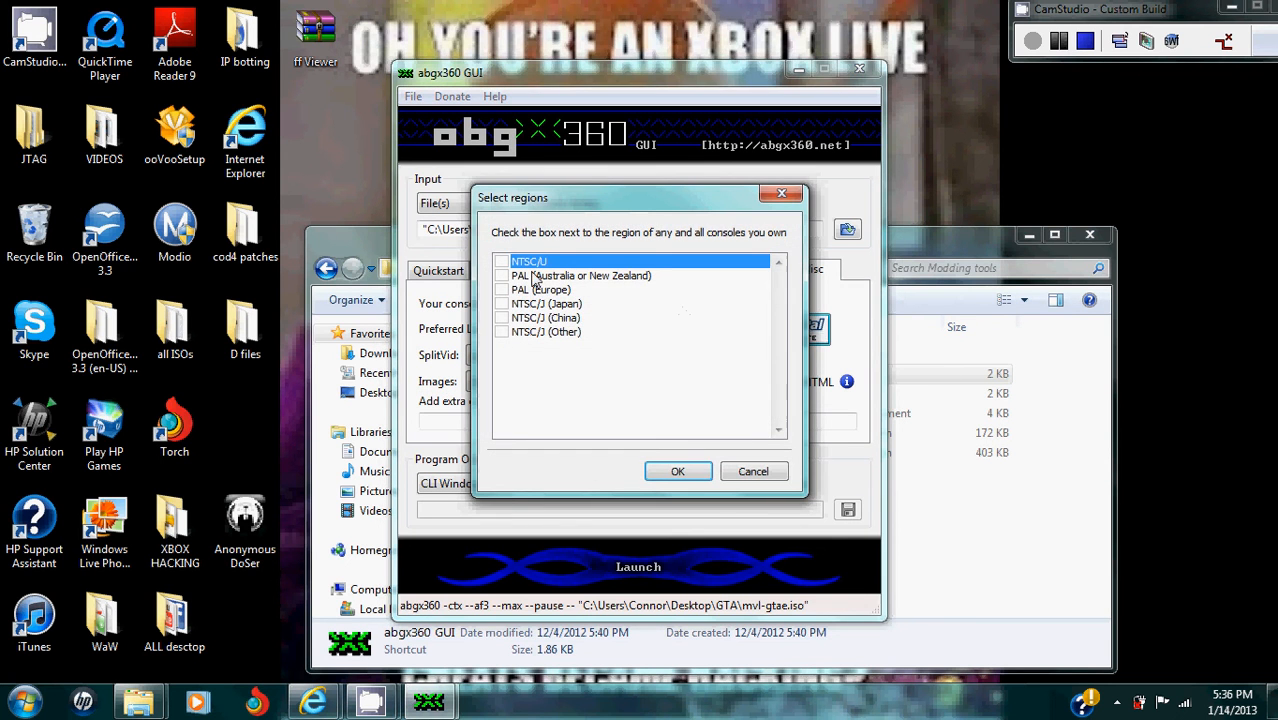
left_click(546, 317)
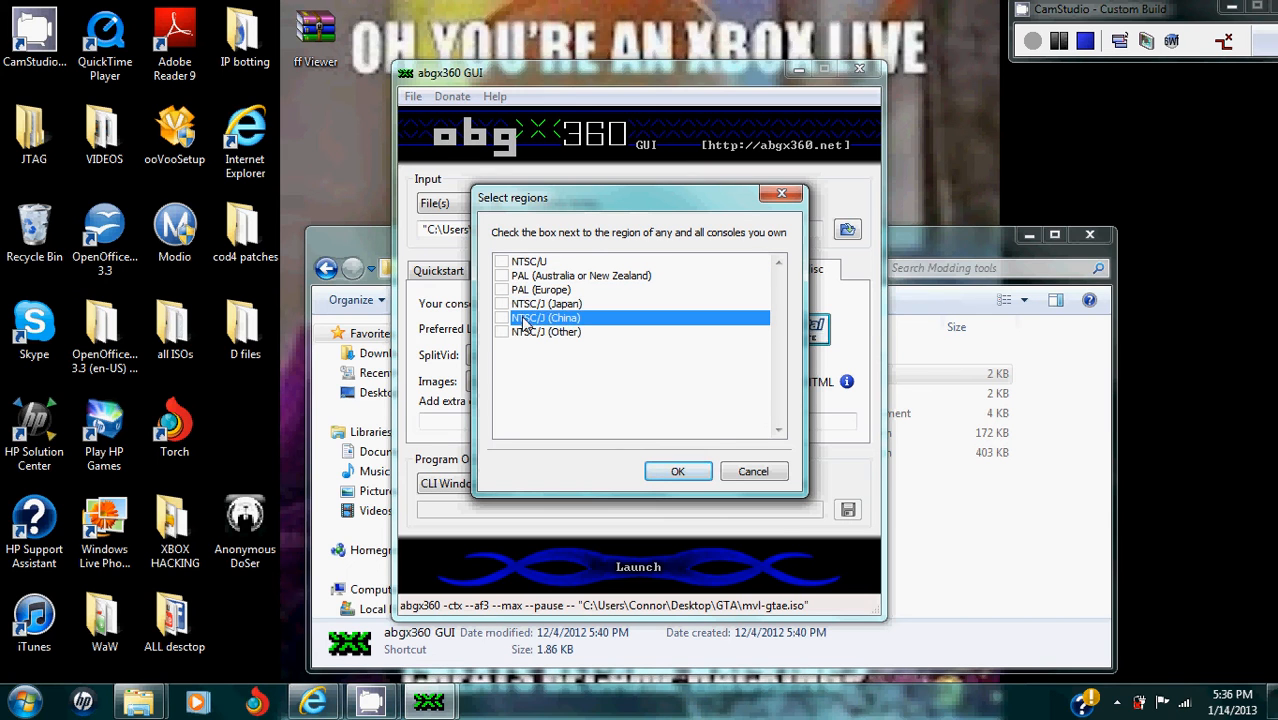
left_click(543, 331)
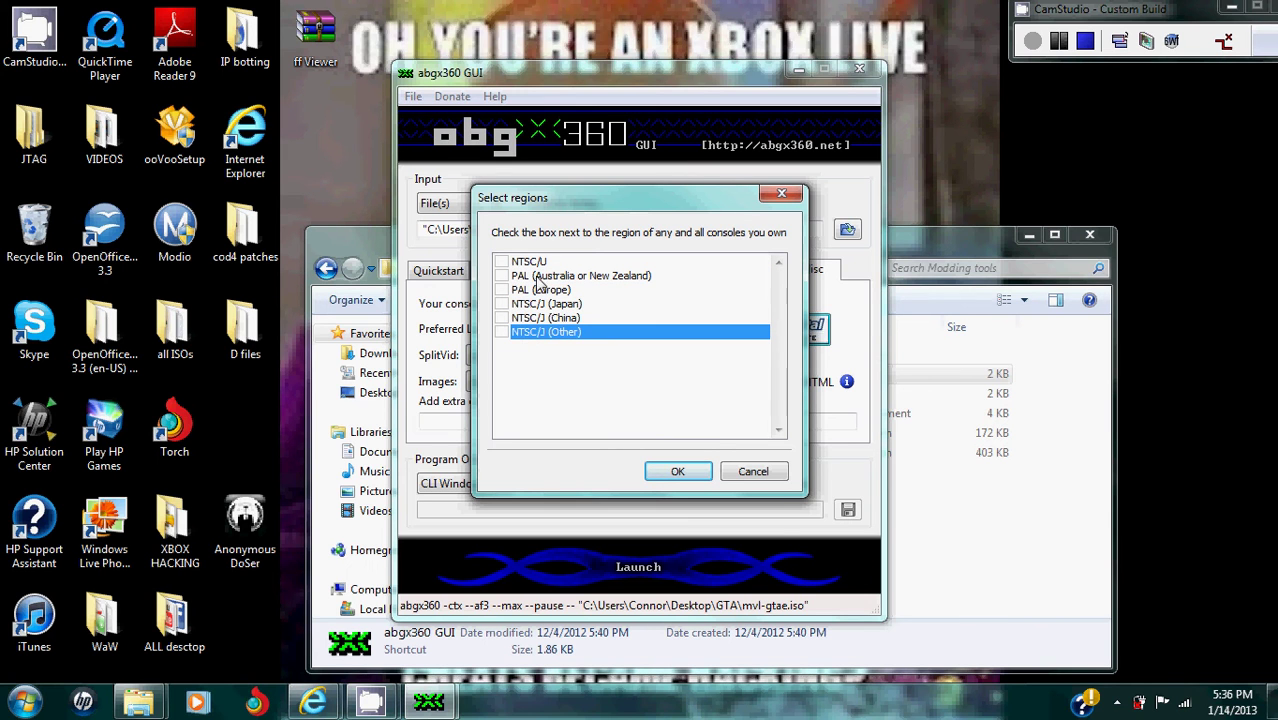
left_click(502, 261)
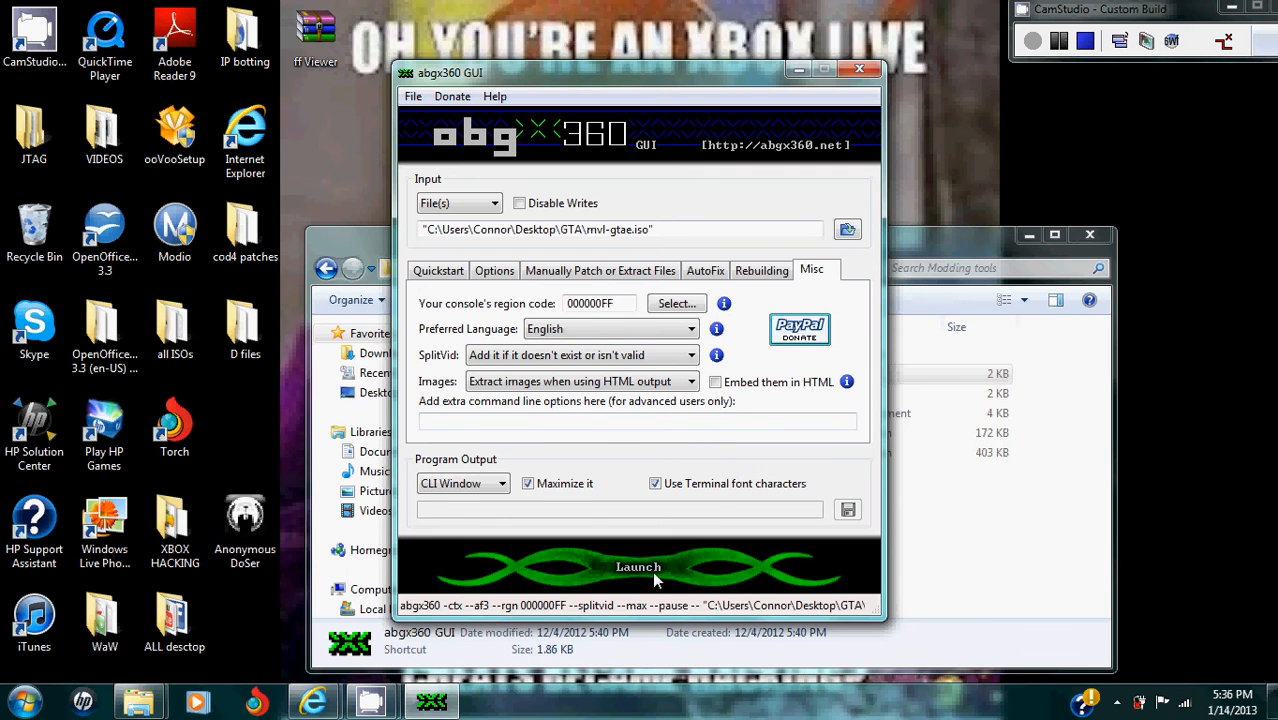
left_click(636, 567)
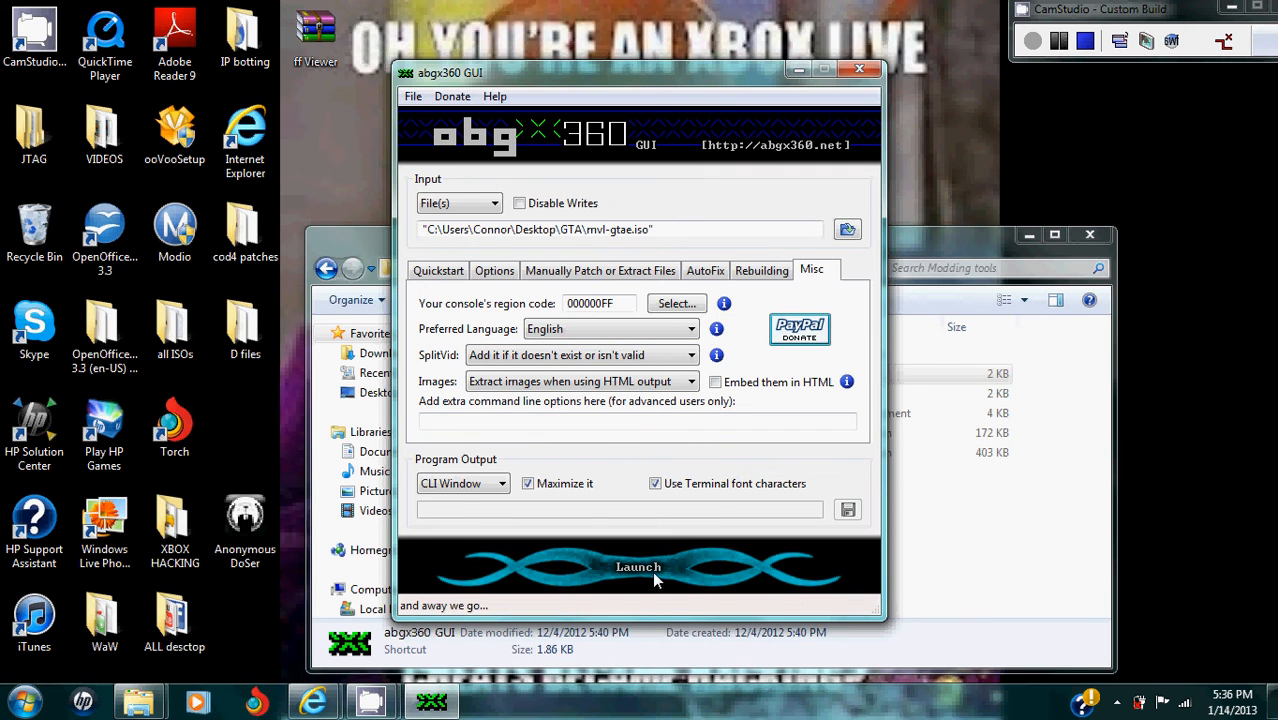
left_click(636, 567)
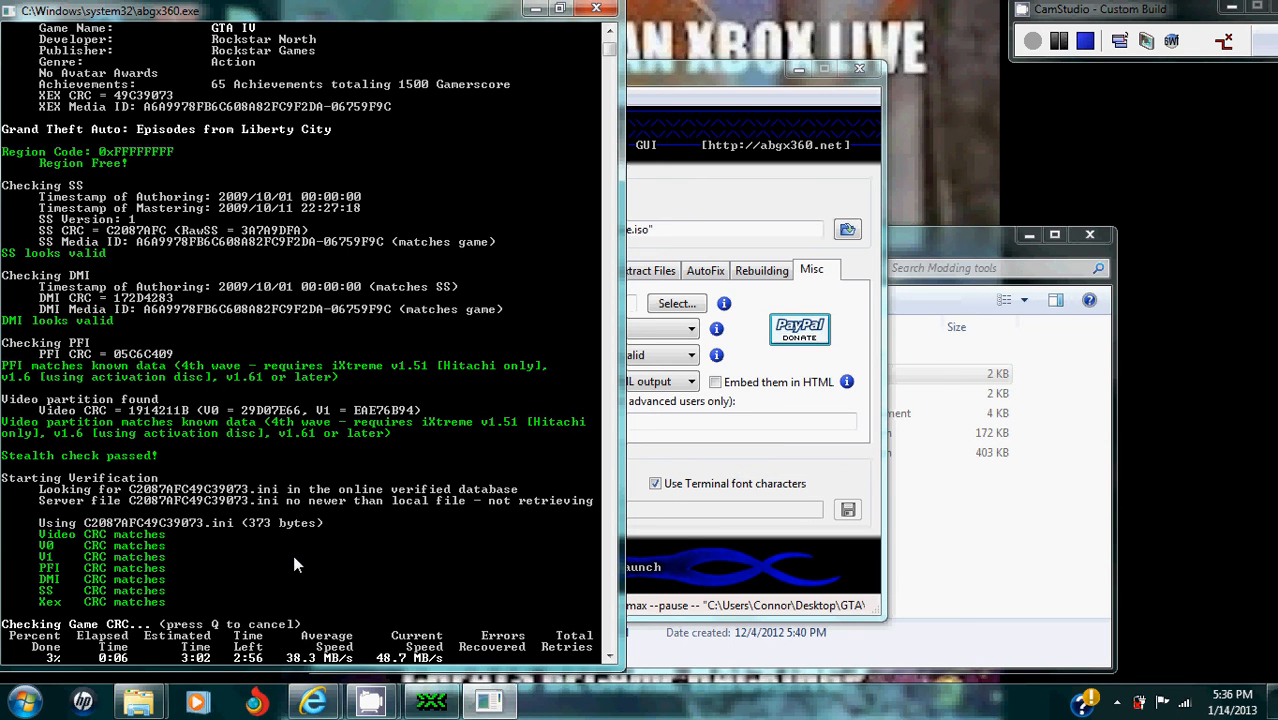
mouse_move(1058, 75)
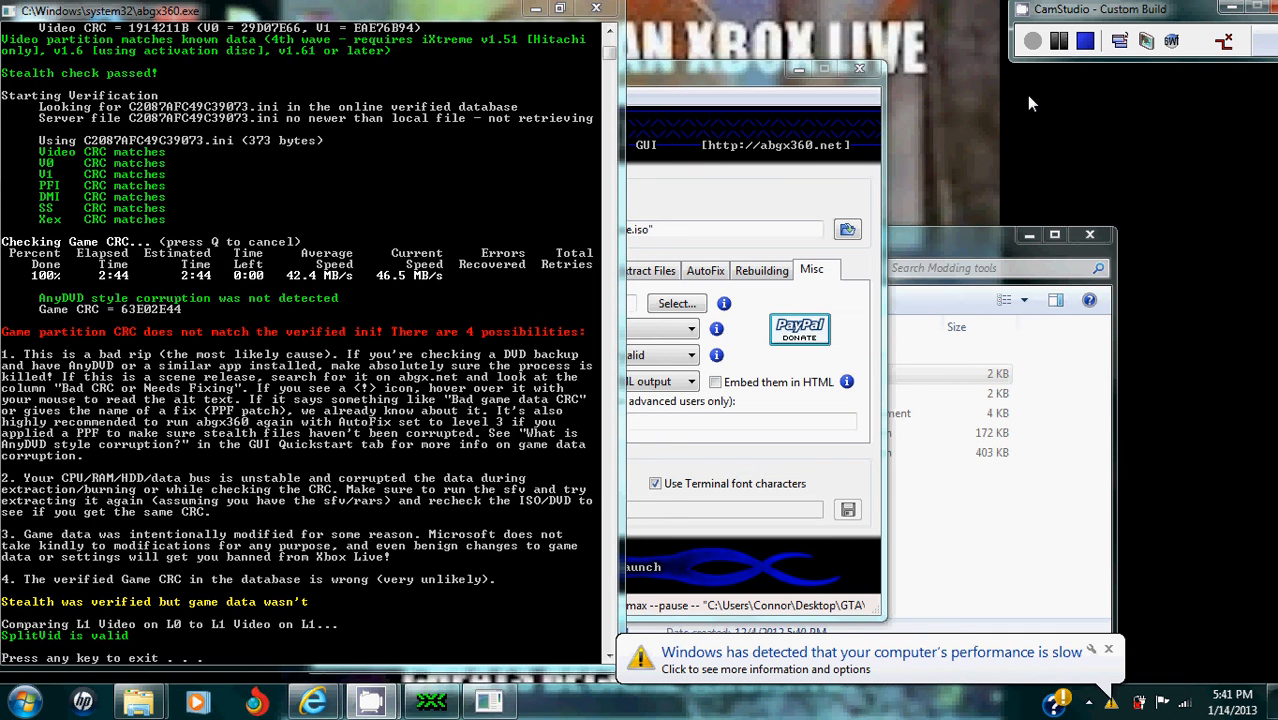
mouse_move(644, 198)
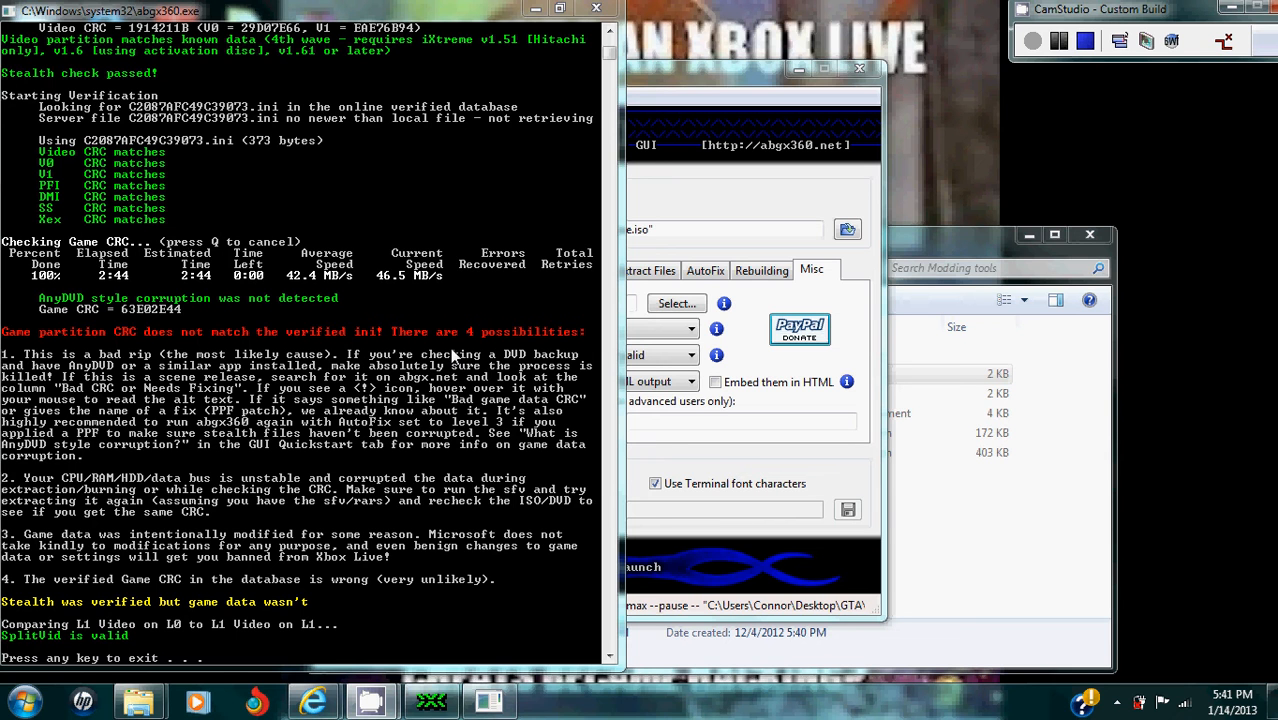
mouse_move(200, 516)
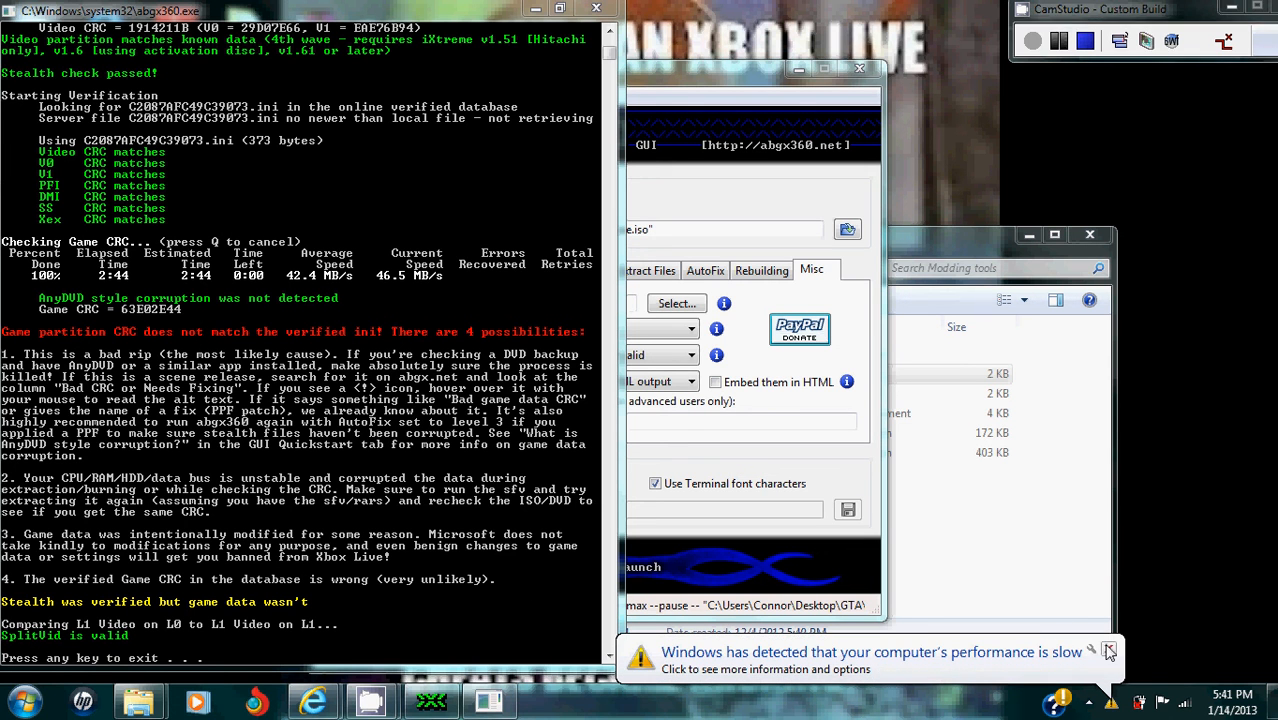
Step: Dismiss the Windows slow-performance notification after the abgx360 check finishes
left_click(1109, 652)
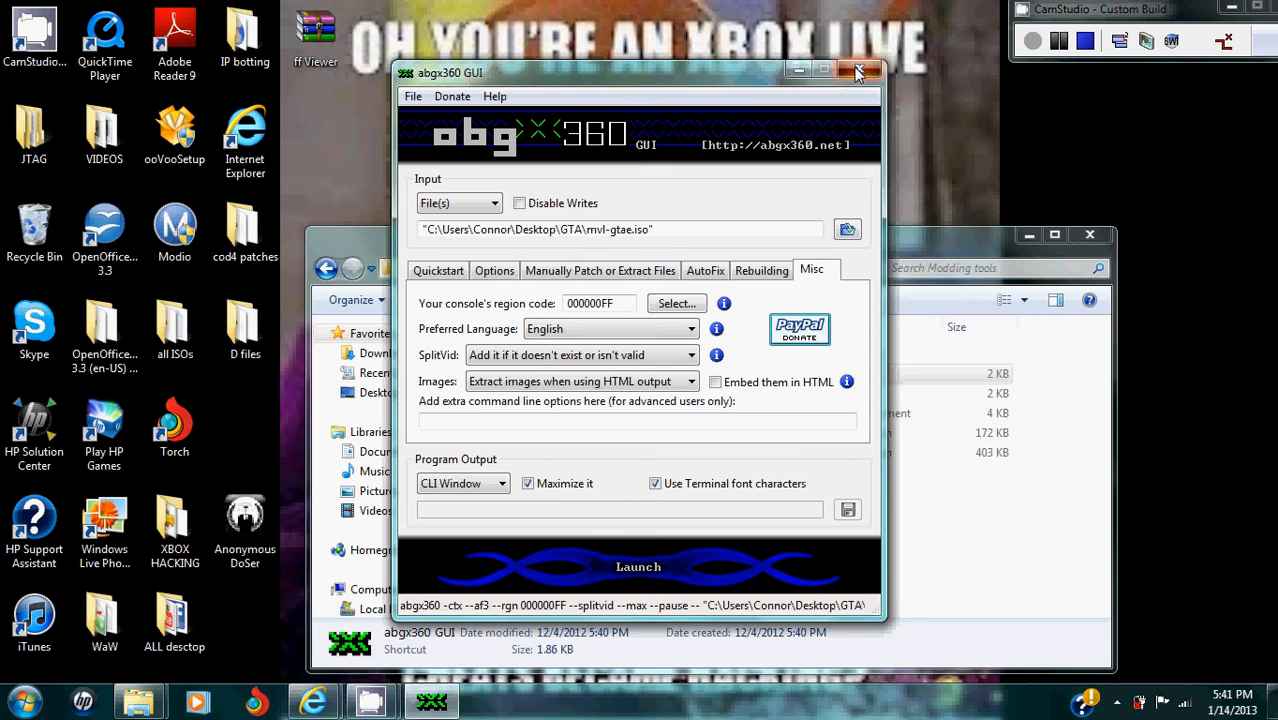
Step: Close the abgx360 GUI, launch ImgBurn, and choose 'Write image file to disc'
left_click(853, 69)
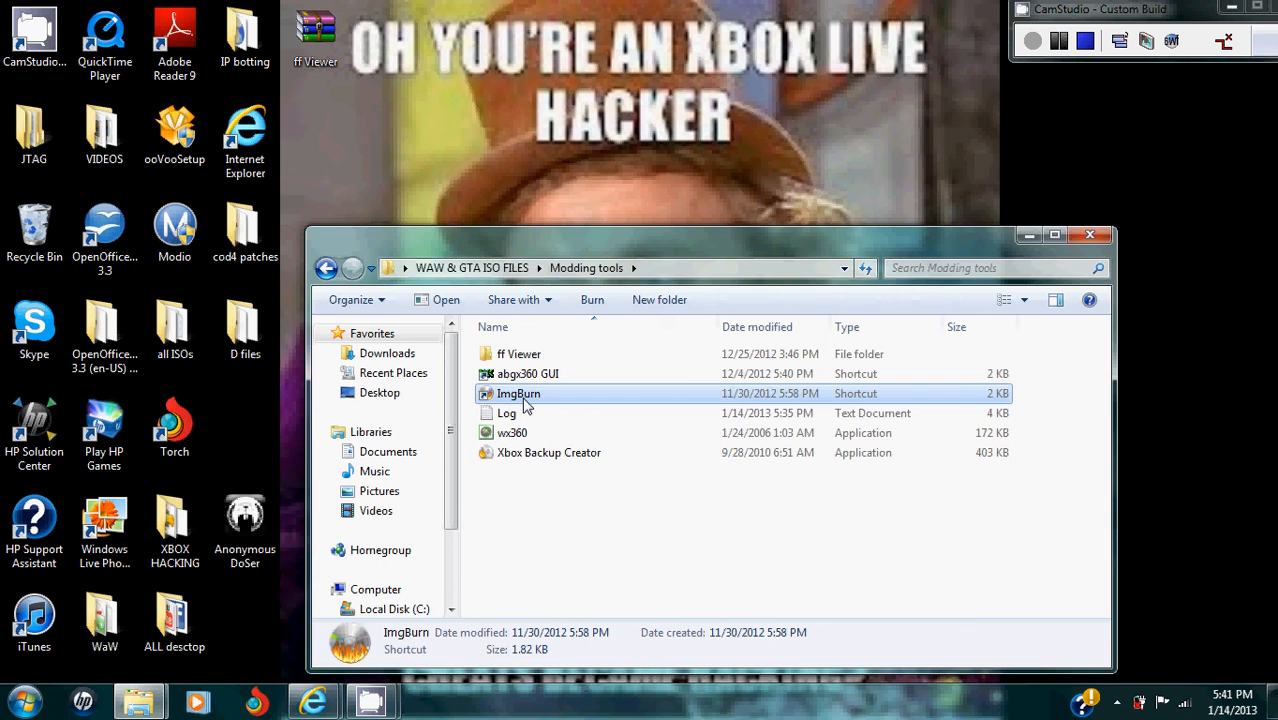
double_click(516, 393)
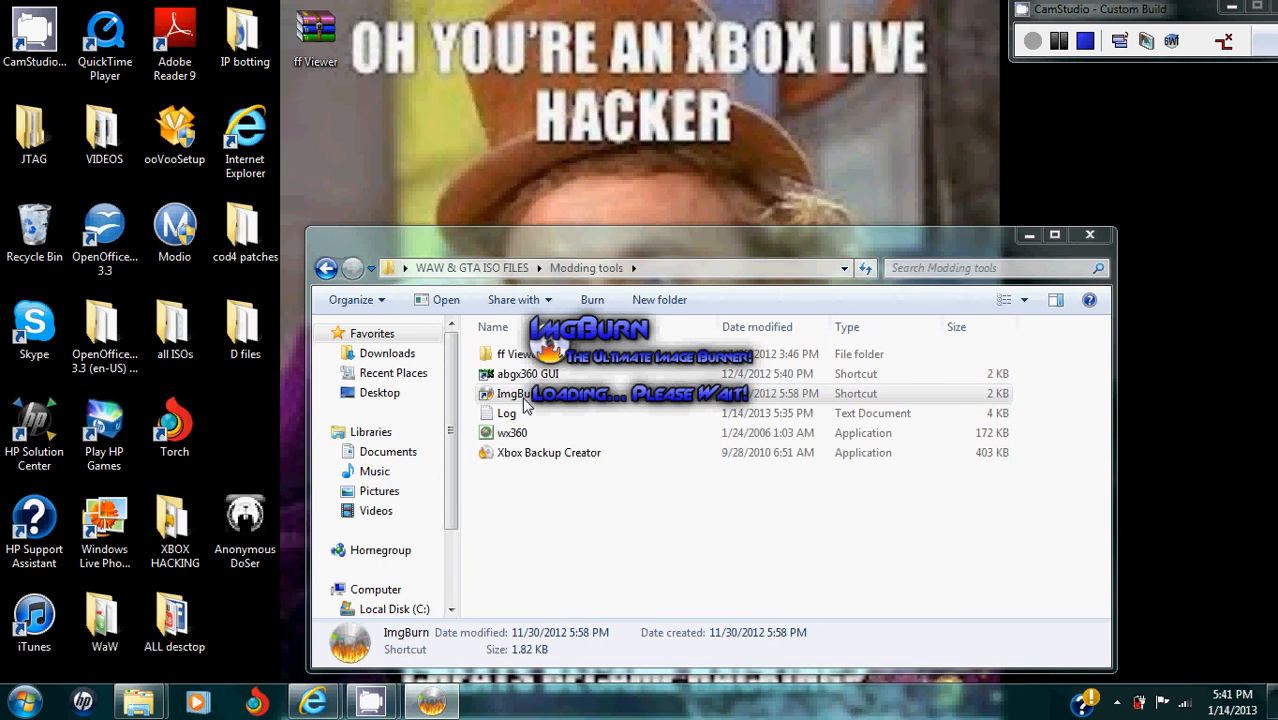
double_click(515, 393)
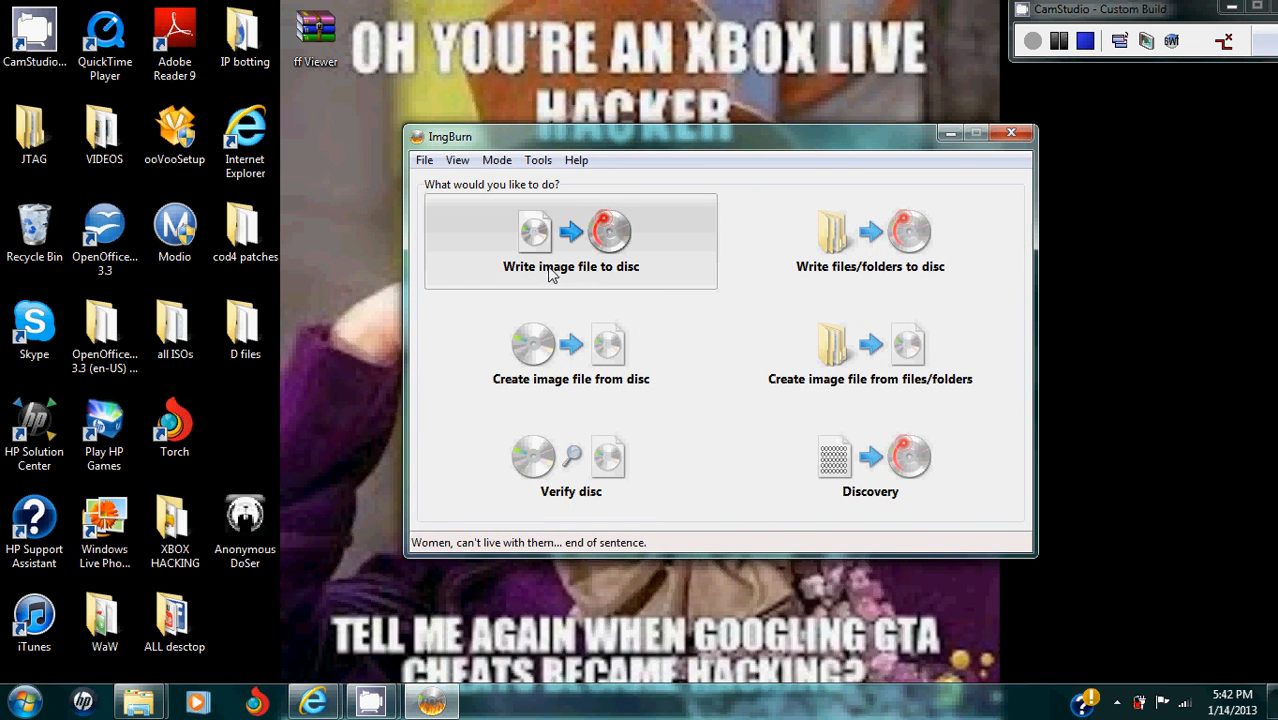
mouse_move(597, 271)
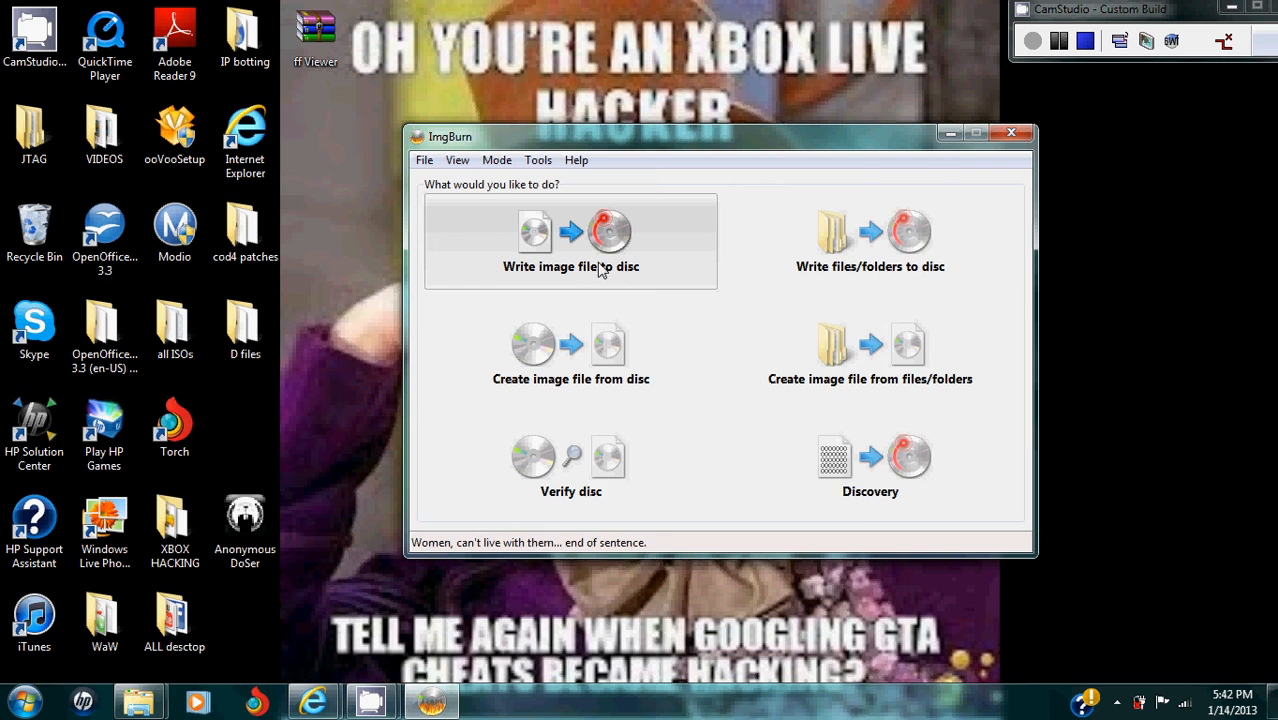
left_click(570, 240)
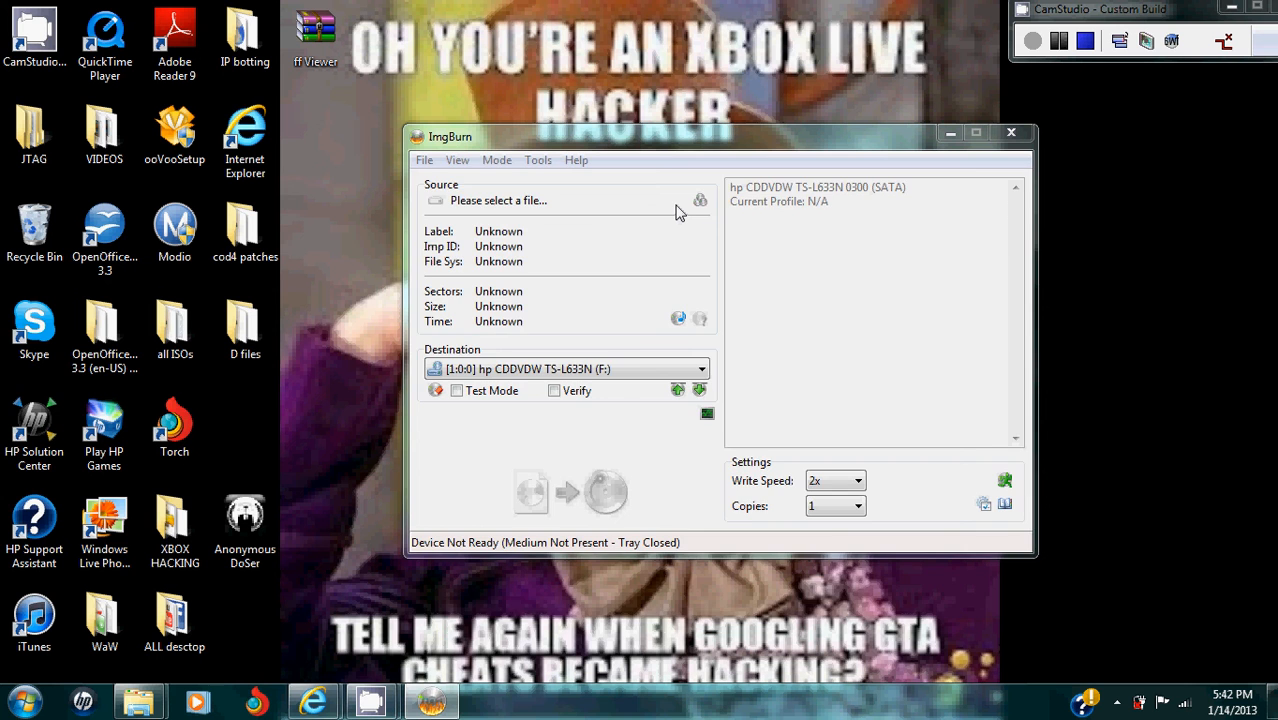
Step: Load mvl-gtae from the GTA folder as the ImgBurn source image
left_click(700, 200)
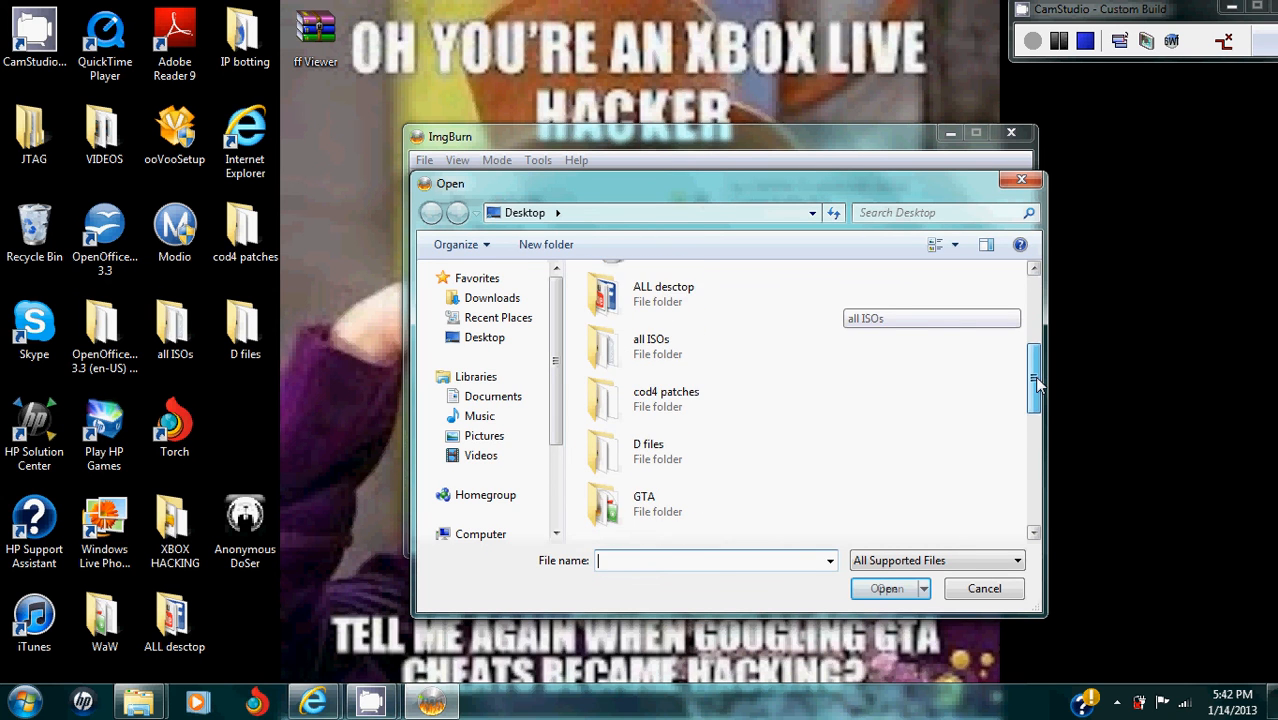
double_click(644, 503)
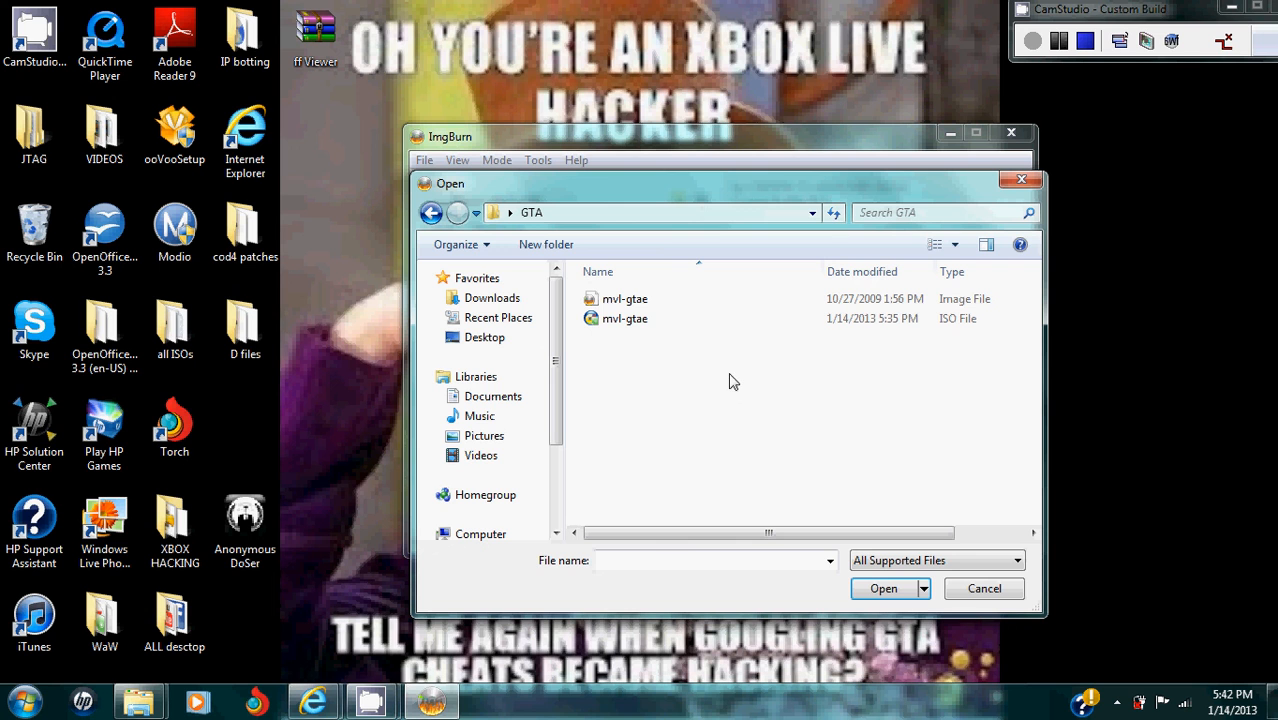
mouse_move(643, 325)
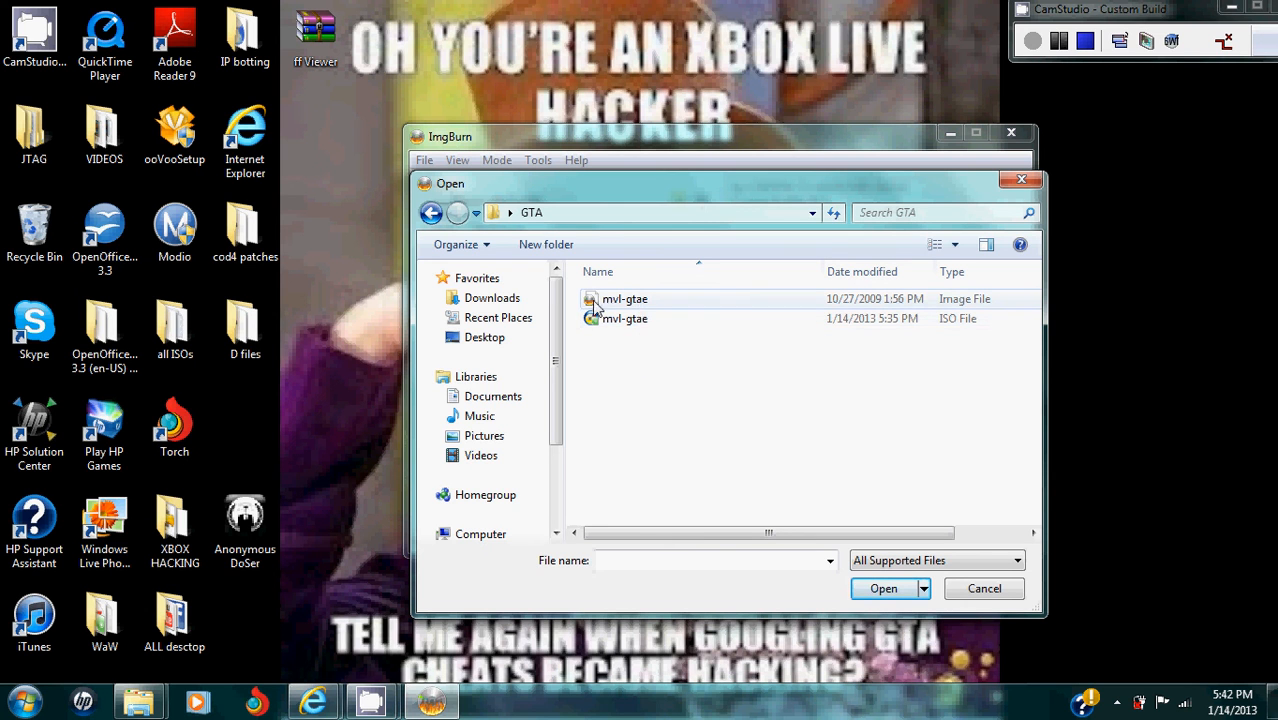
mouse_move(594, 310)
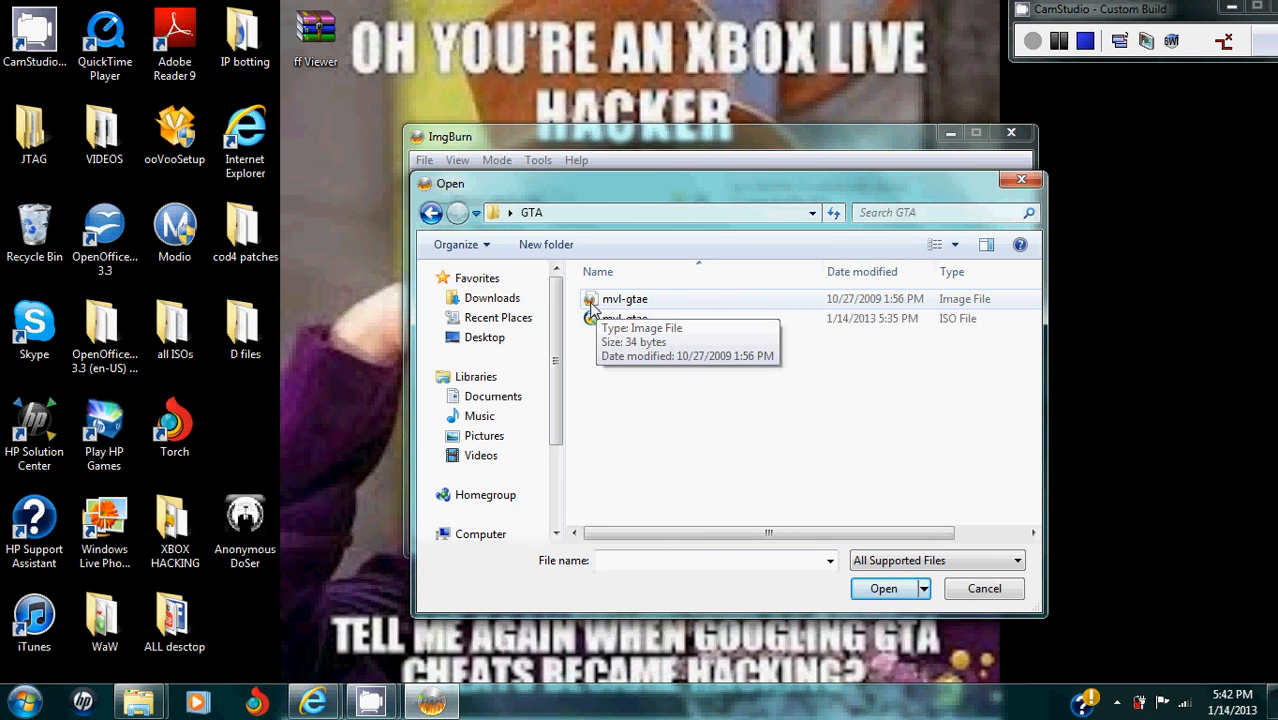
mouse_move(667, 304)
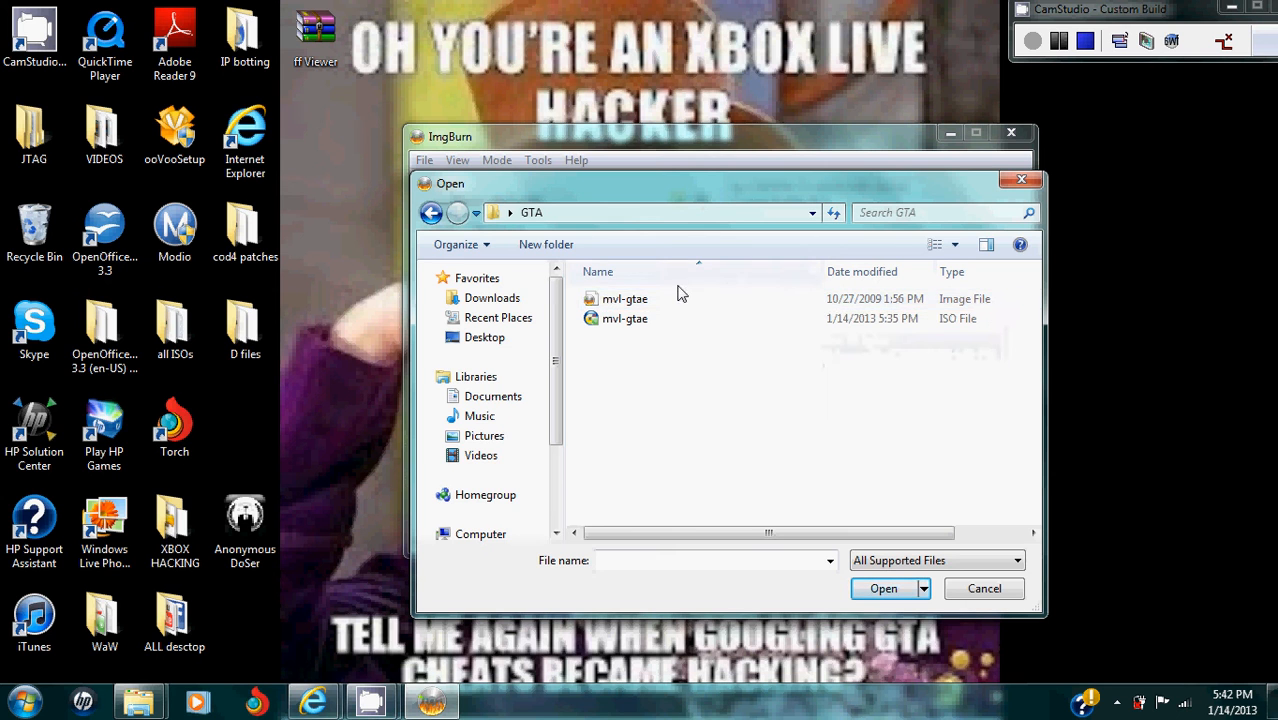
left_click(625, 298)
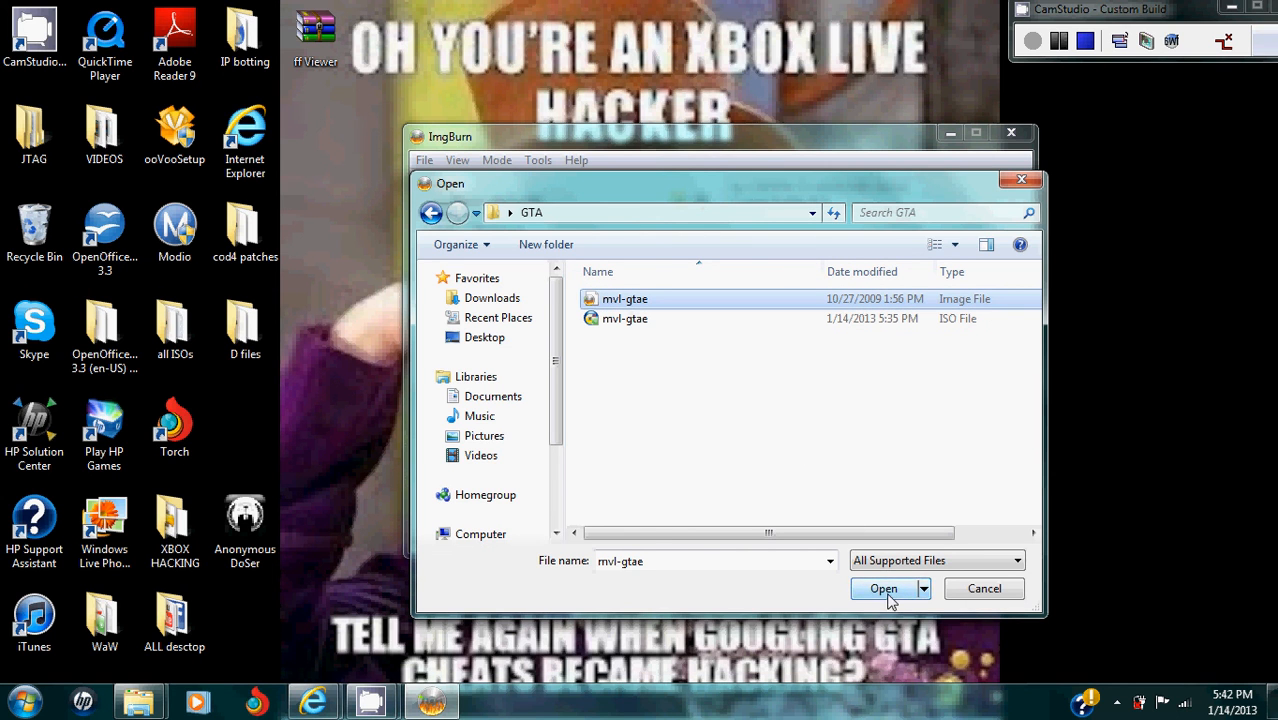
left_click(883, 588)
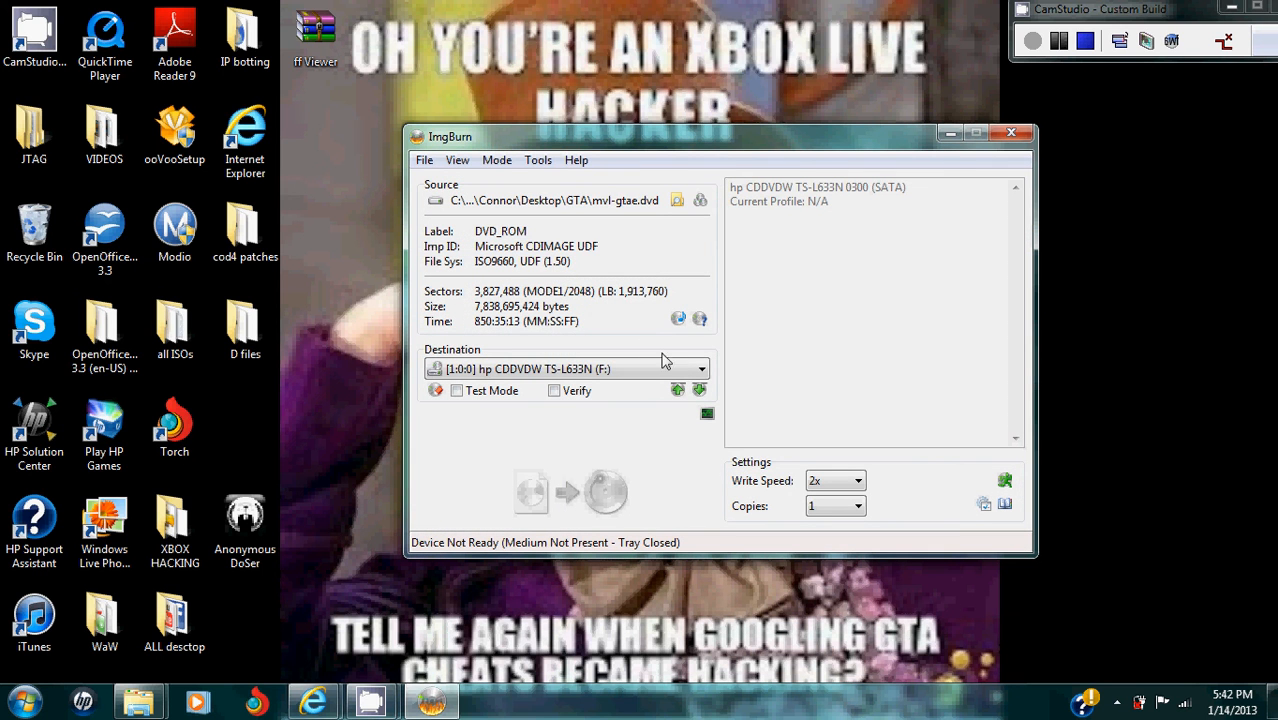
Step: Open ImgBurn's Settings from the Tools menu
left_click(537, 160)
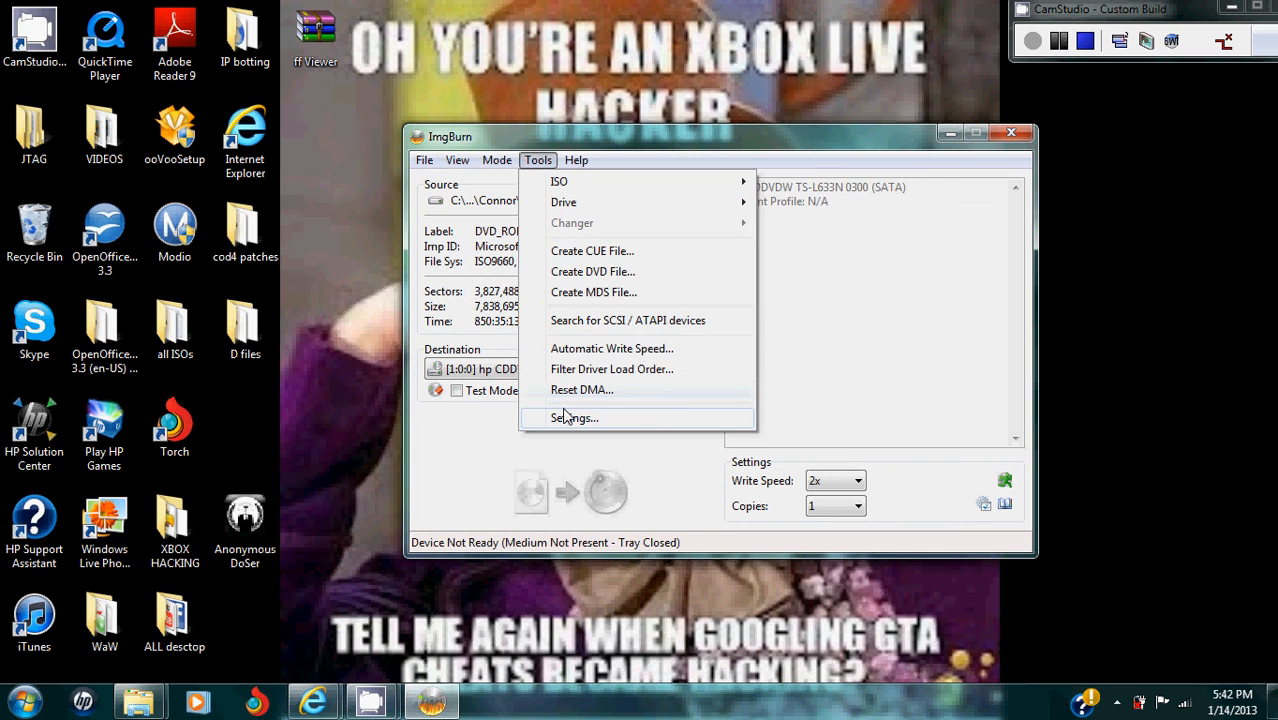
left_click(574, 417)
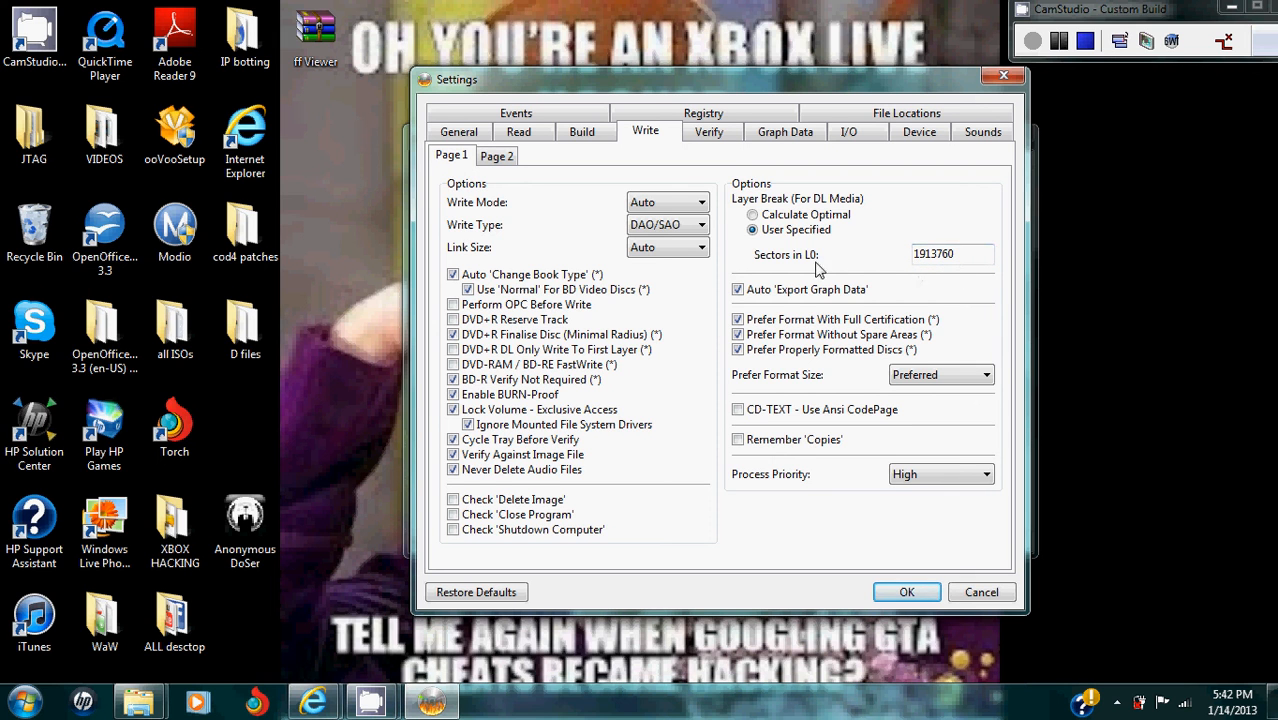
mouse_move(919, 270)
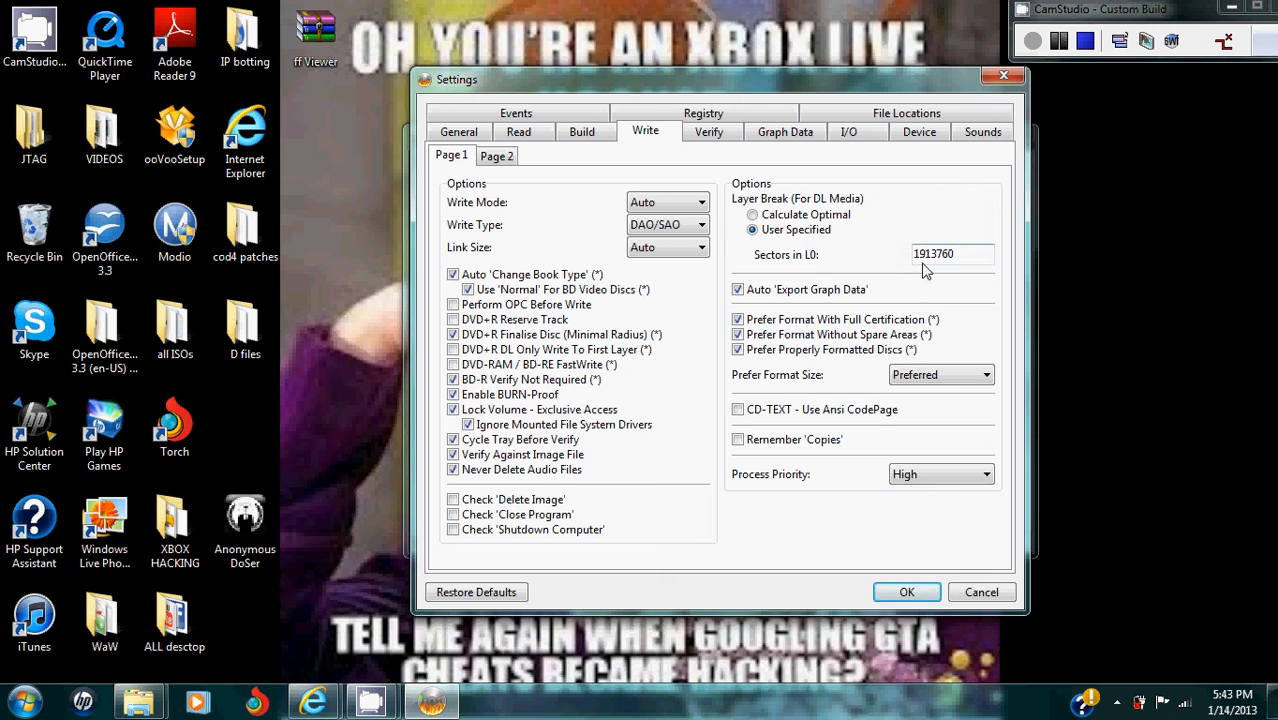
mouse_move(938, 273)
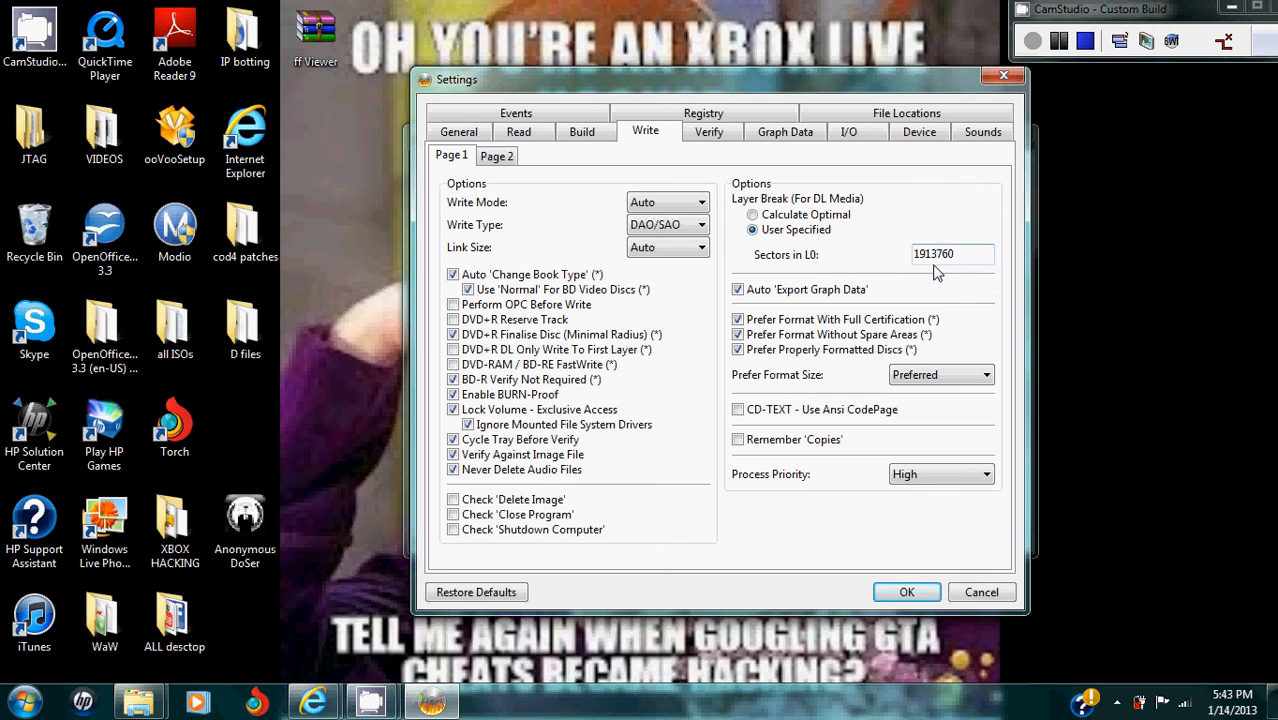
mouse_move(950, 277)
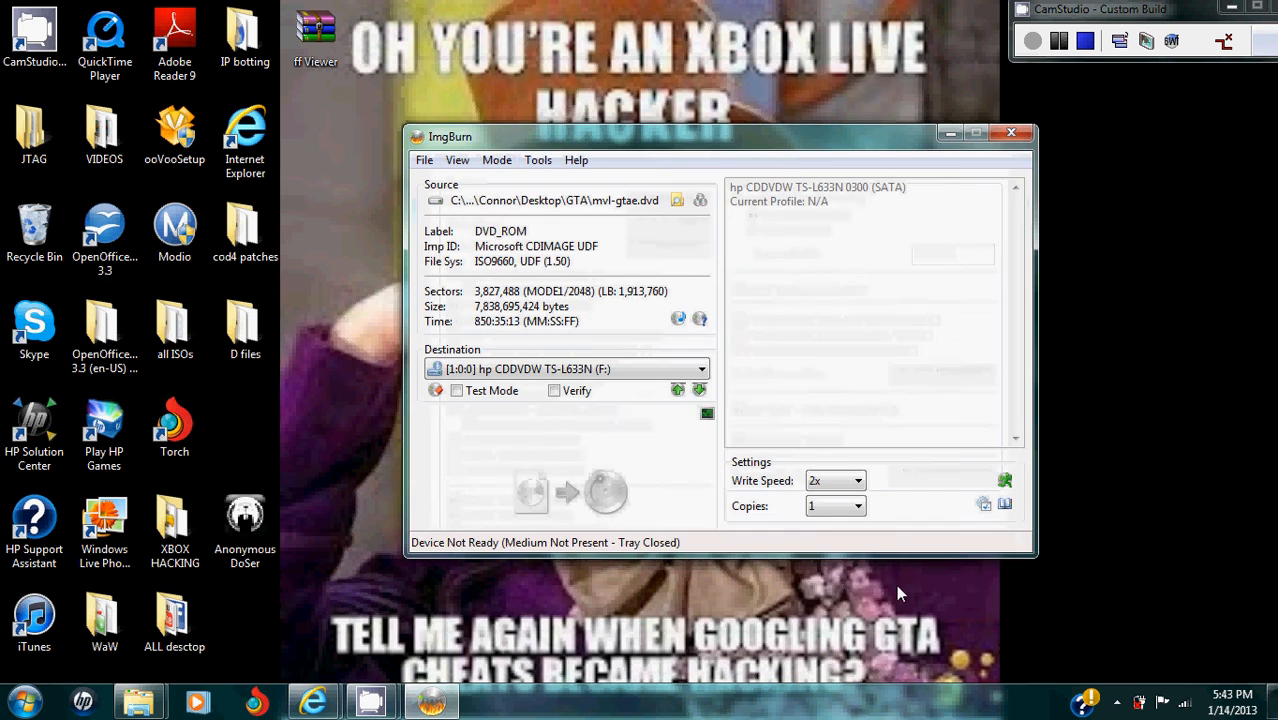
left_click(857, 481)
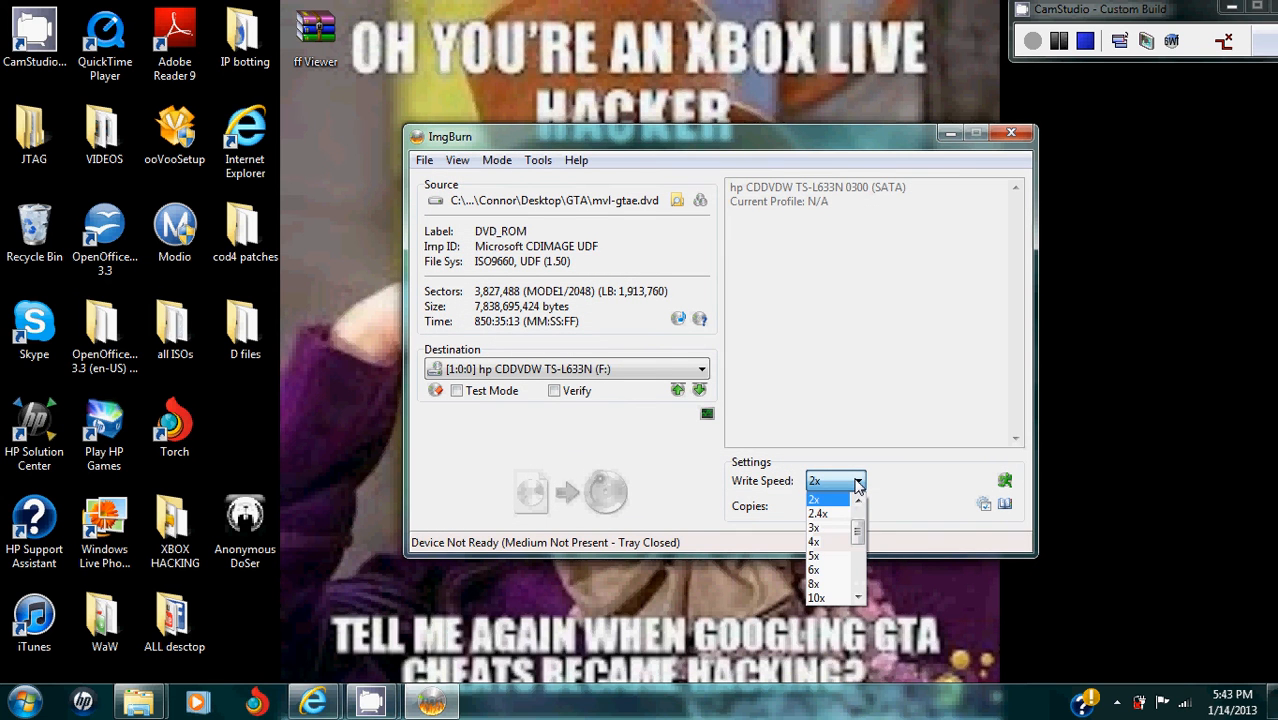
left_click(814, 497)
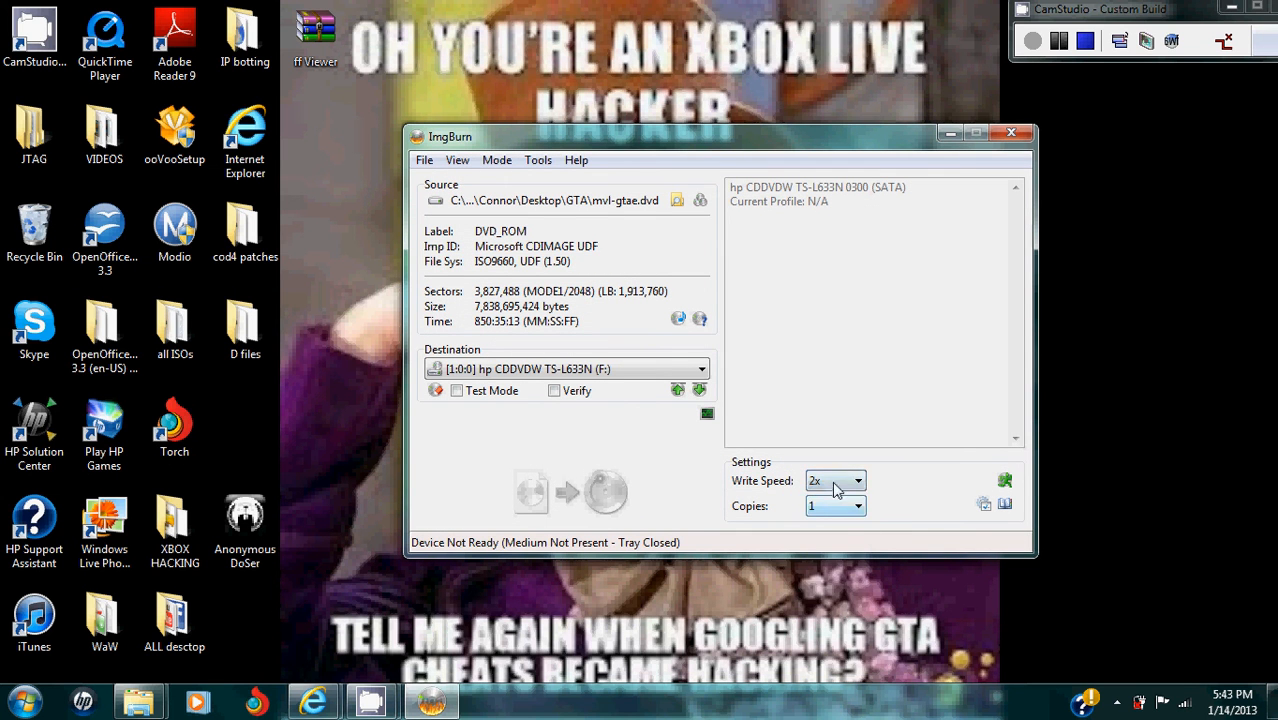
mouse_move(820, 510)
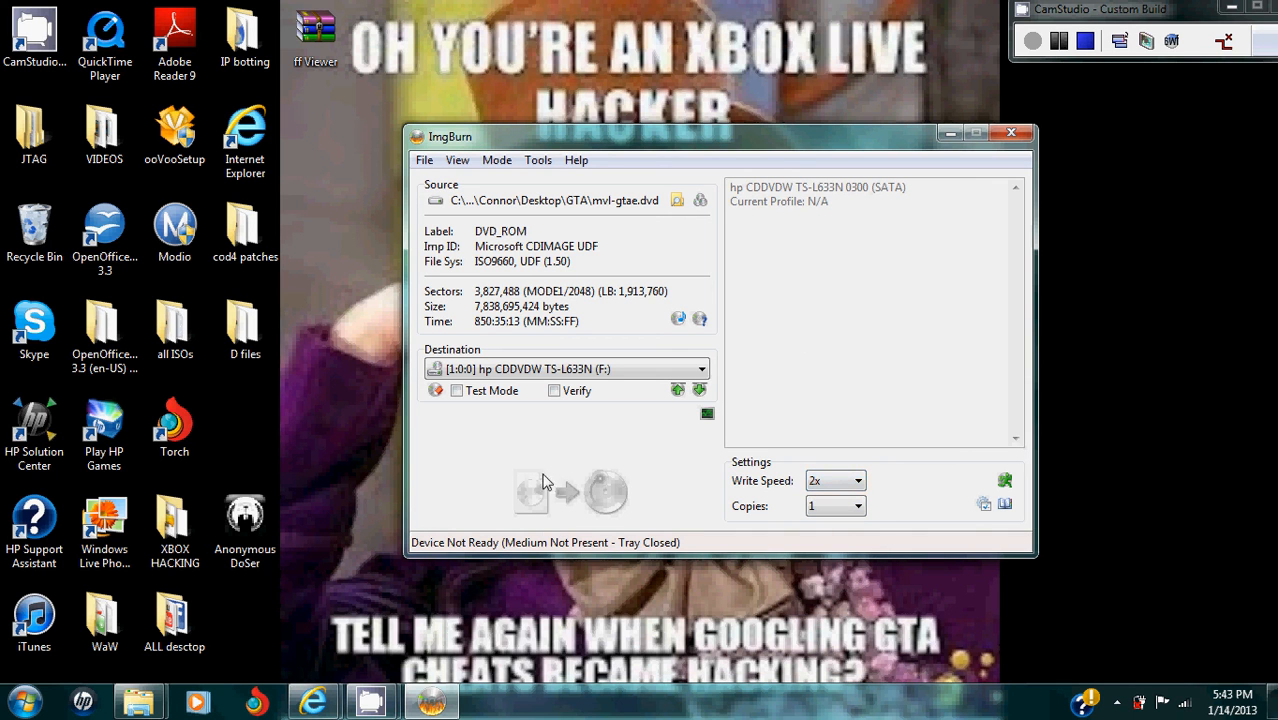
mouse_move(669, 497)
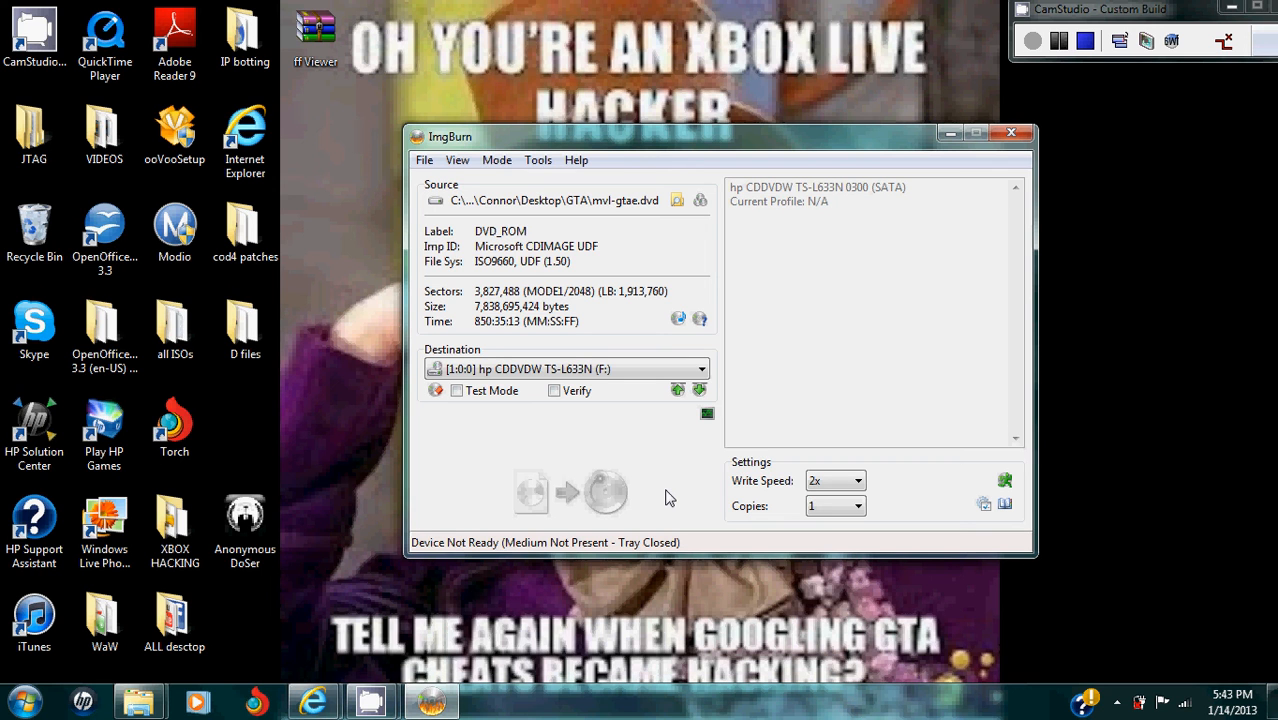
mouse_move(729, 433)
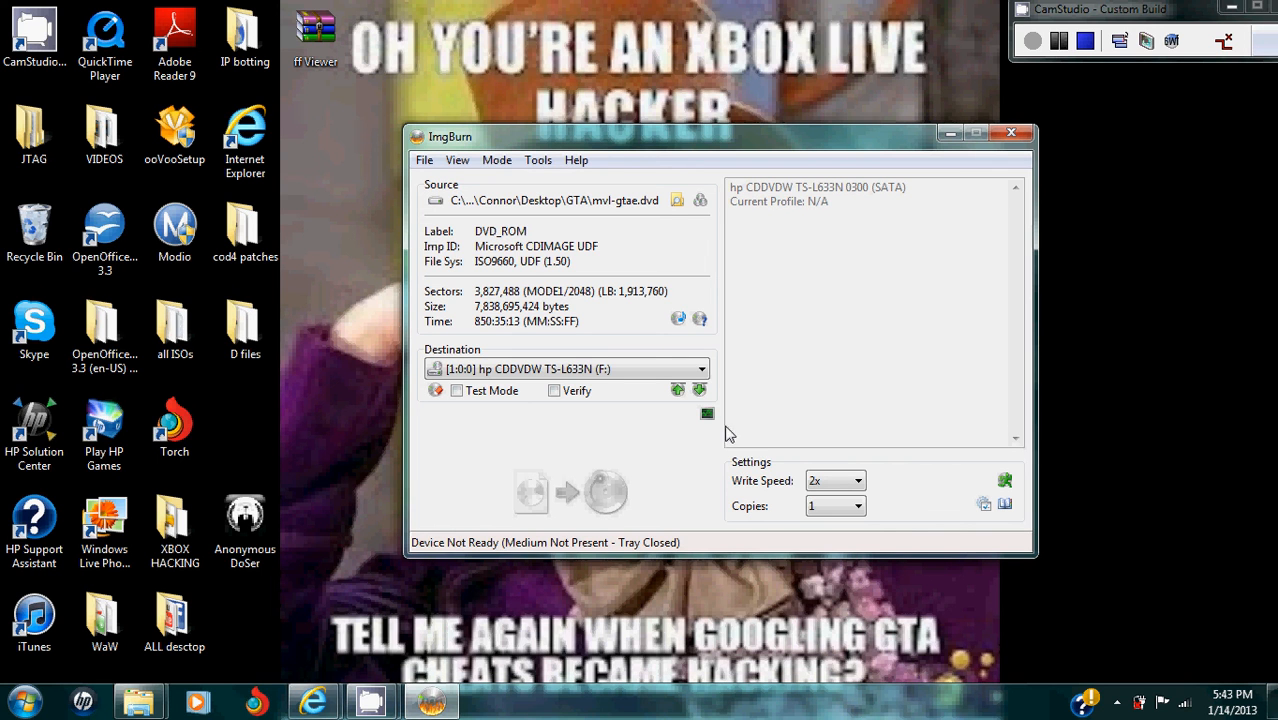
mouse_move(728, 255)
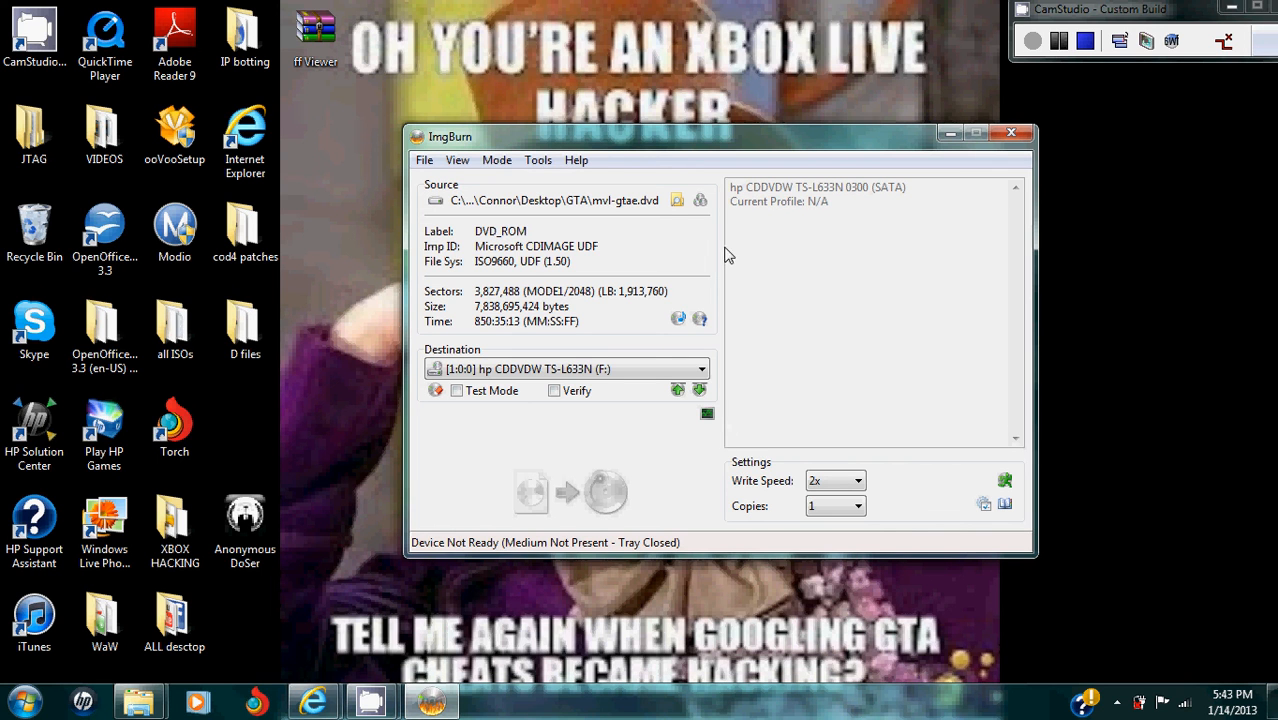
mouse_move(869, 375)
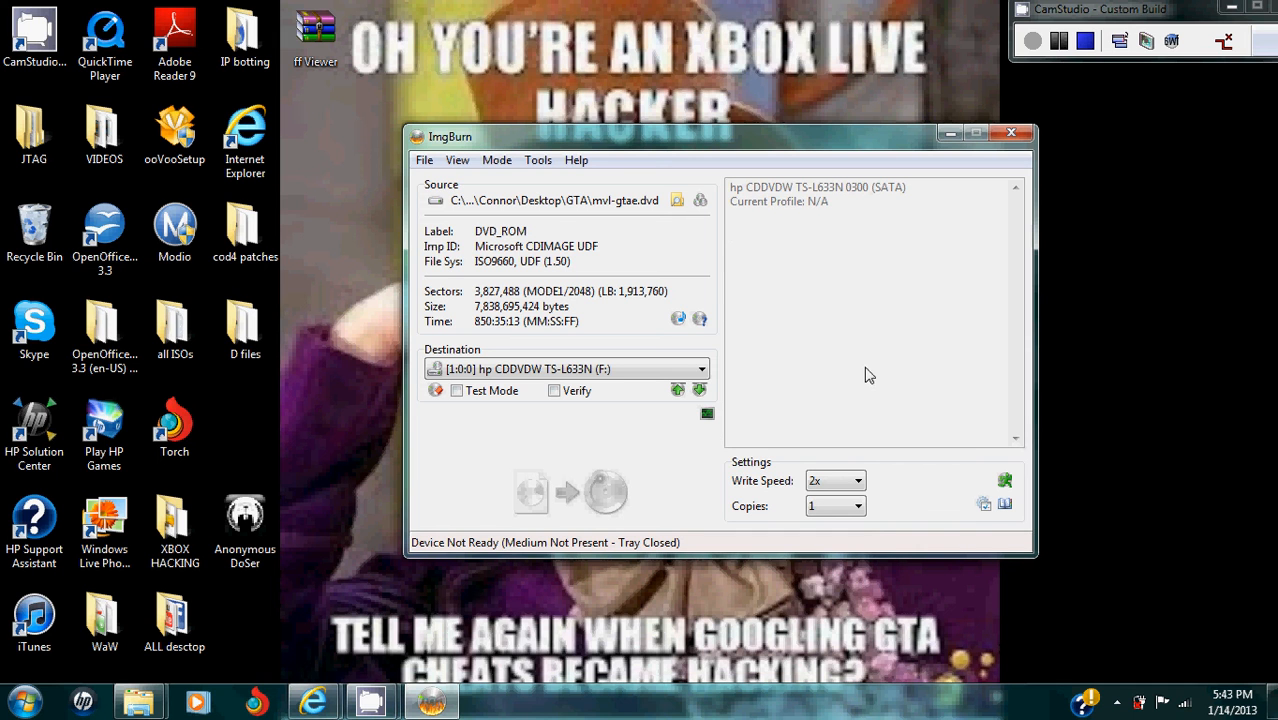
mouse_move(628, 497)
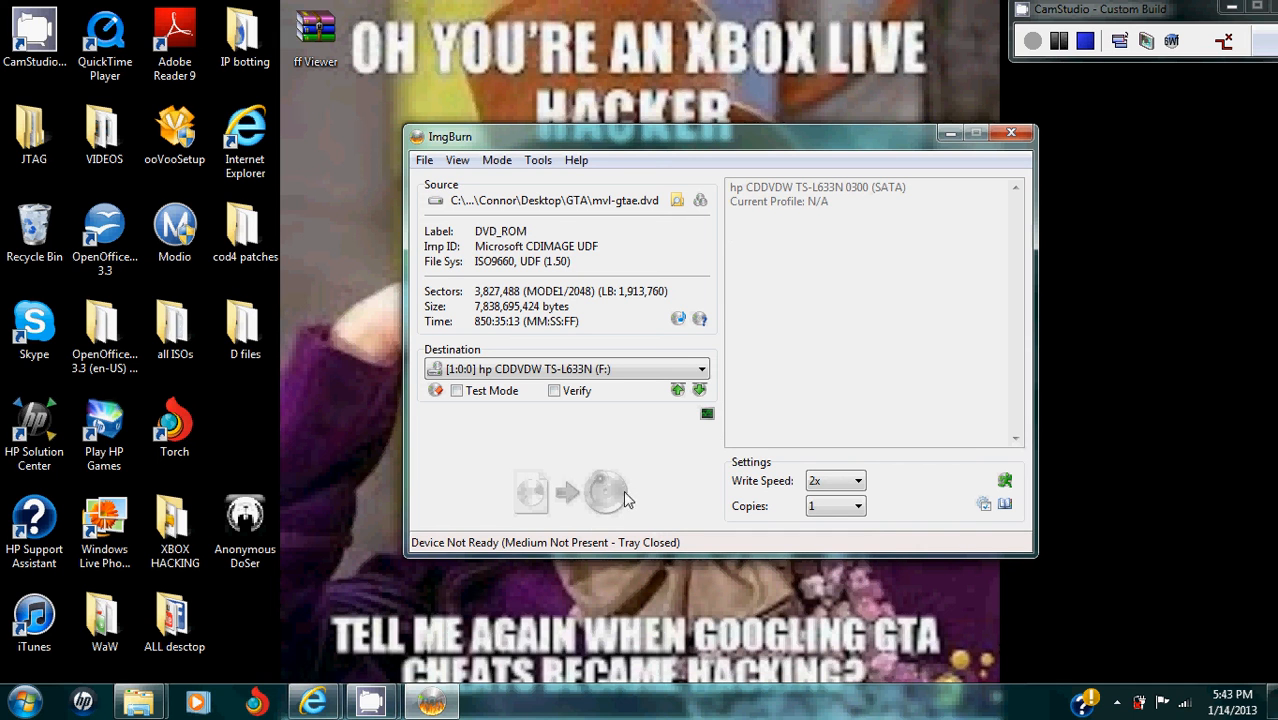
mouse_move(624, 508)
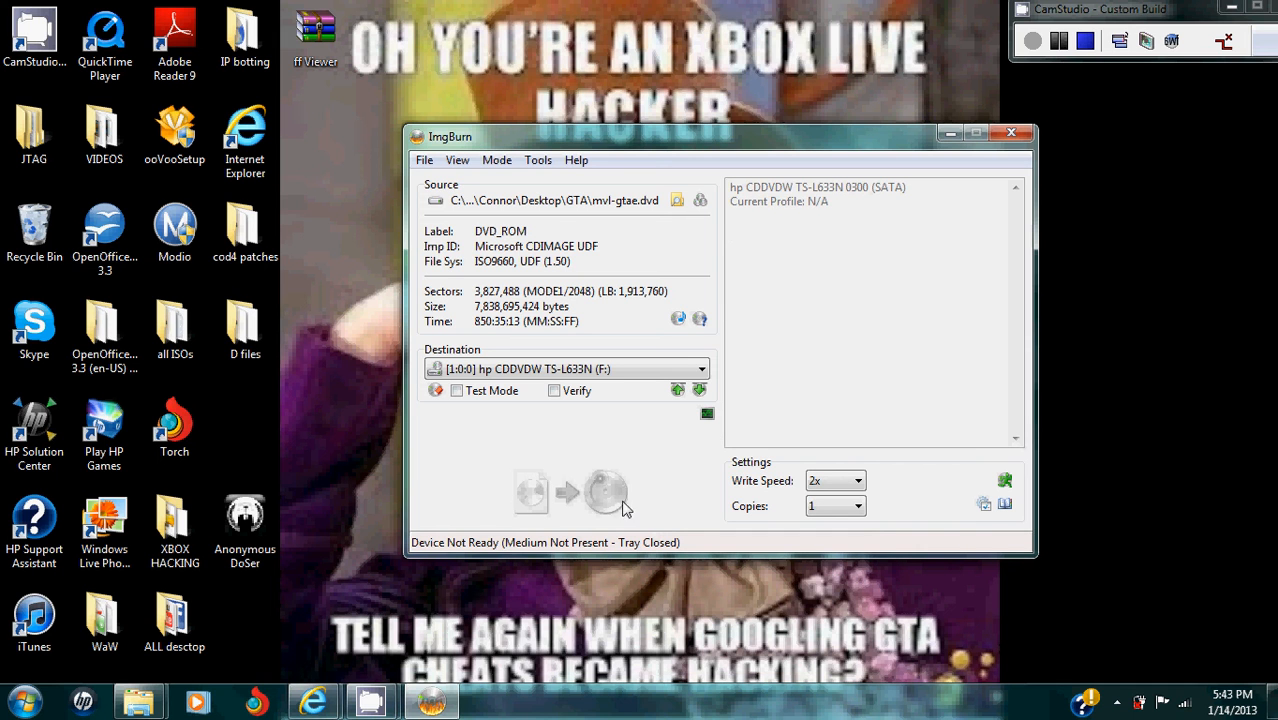
mouse_move(604, 497)
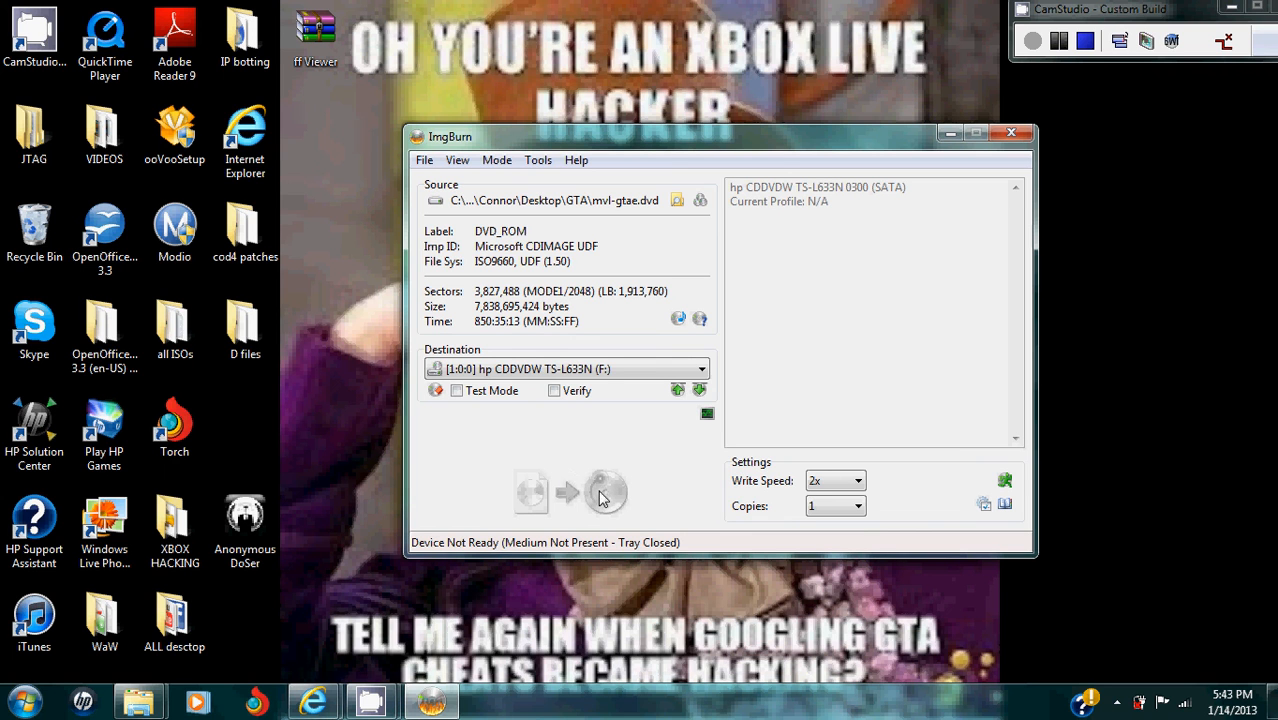
mouse_move(877, 395)
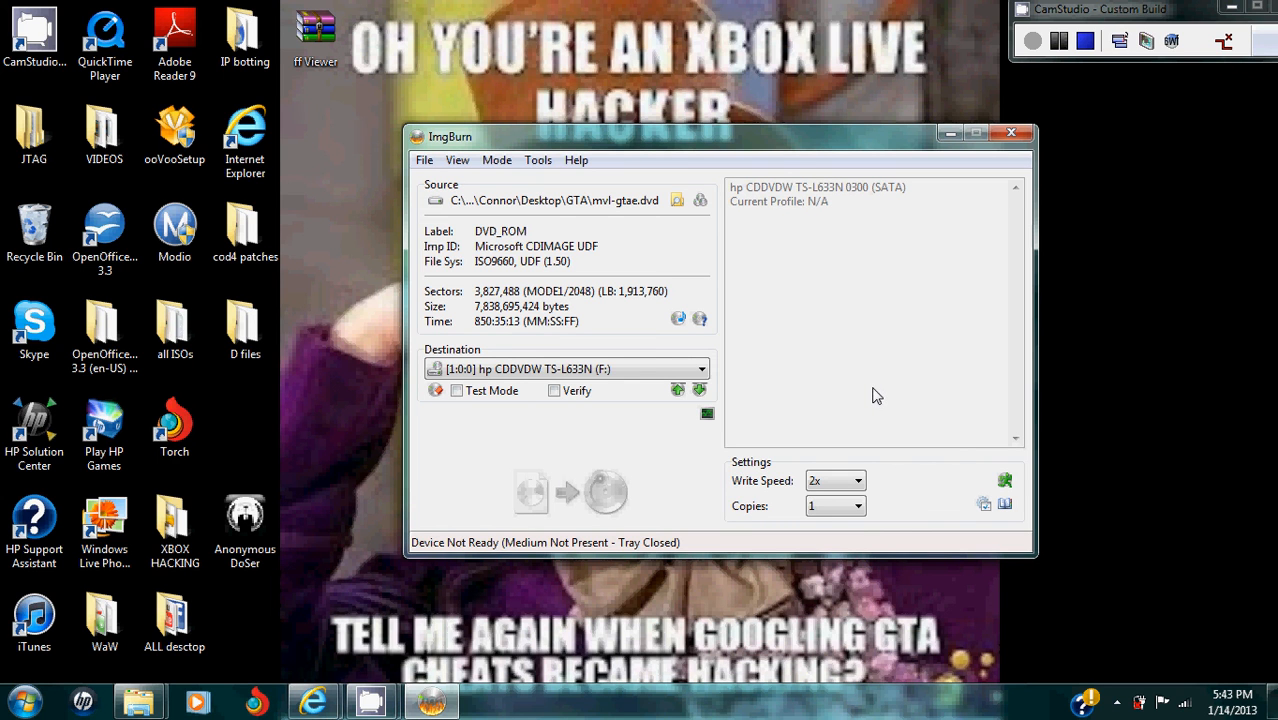
mouse_move(568, 494)
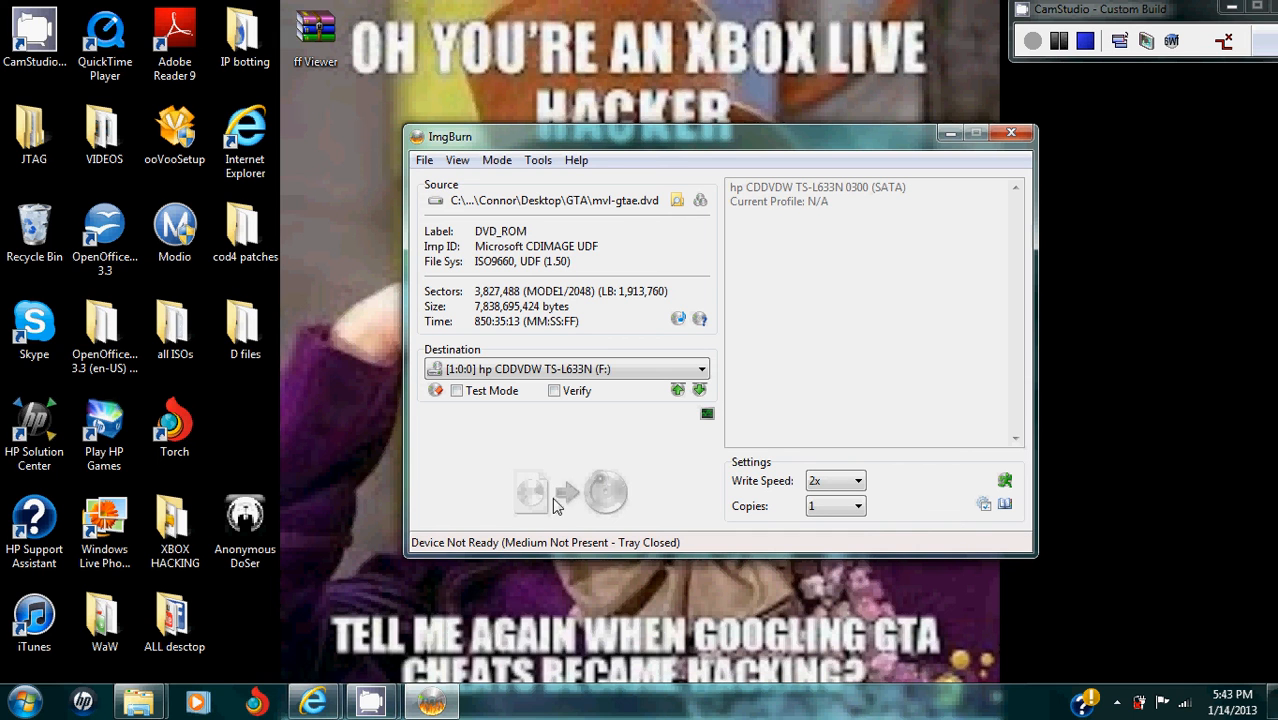
mouse_move(595, 495)
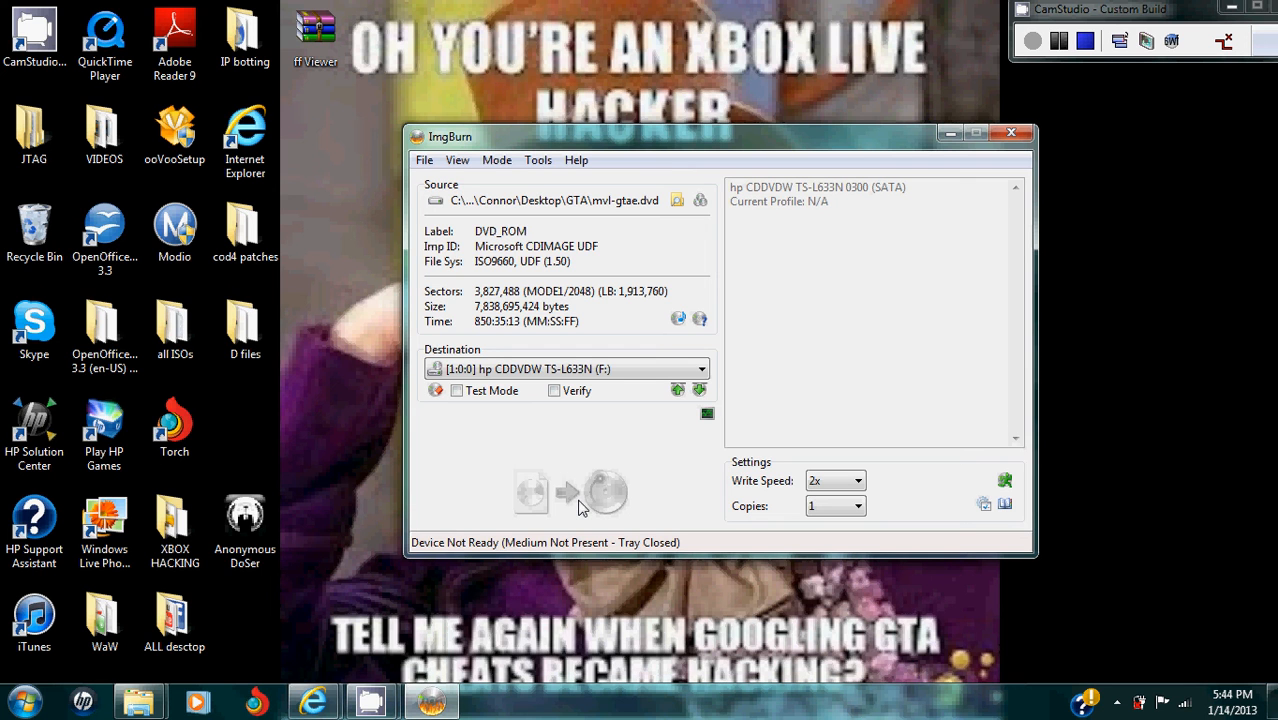
mouse_move(885, 320)
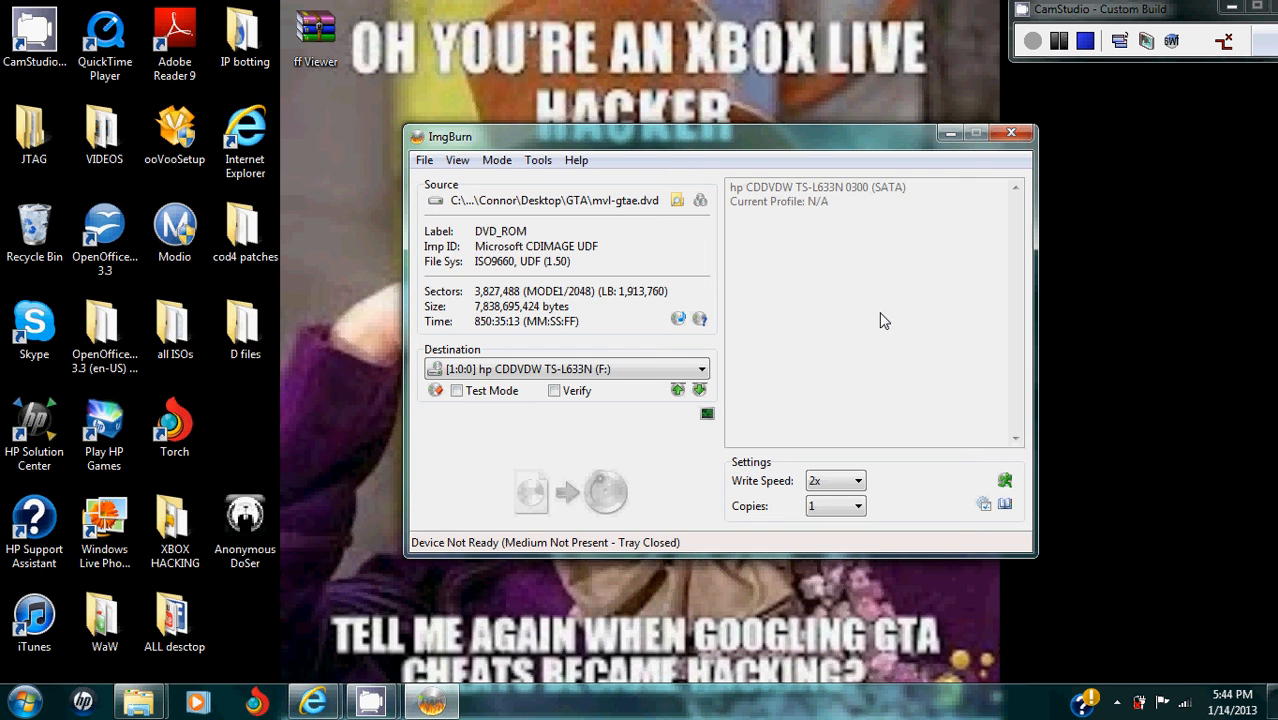